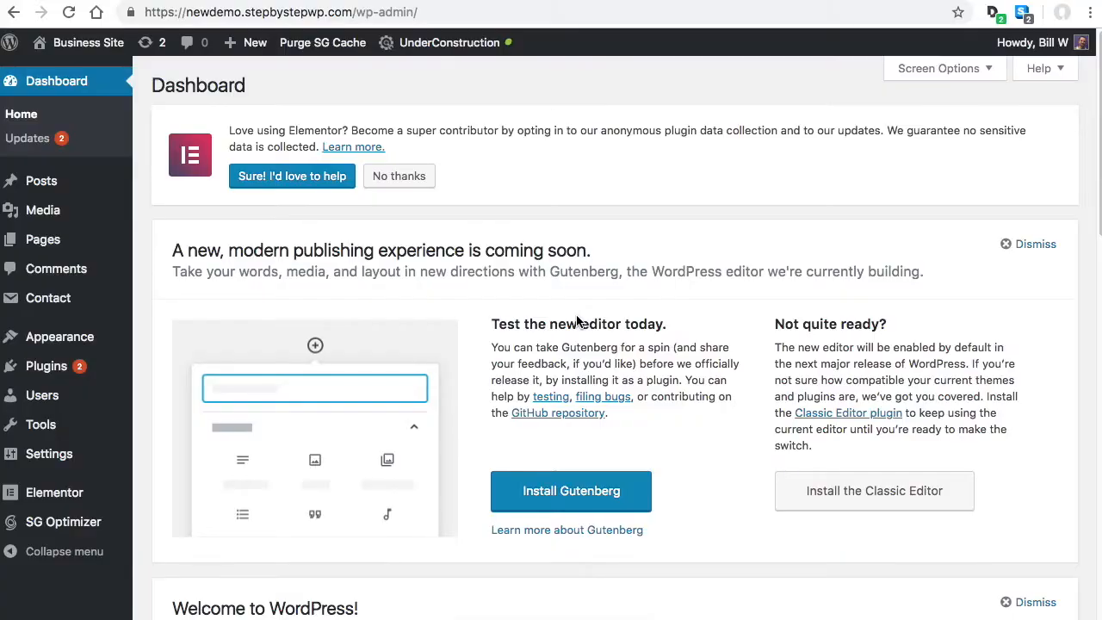
pyautogui.moveTo(618, 323)
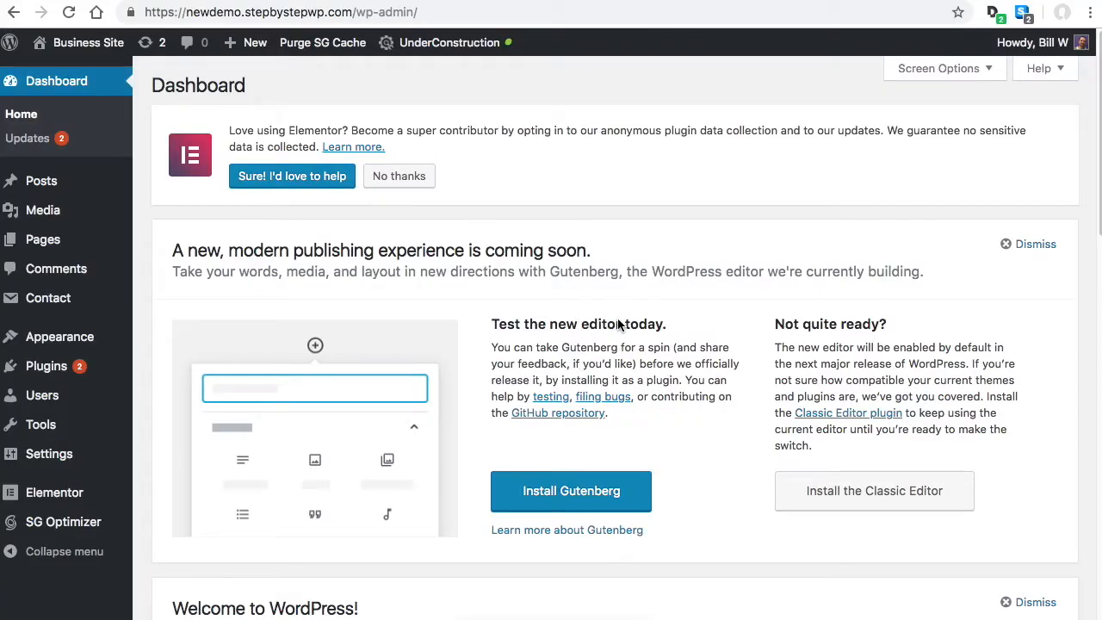
pyautogui.moveTo(706, 420)
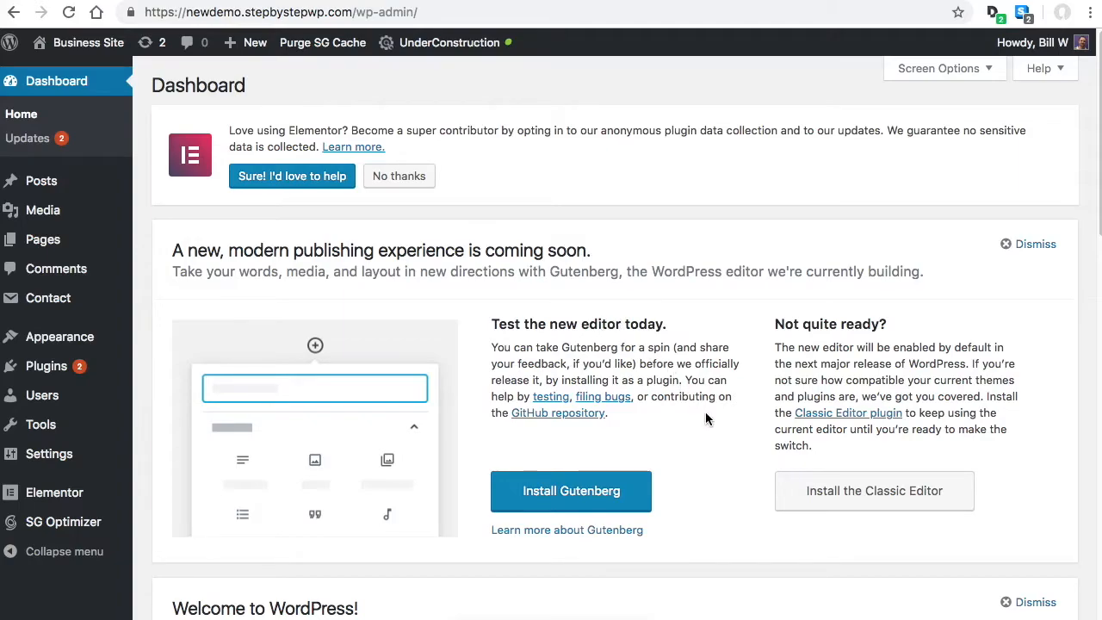
pyautogui.moveTo(753, 437)
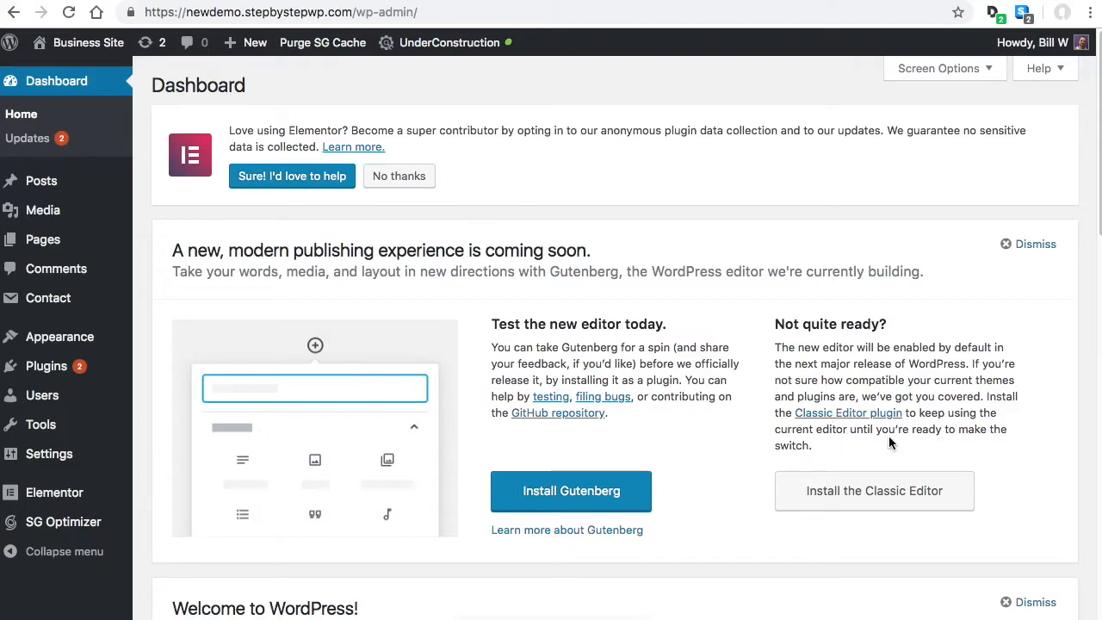
pyautogui.moveTo(89, 41)
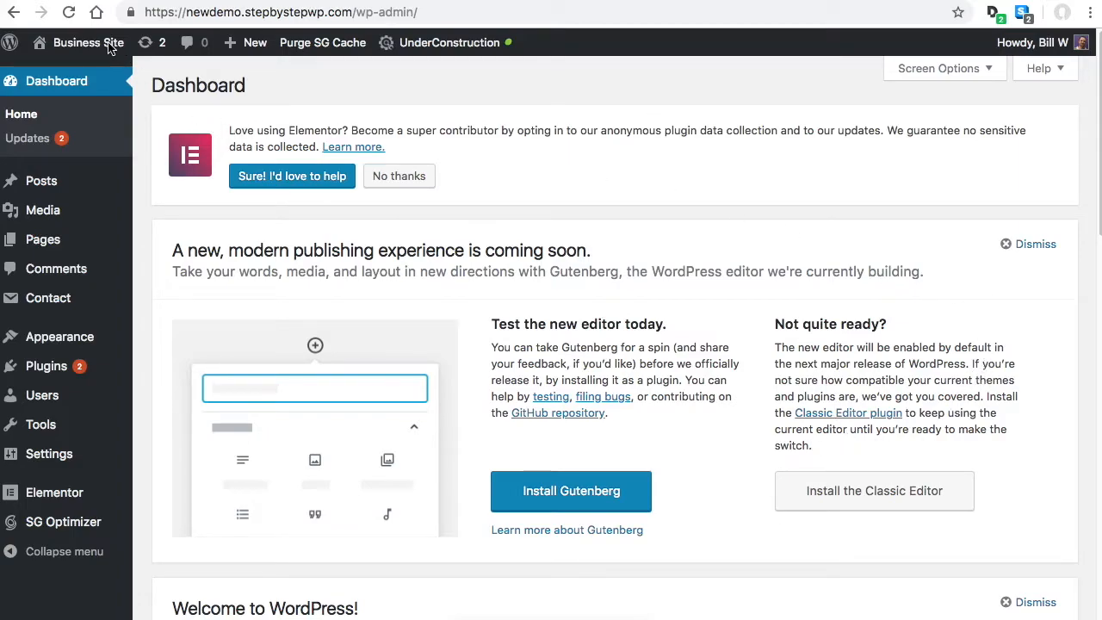
# Visit the live Business Site home page and scroll through its co-working section and back up.
pyautogui.click(89, 41)
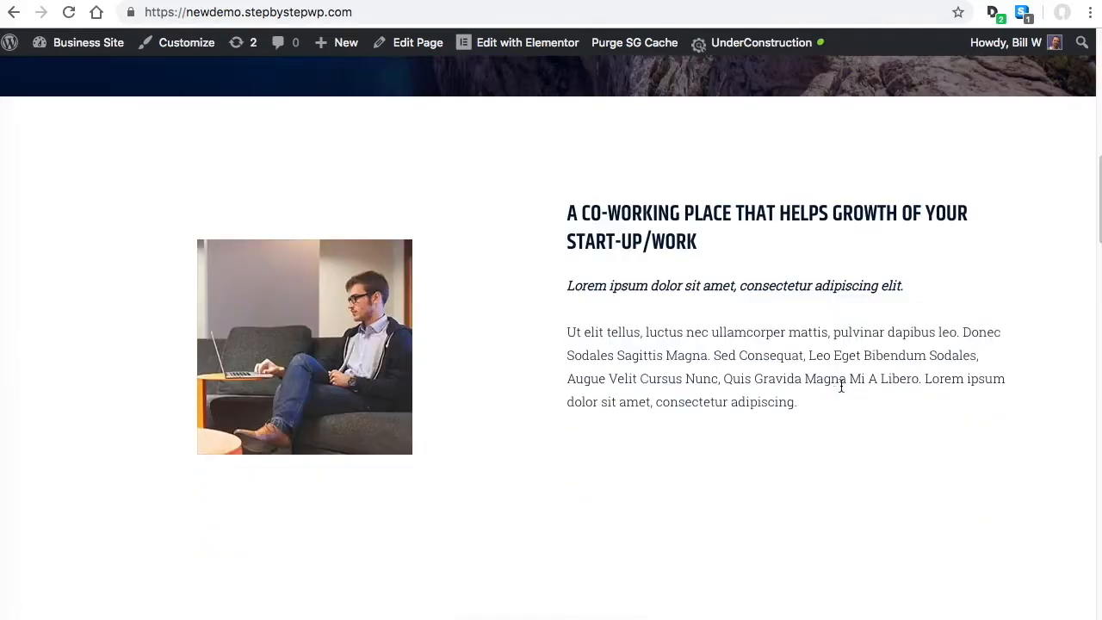
pyautogui.scroll(-3)
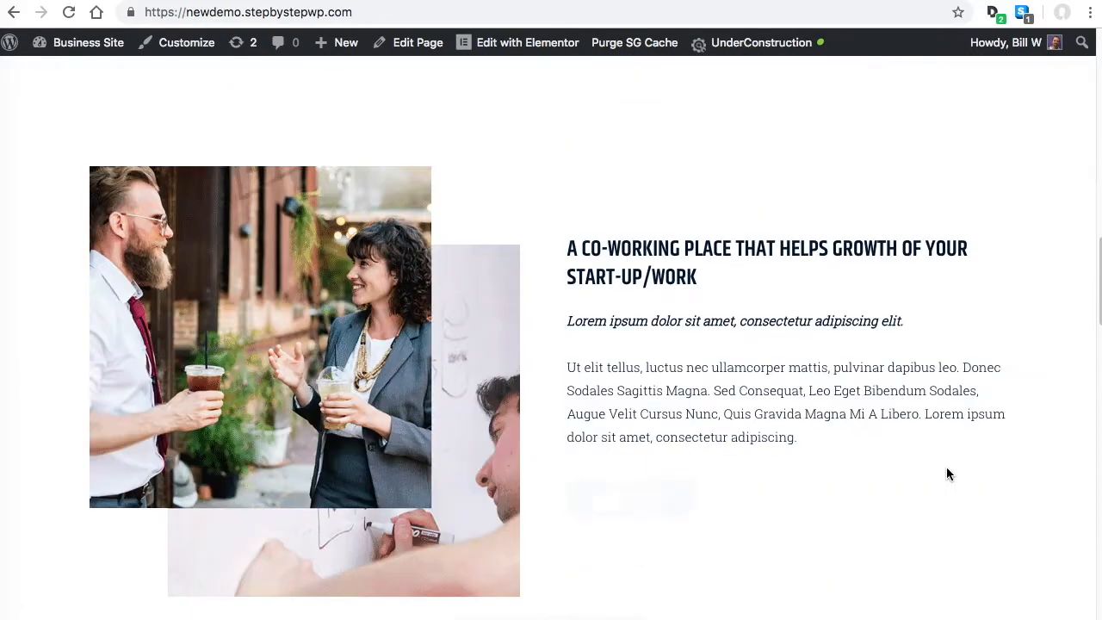
pyautogui.scroll(-3)
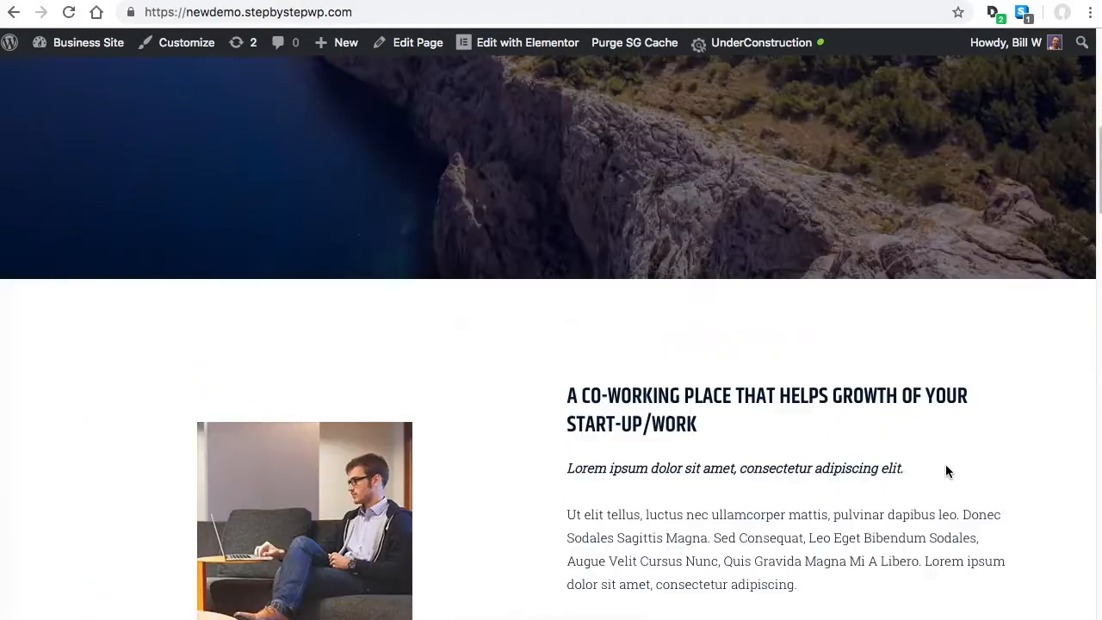
pyautogui.scroll(3)
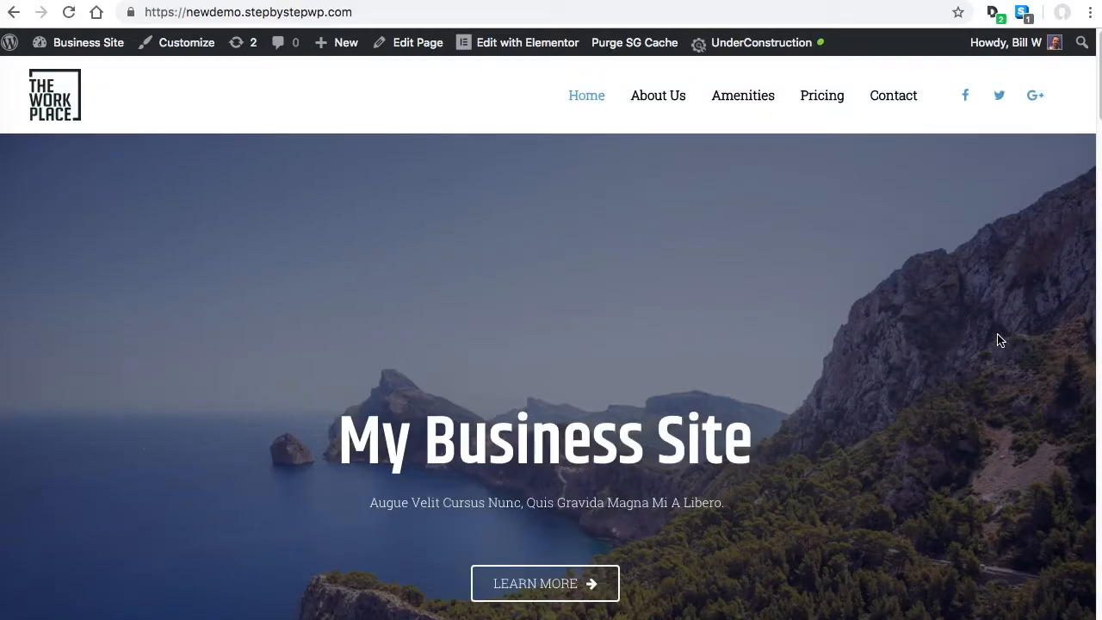
pyautogui.click(88, 41)
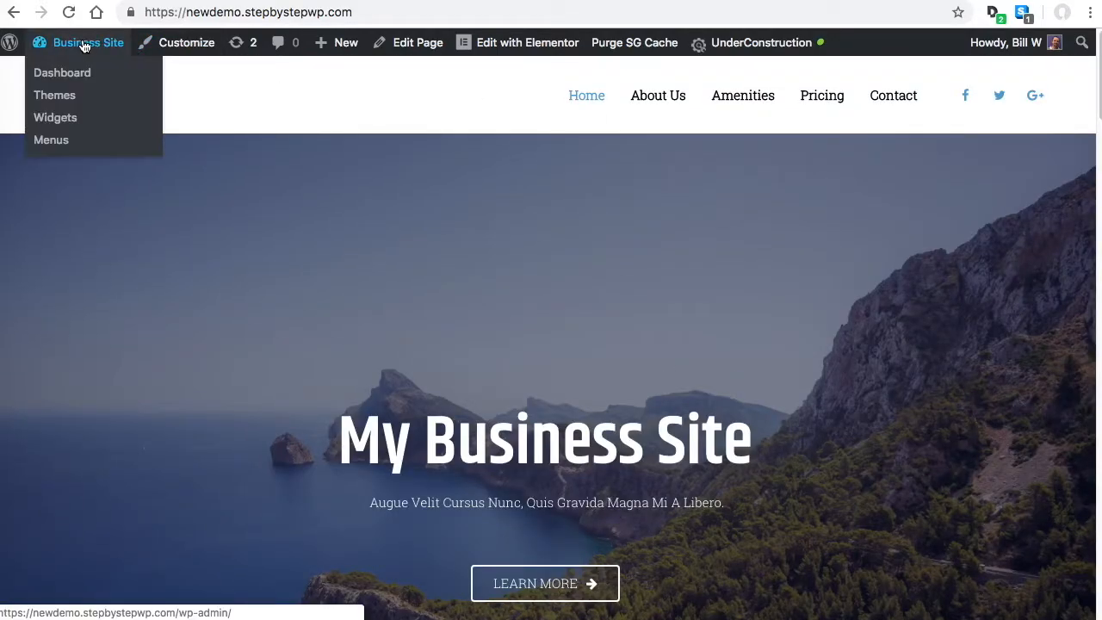
# From the dashboard, launch Appearance > Customize for the Astra theme with its live preview.
pyautogui.click(62, 72)
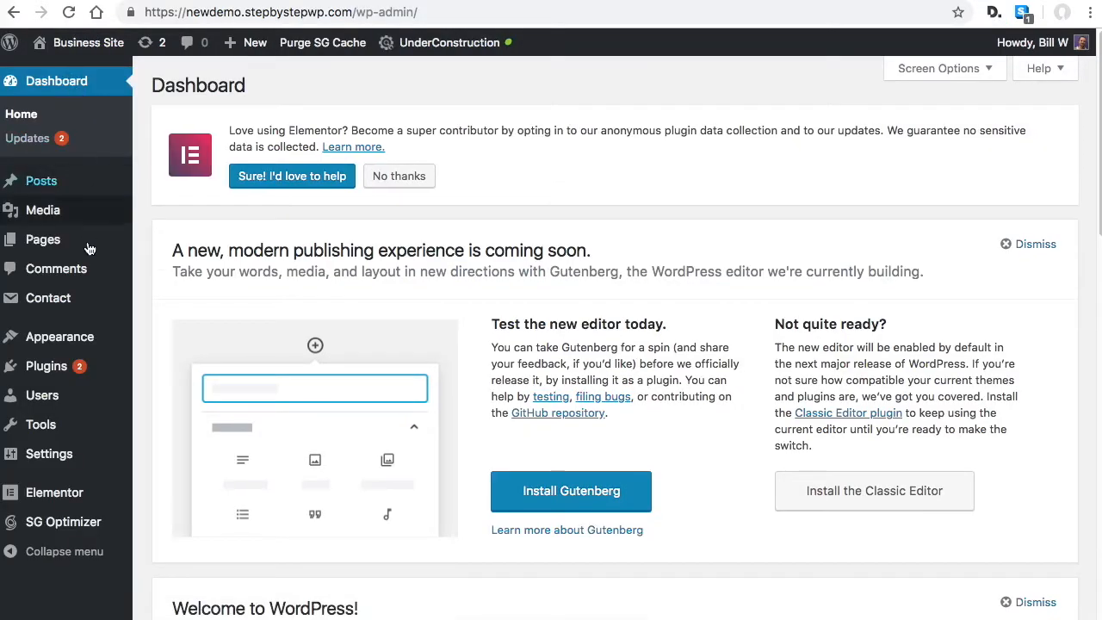
pyautogui.click(59, 336)
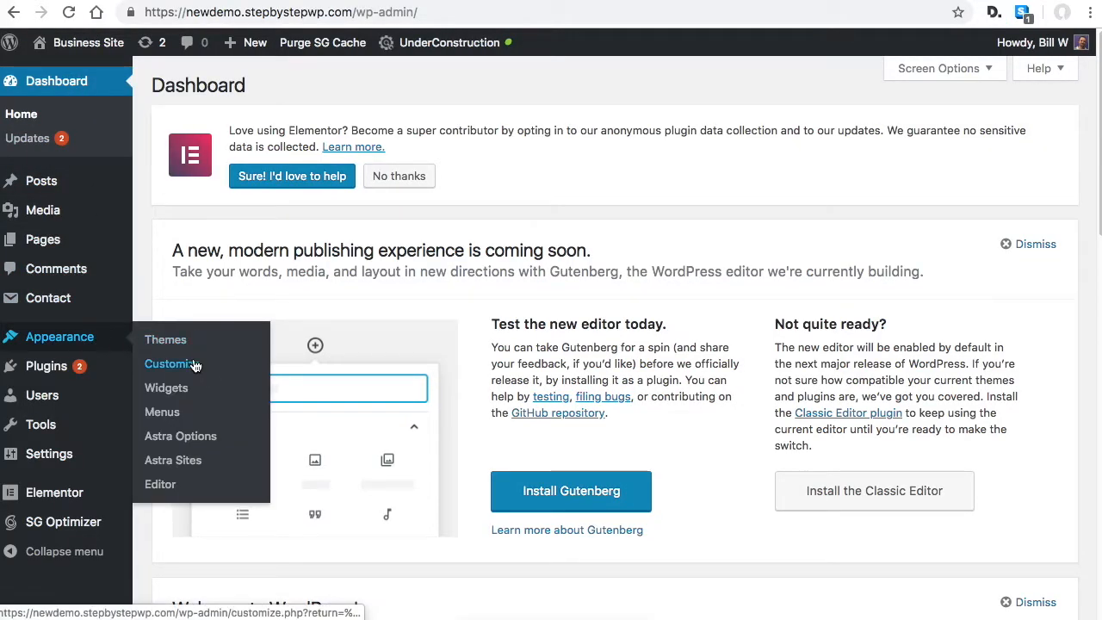
pyautogui.click(171, 362)
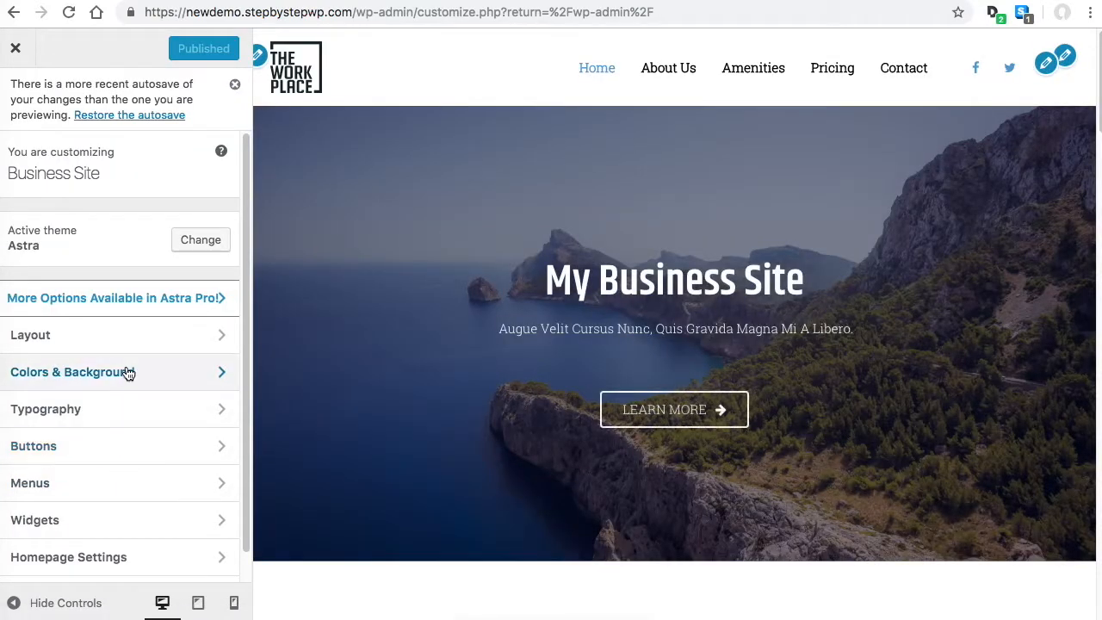
pyautogui.scroll(-3)
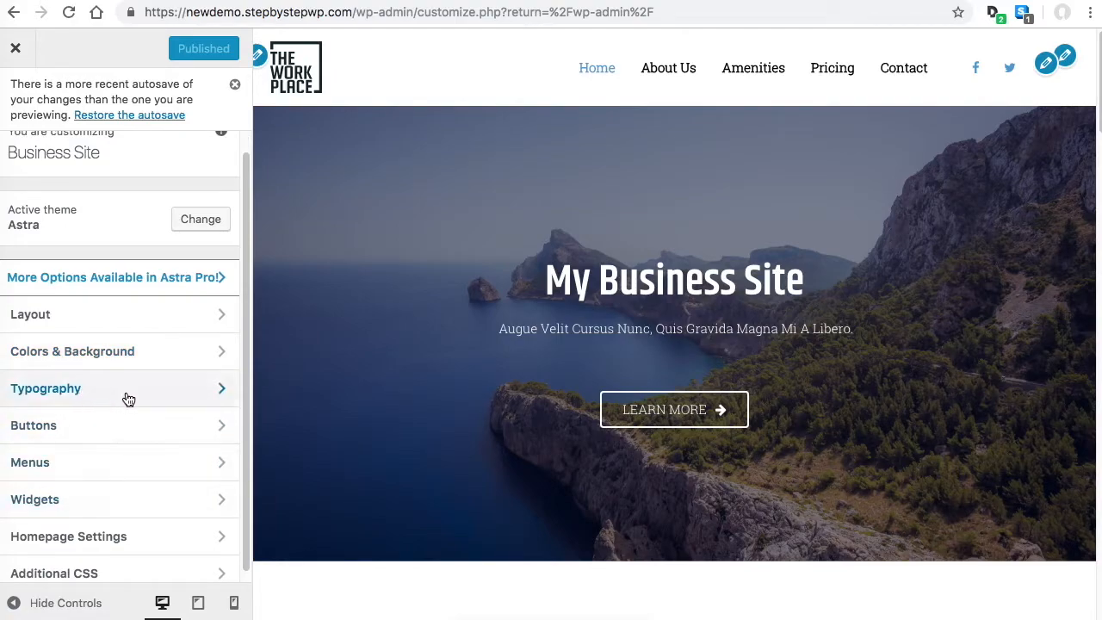
# In Typography > Base Typography, switch the body font to Rochester.
pyautogui.click(45, 389)
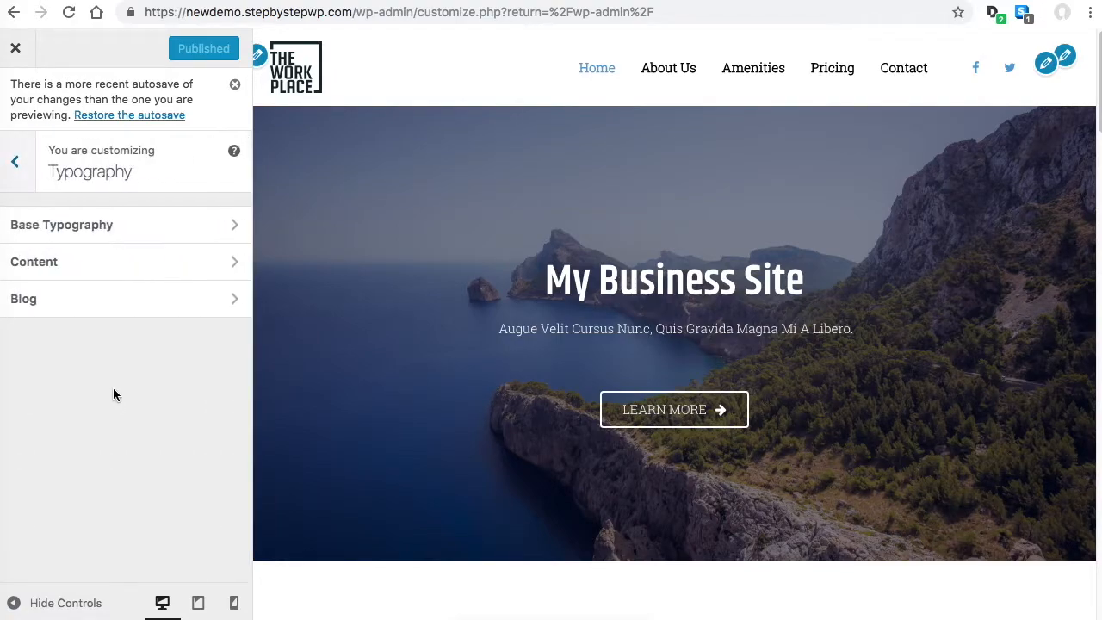
pyautogui.click(62, 224)
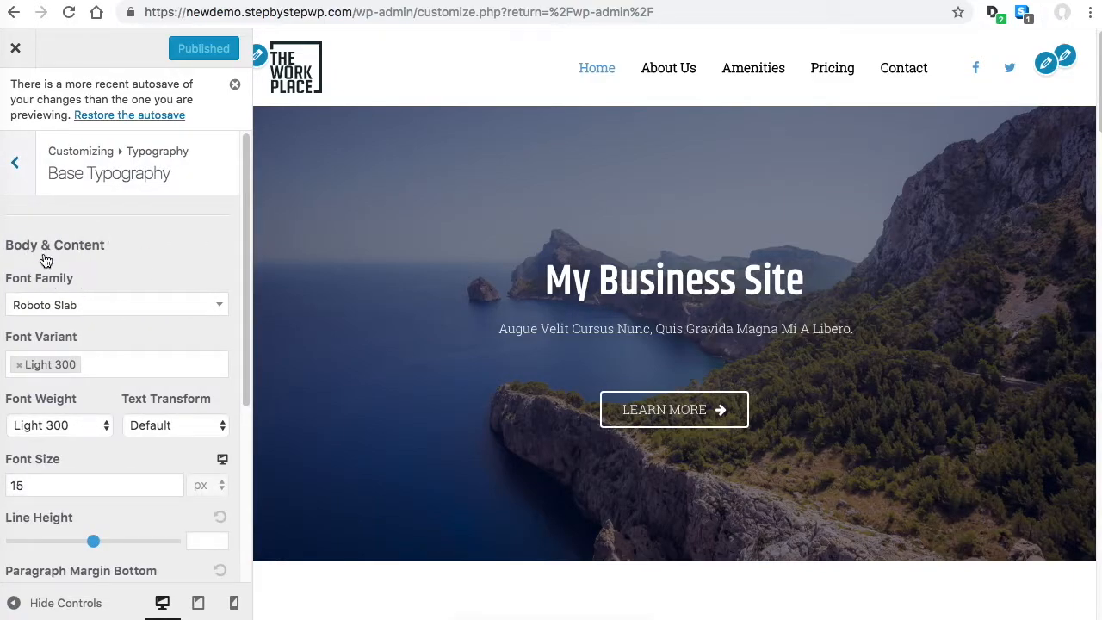
pyautogui.scroll(-3)
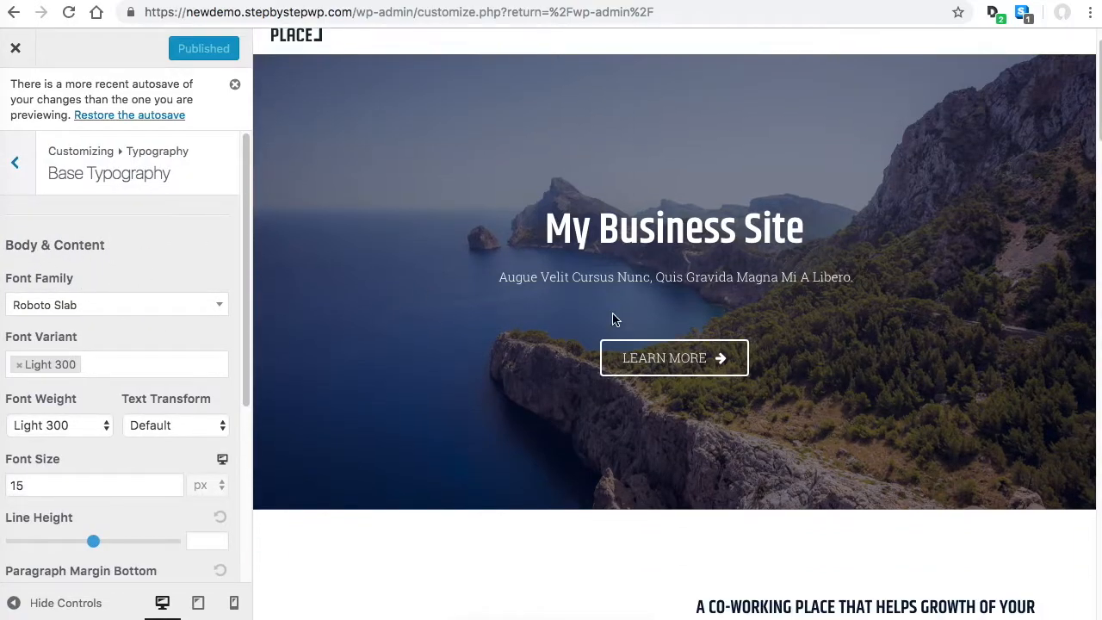
pyautogui.scroll(-3)
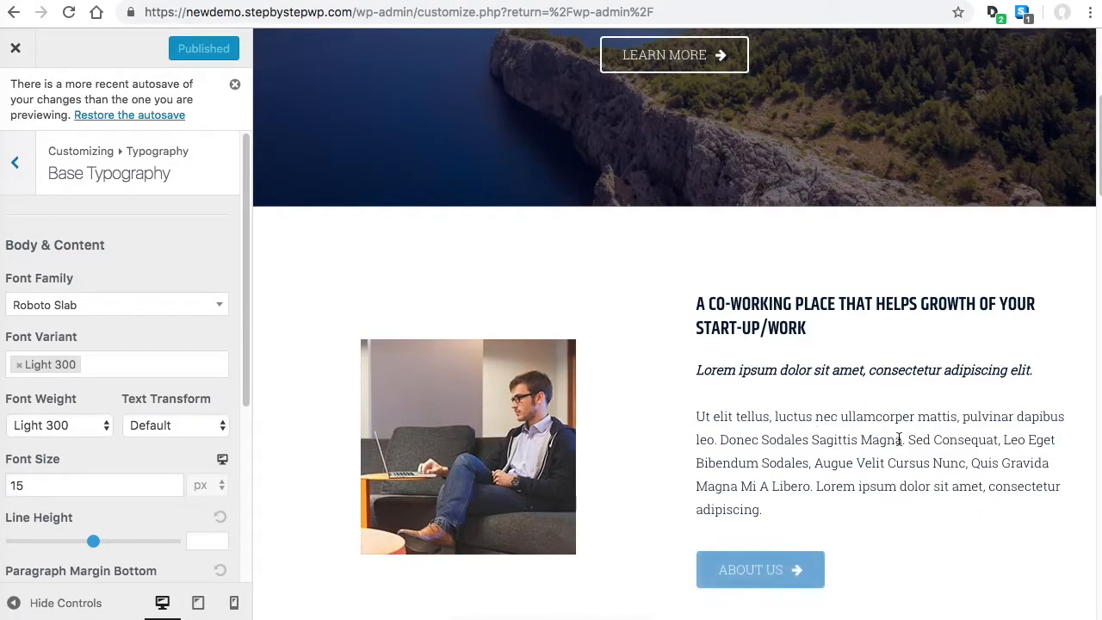
pyautogui.moveTo(148, 324)
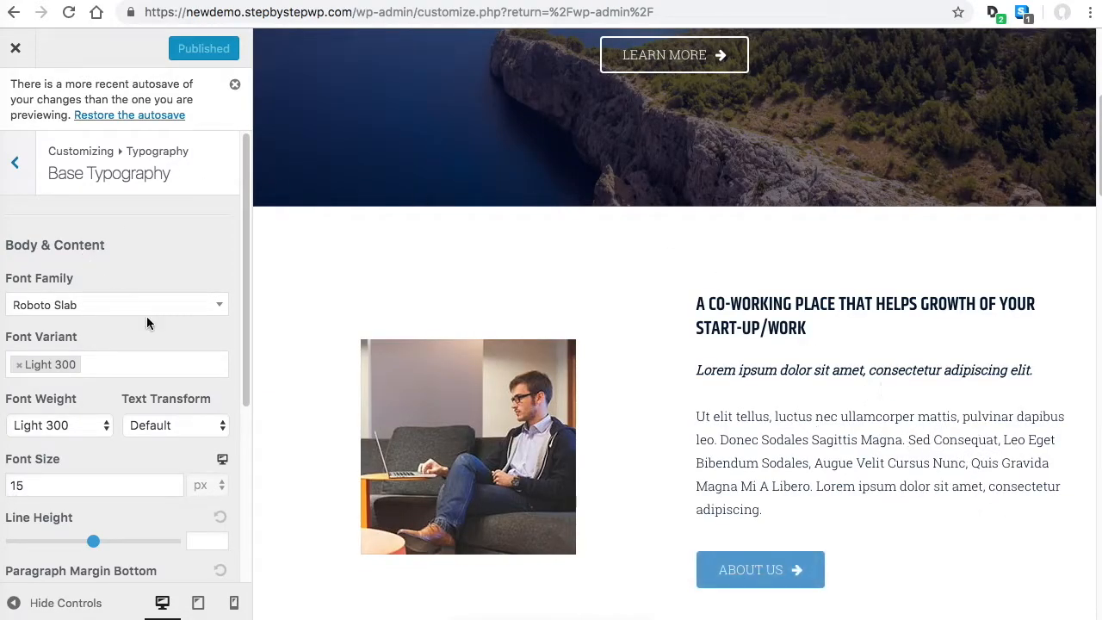
pyautogui.click(118, 303)
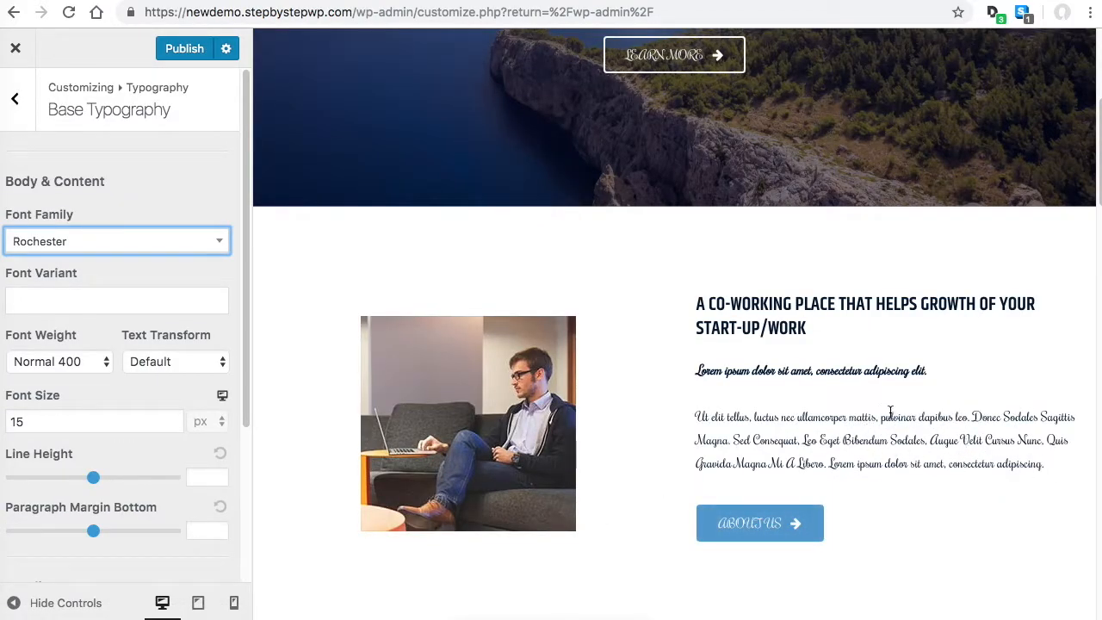
# Review the preview, then set the body font back to Roboto Slab.
pyautogui.scroll(-3)
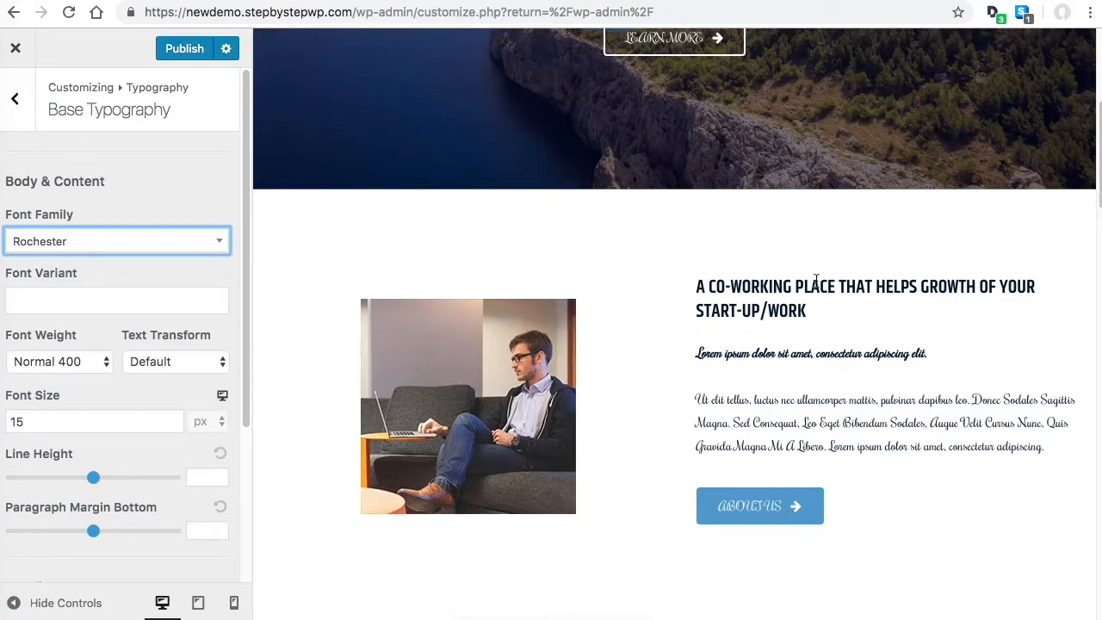
pyautogui.moveTo(967, 313)
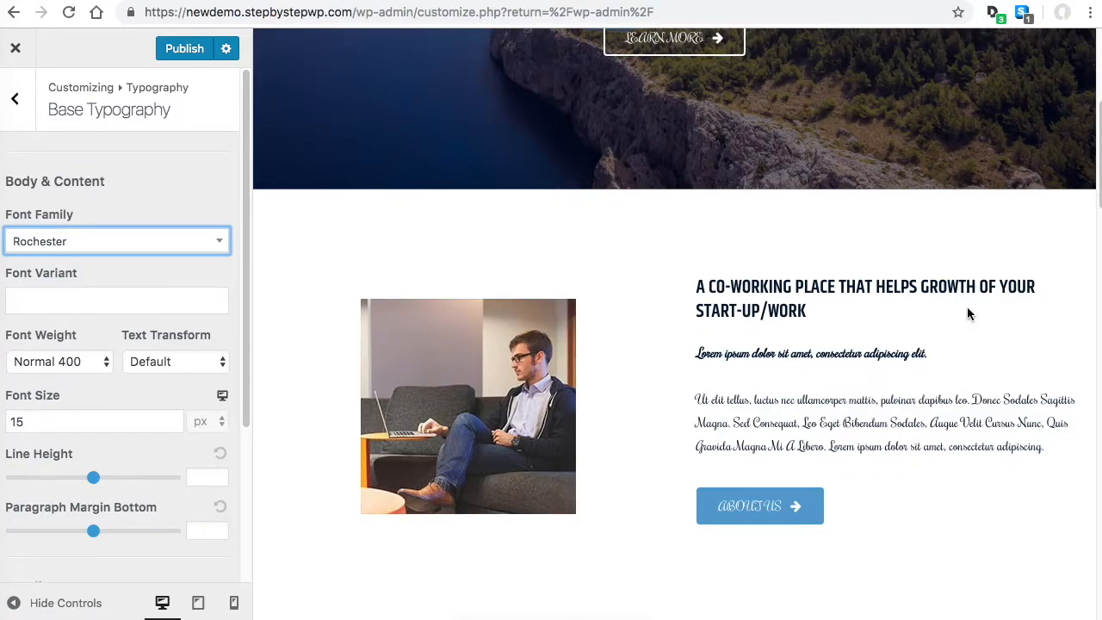
pyautogui.scroll(-3)
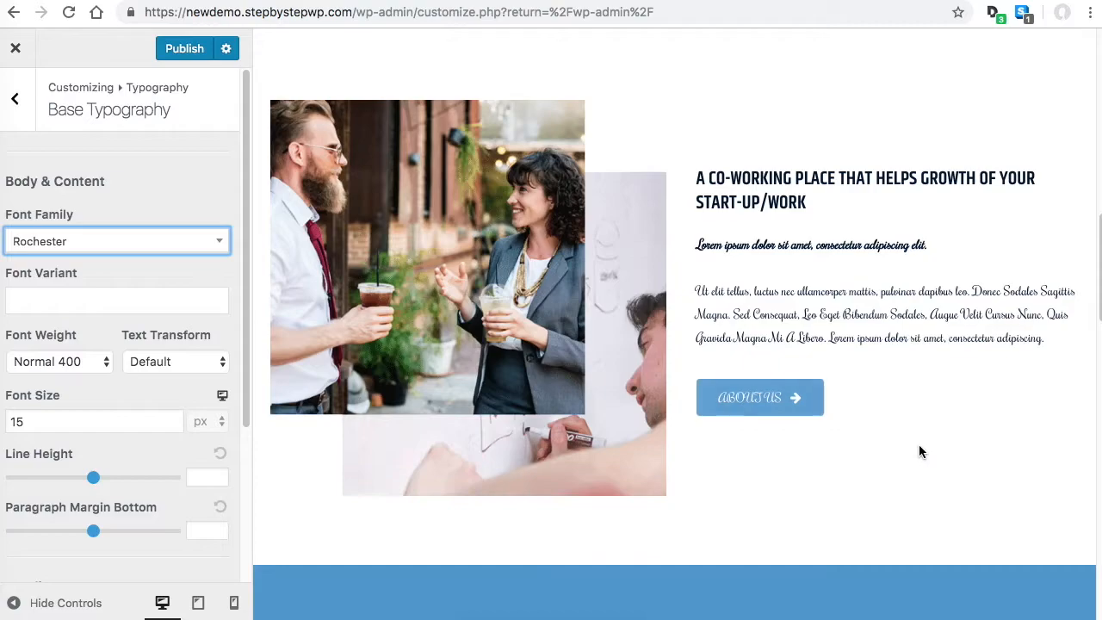
pyautogui.click(117, 241)
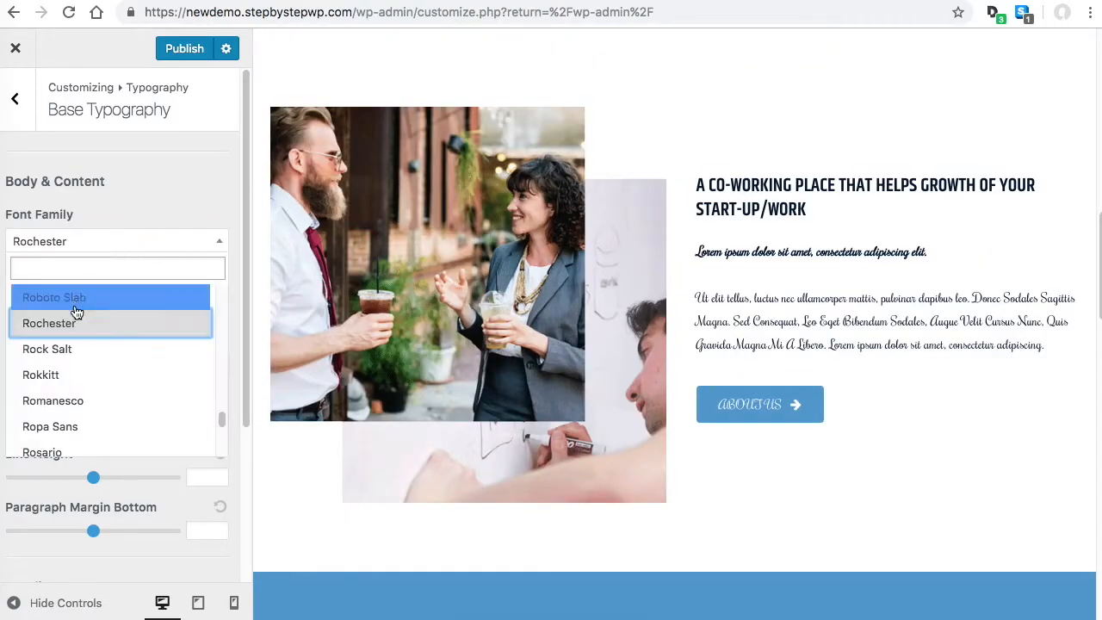
pyautogui.click(55, 296)
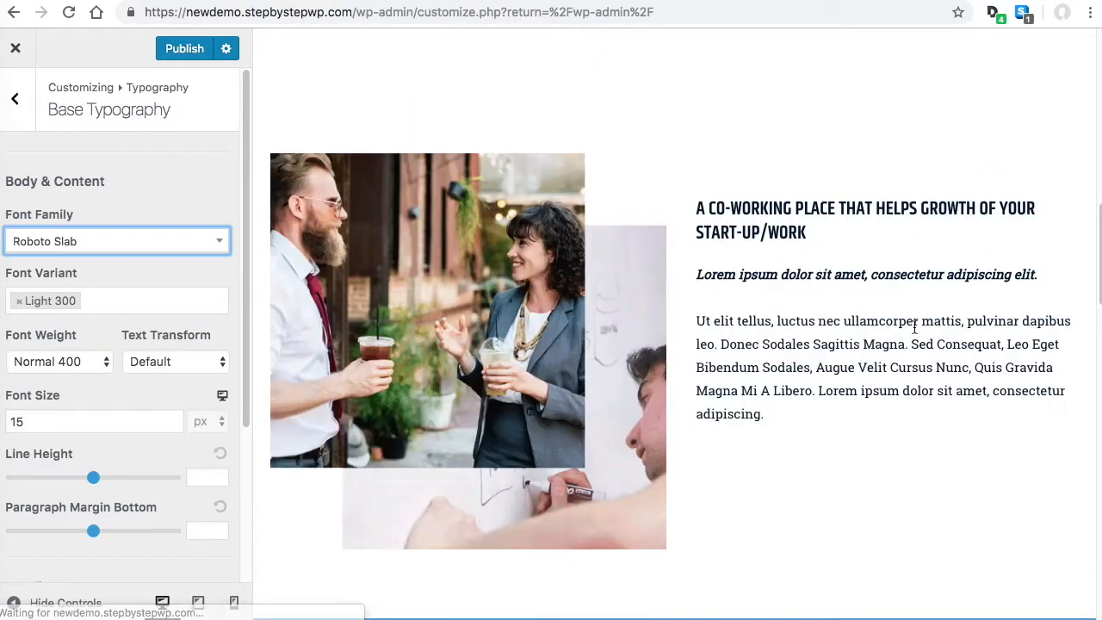
# Try Khmer for the headings font, then restore Khand Semi-Bold 600.
pyautogui.scroll(-3)
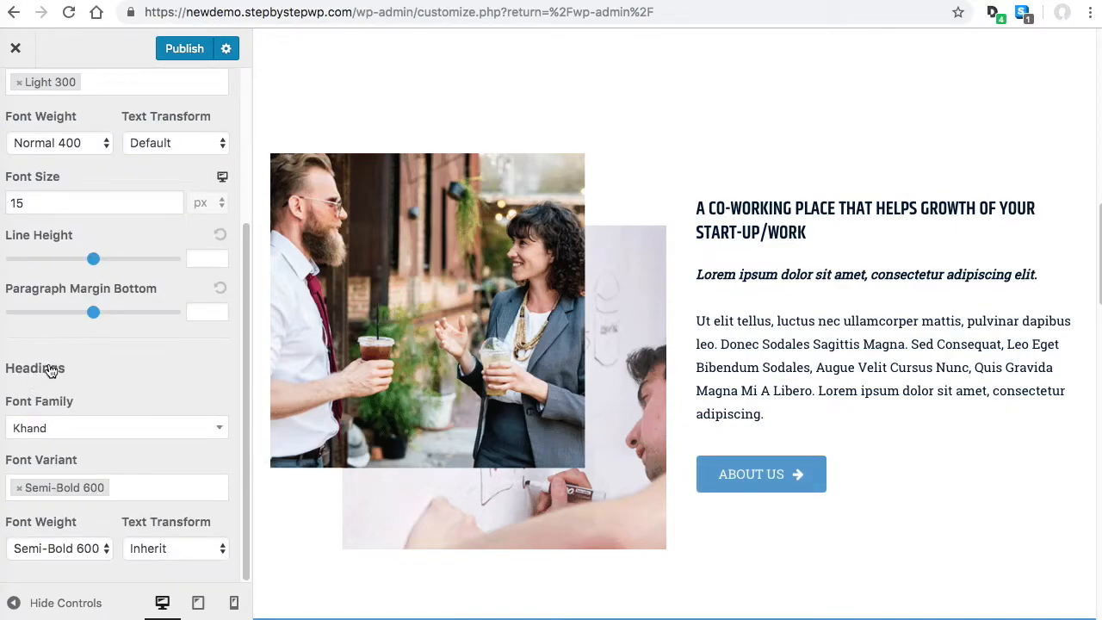
pyautogui.moveTo(89, 444)
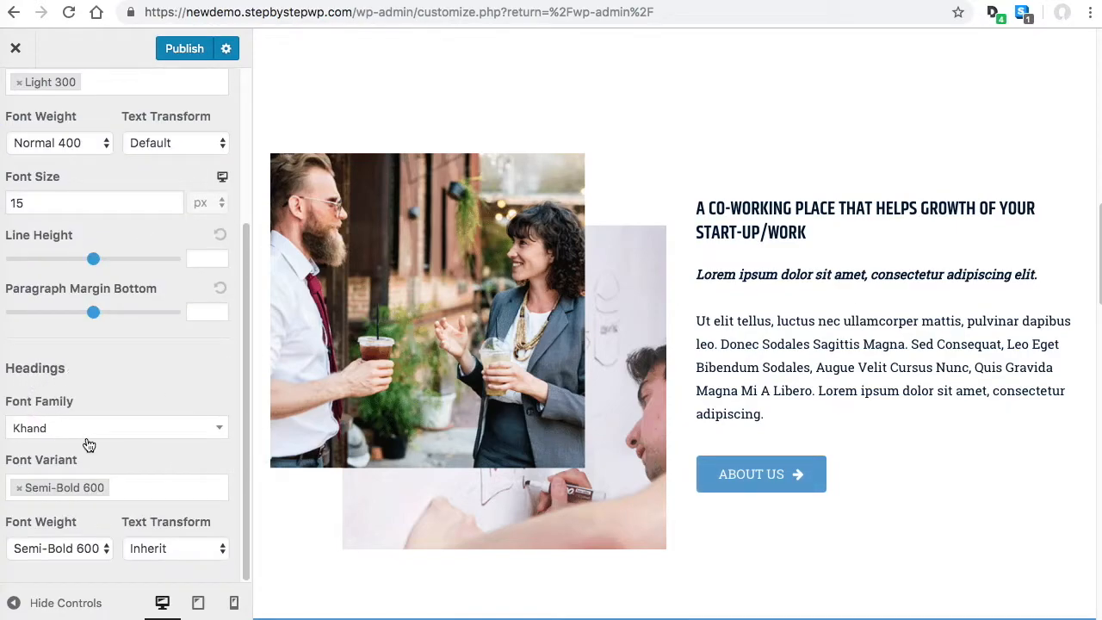
pyautogui.click(117, 427)
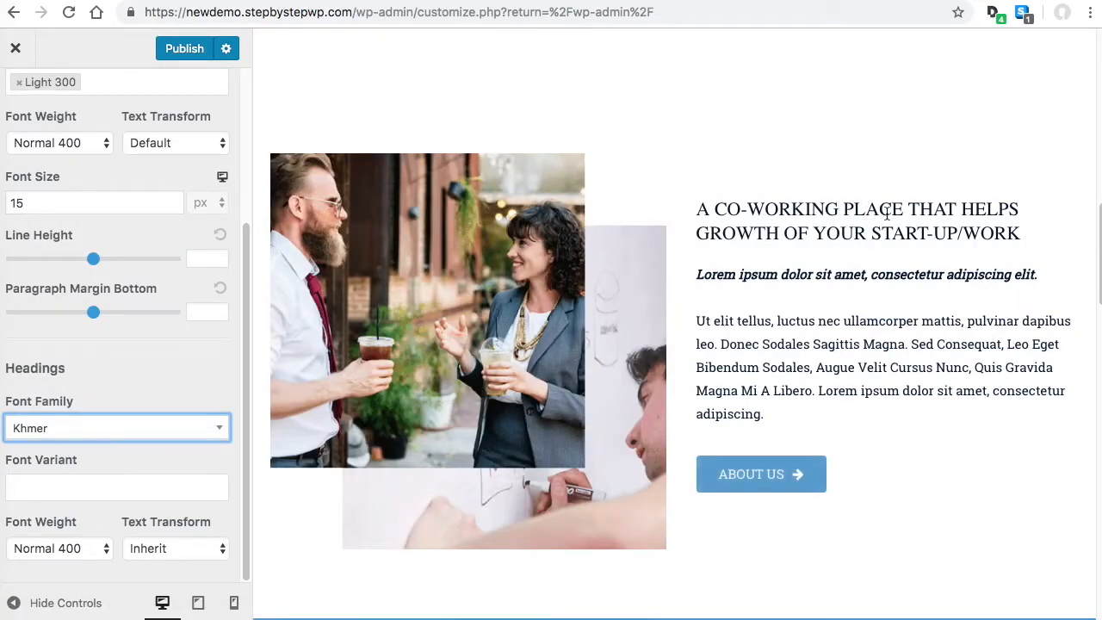
pyautogui.scroll(-3)
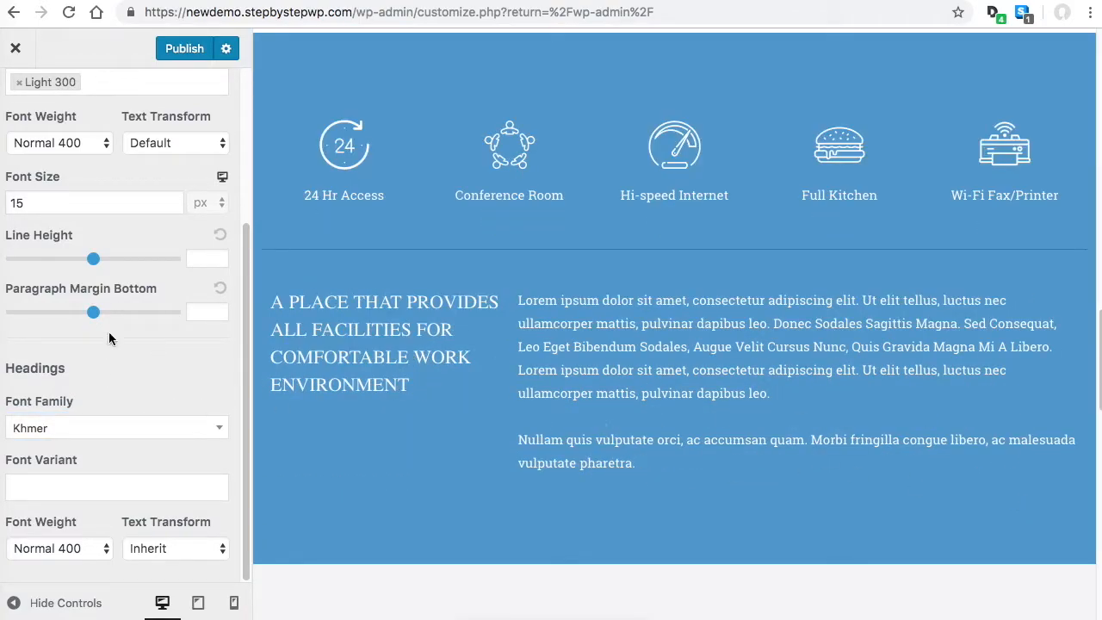
pyautogui.click(117, 427)
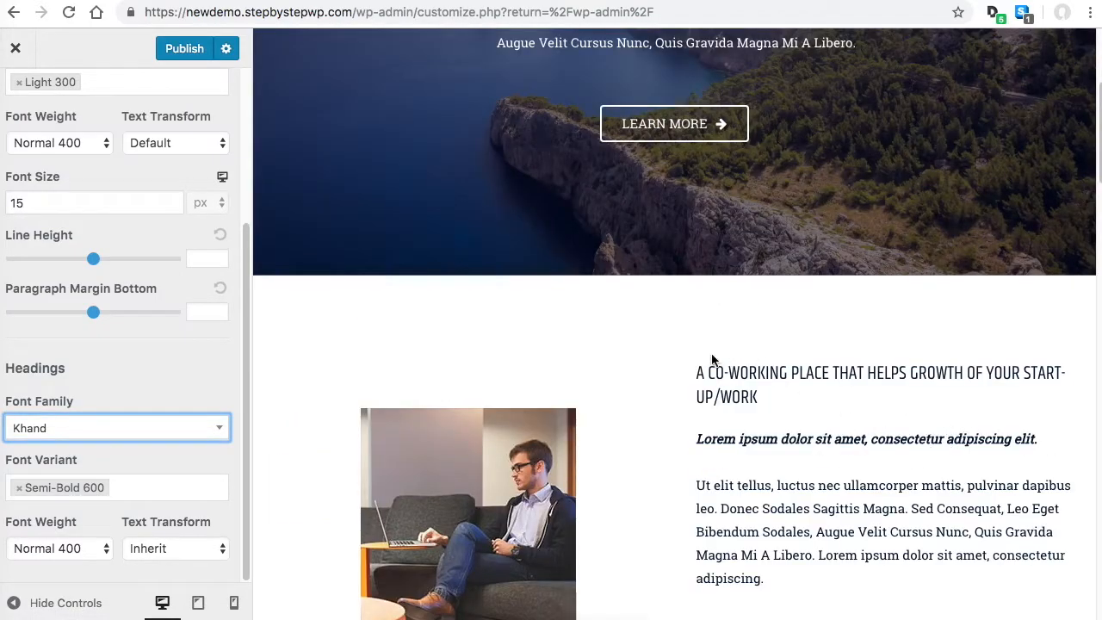
pyautogui.moveTo(706, 372); pyautogui.dragTo(938, 371)
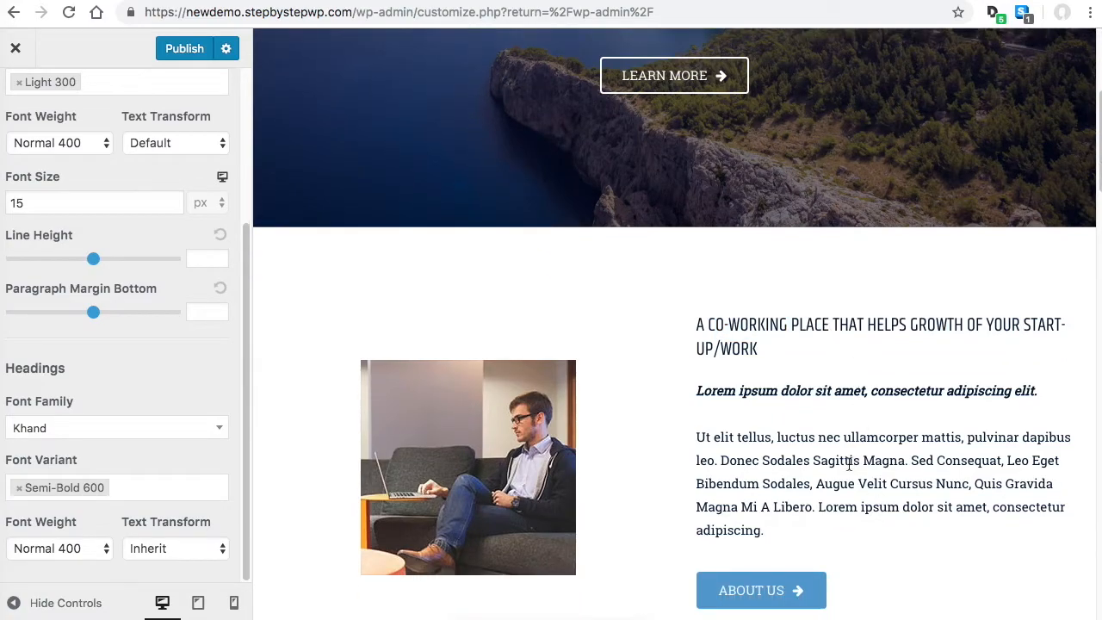
pyautogui.moveTo(857, 437); pyautogui.dragTo(943, 506)
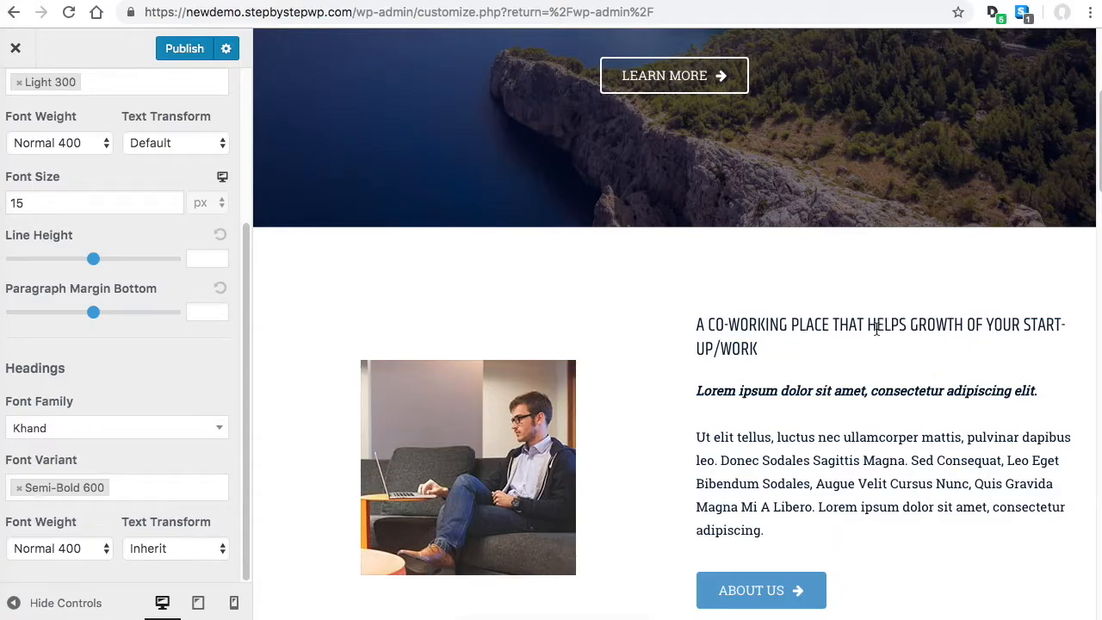
pyautogui.moveTo(964, 464)
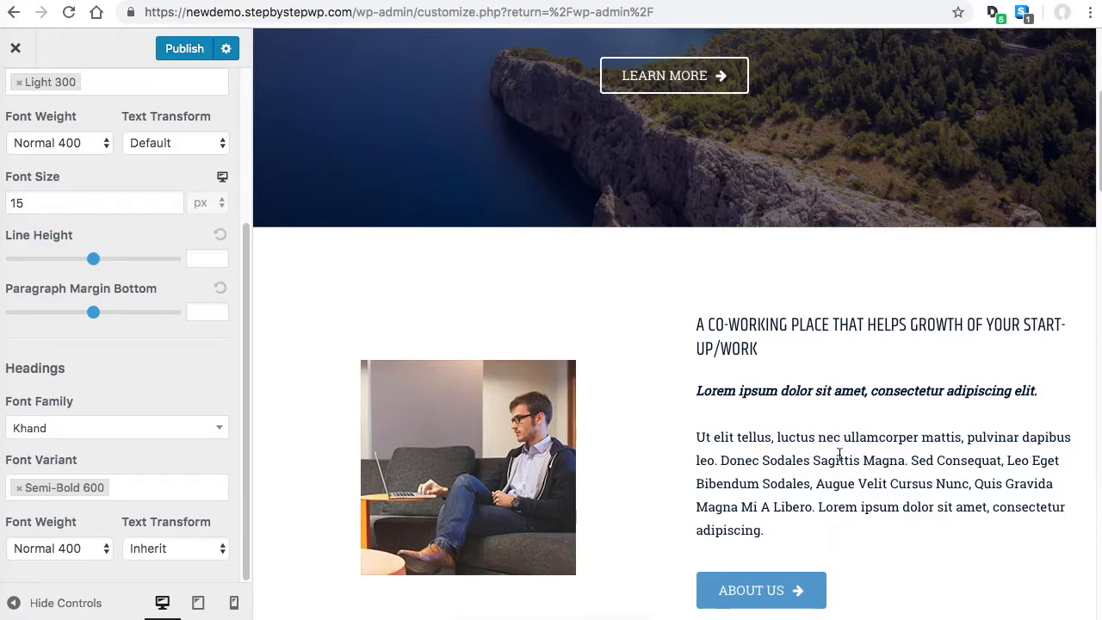
pyautogui.moveTo(962, 475)
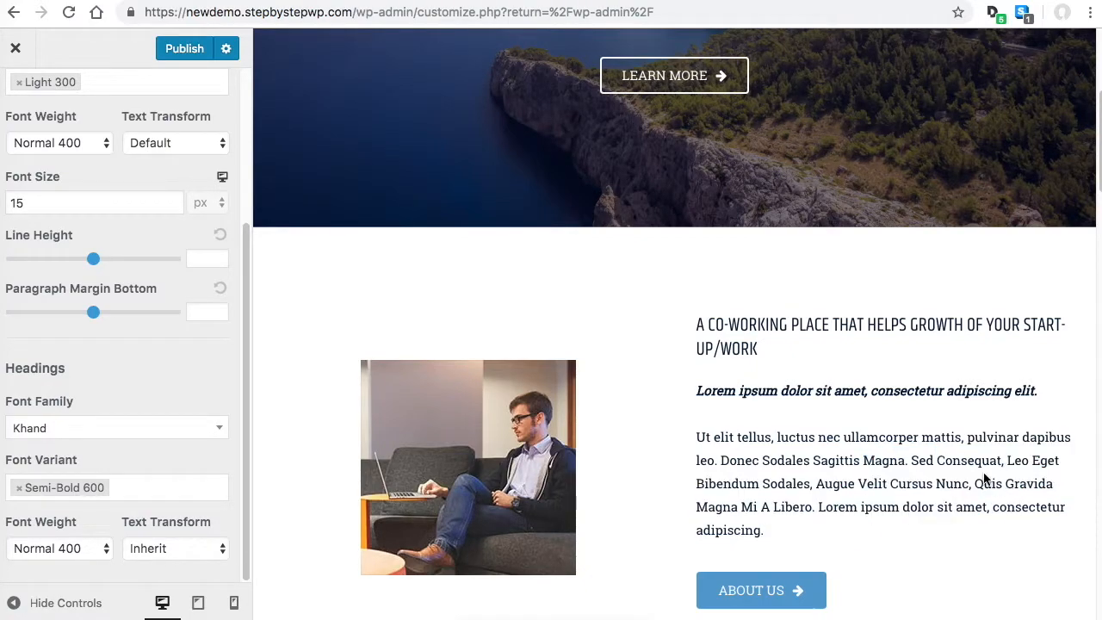
pyautogui.moveTo(968, 313)
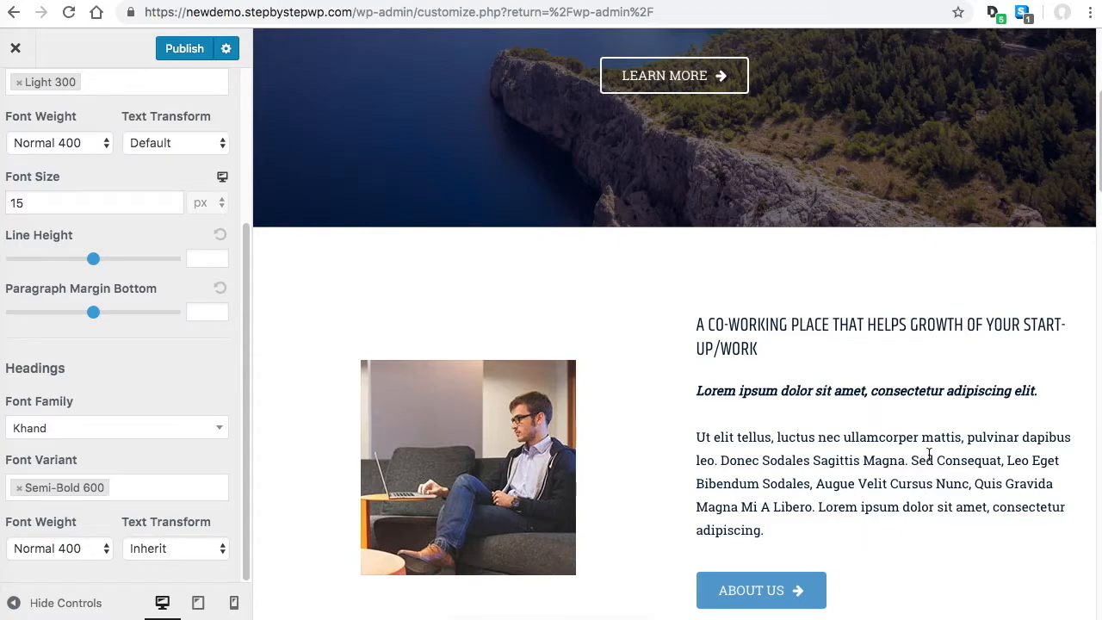
pyautogui.moveTo(894, 454)
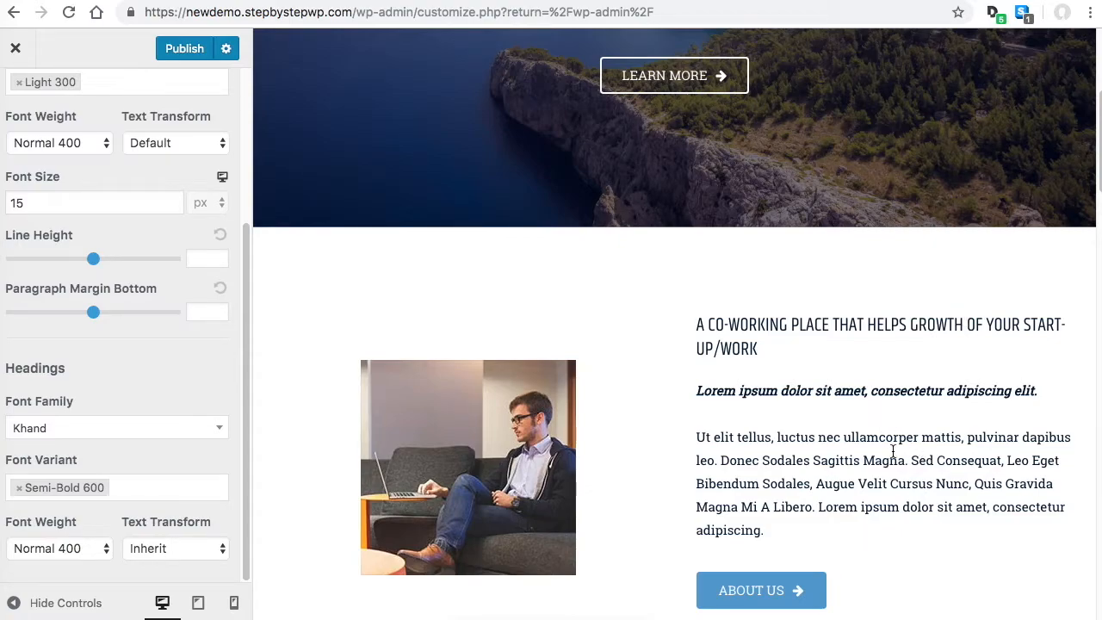
pyautogui.scroll(3)
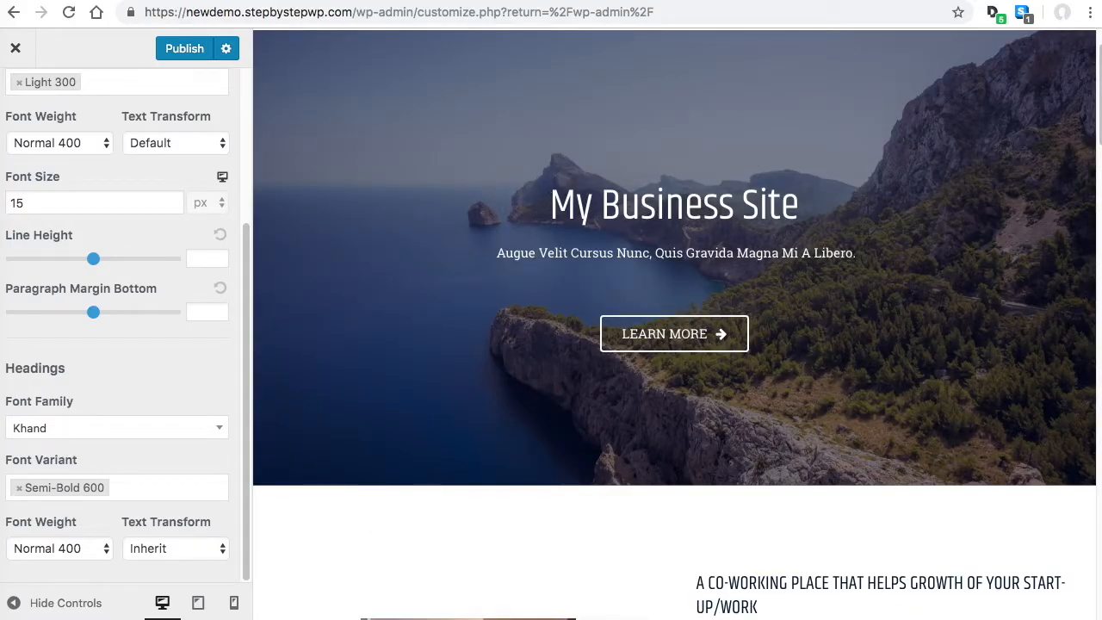
pyautogui.scroll(-3)
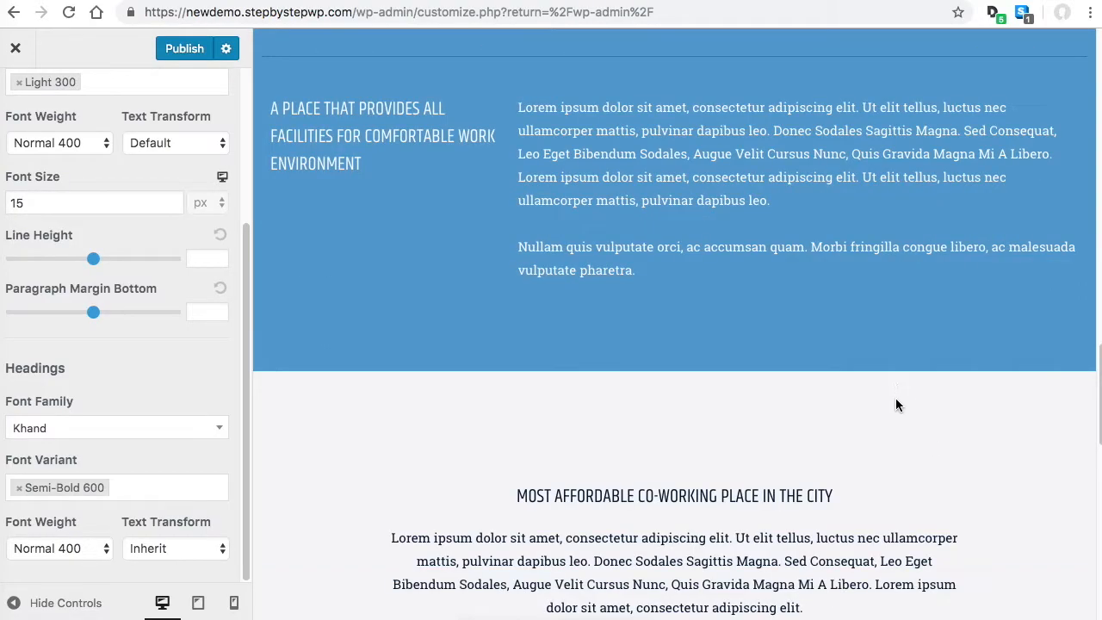
pyautogui.scroll(-3)
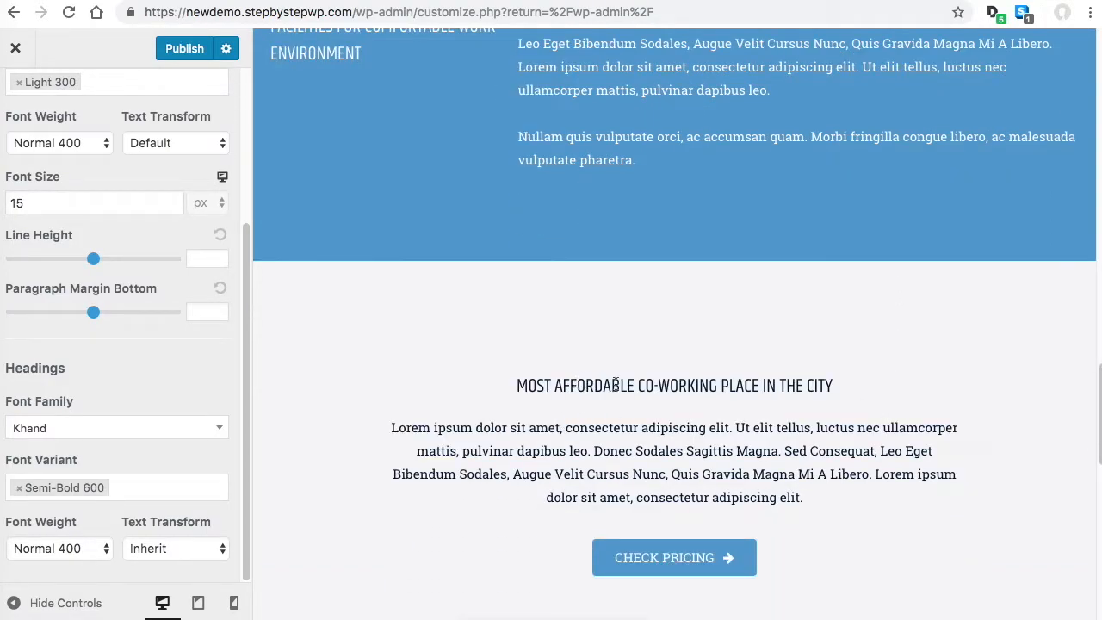
pyautogui.moveTo(619, 427)
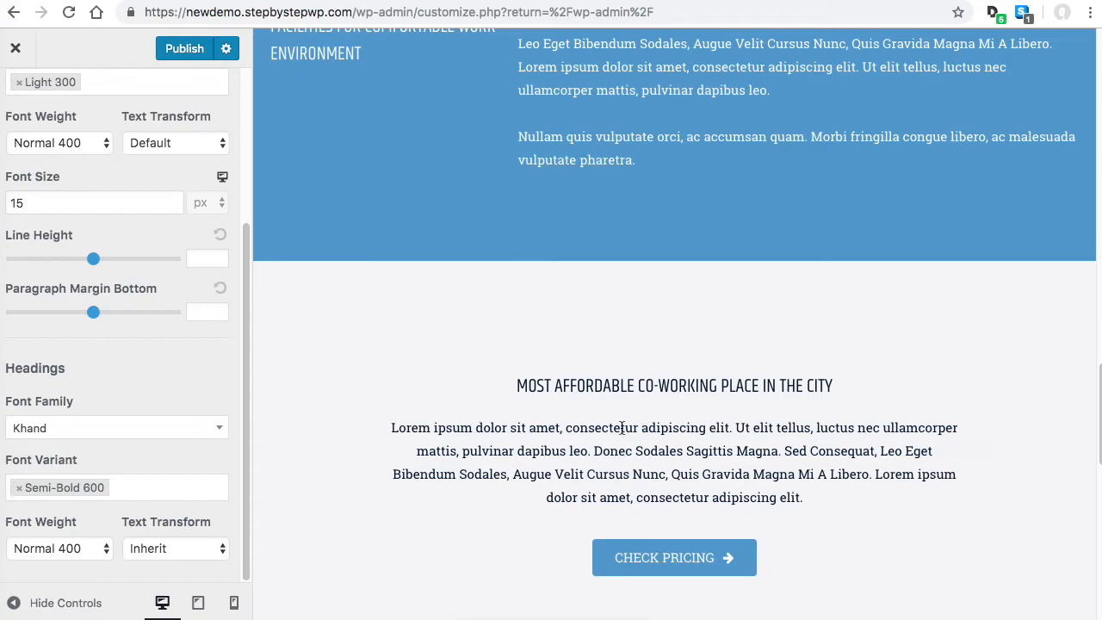
pyautogui.moveTo(603, 427); pyautogui.dragTo(893, 472)
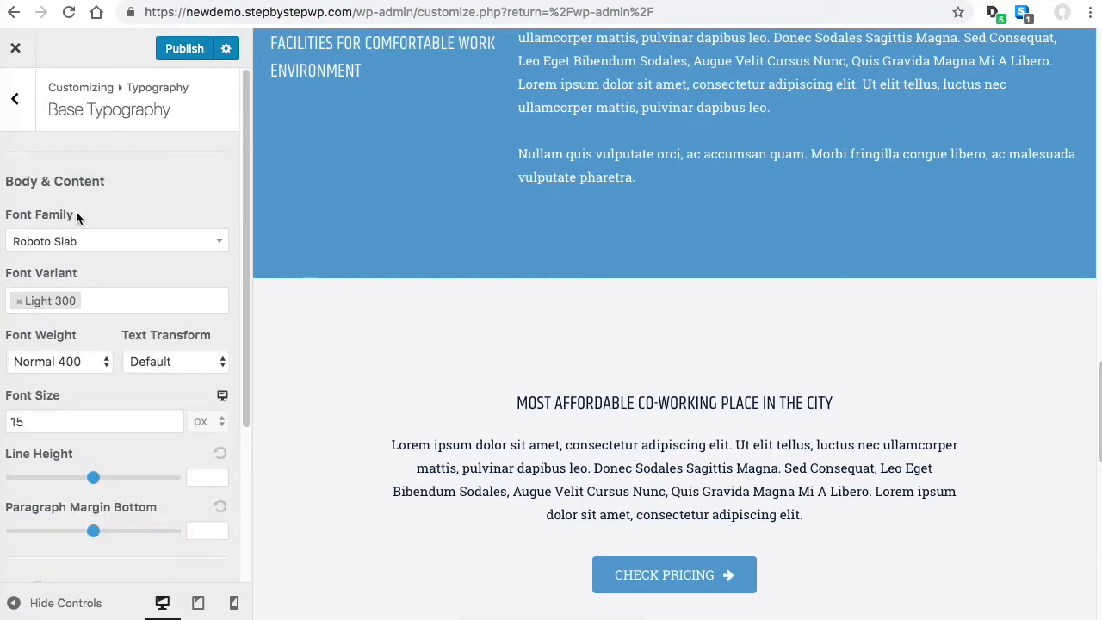
# Set the body font family to Open Sans.
pyautogui.click(117, 241)
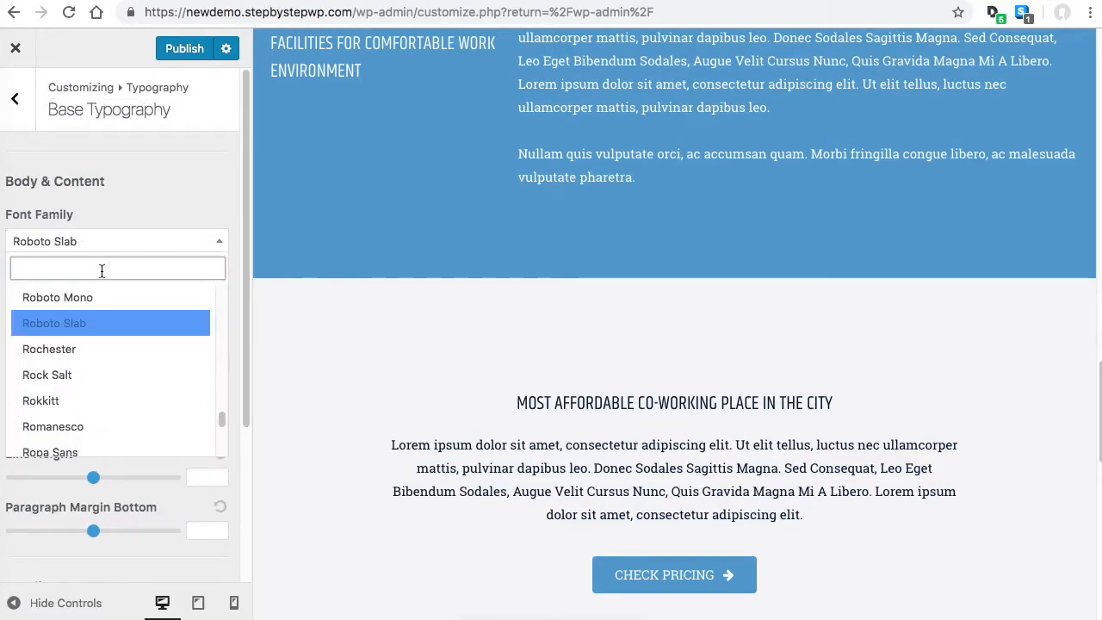
pyautogui.write('open')
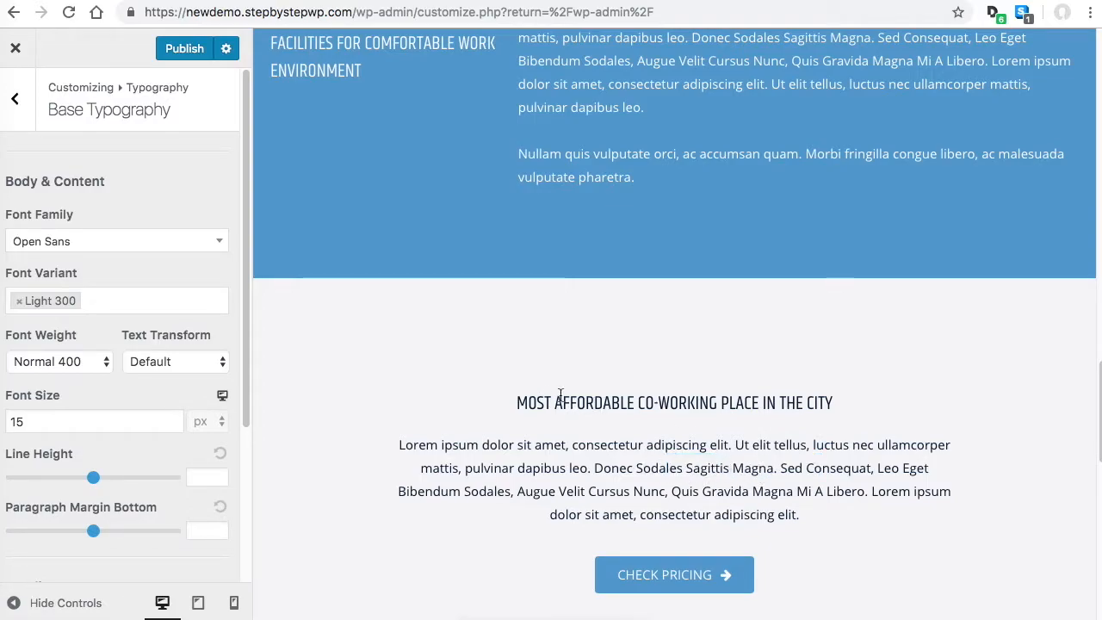
pyautogui.scroll(-3)
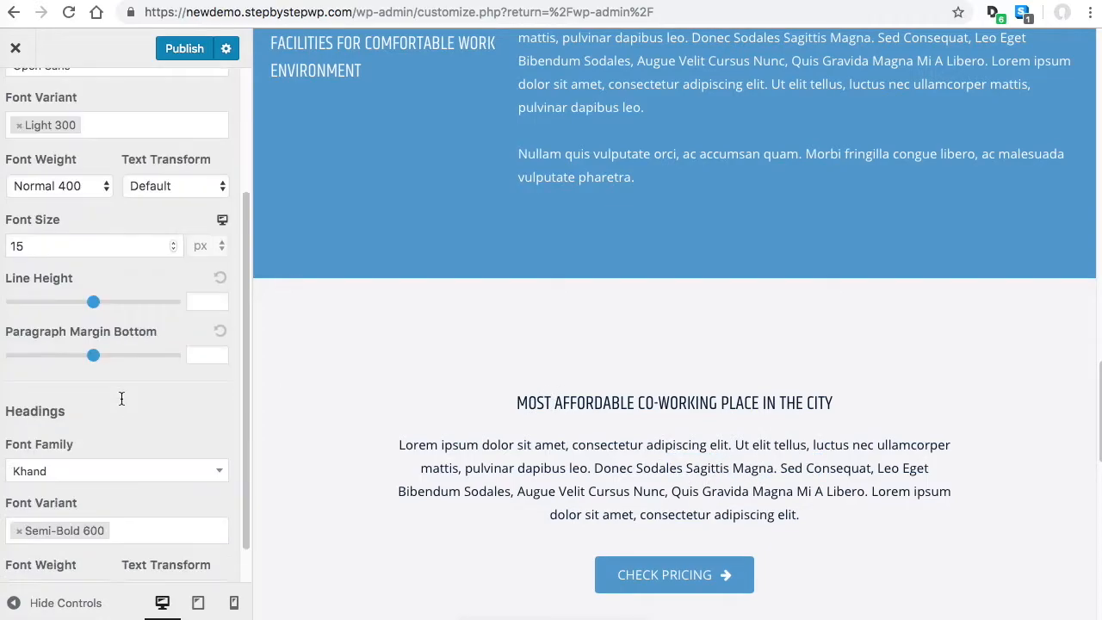
# Try Libre Baskerville and then Times as the headings font.
pyautogui.click(117, 469)
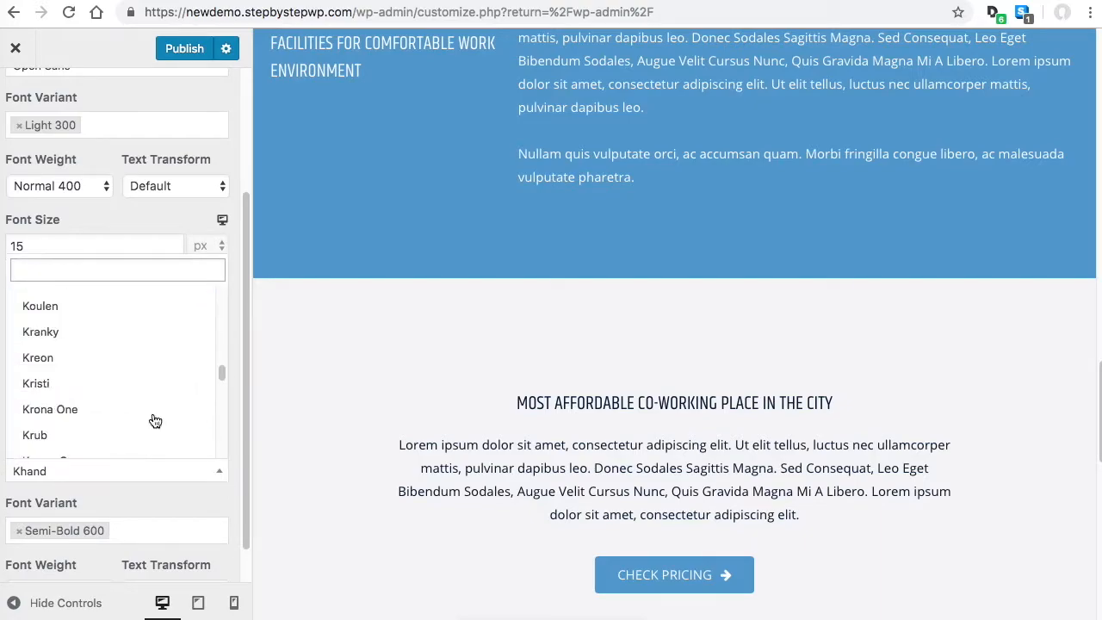
pyautogui.scroll(-3)
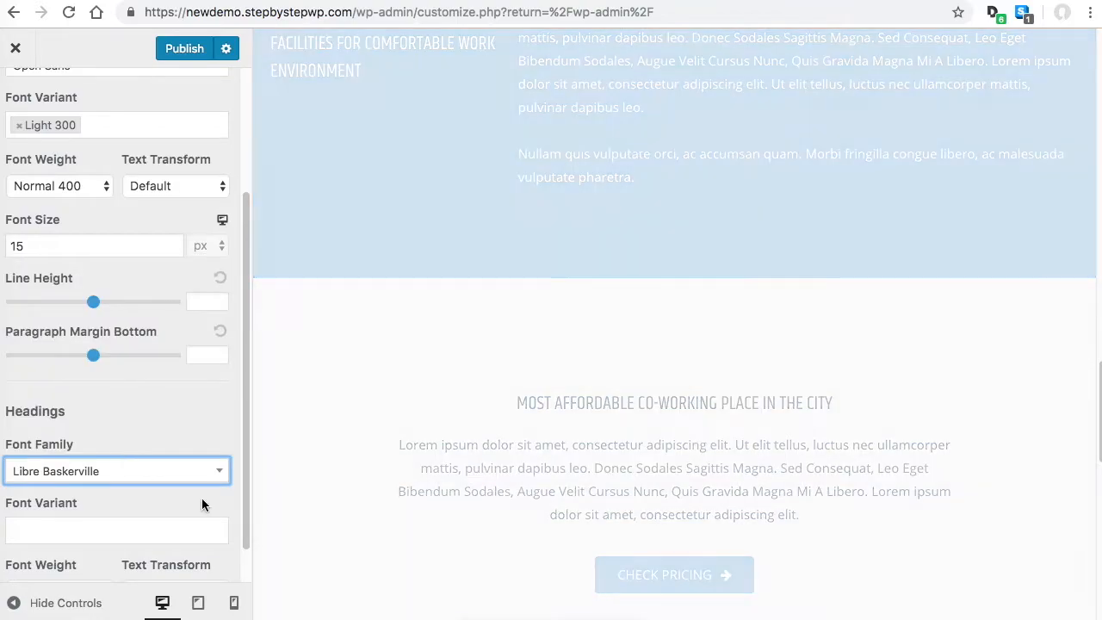
pyautogui.click(111, 470)
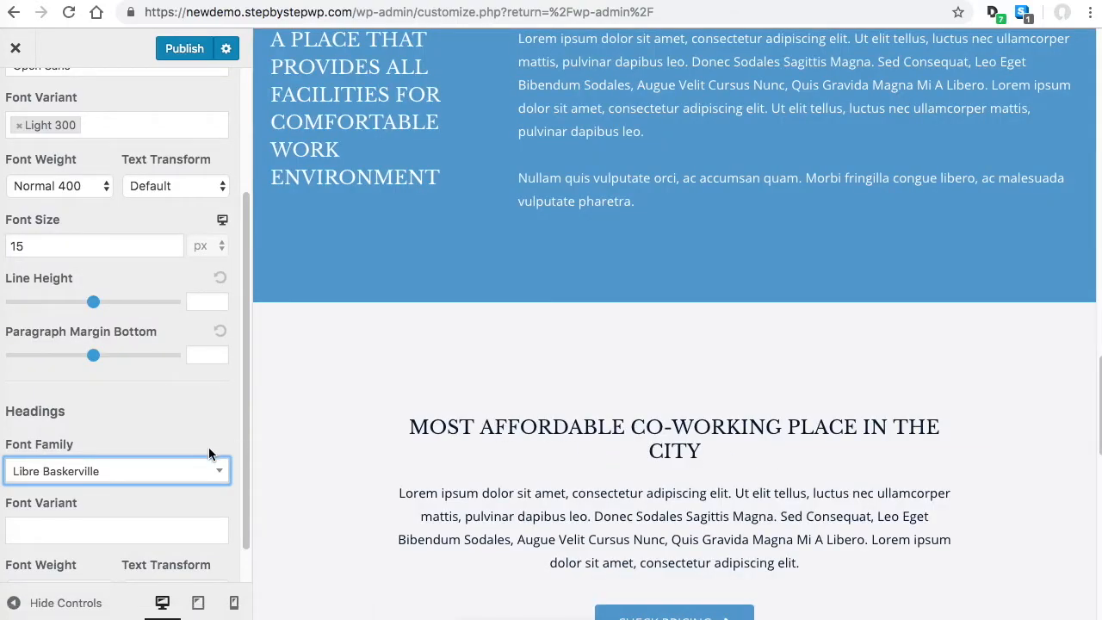
pyautogui.click(117, 471)
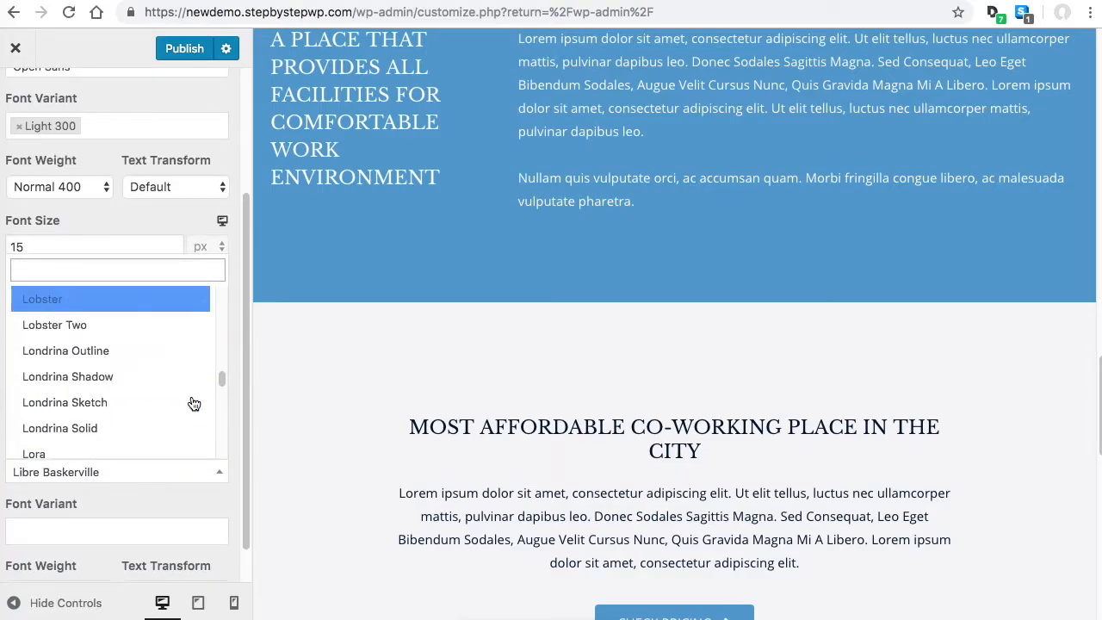
pyautogui.write('r')
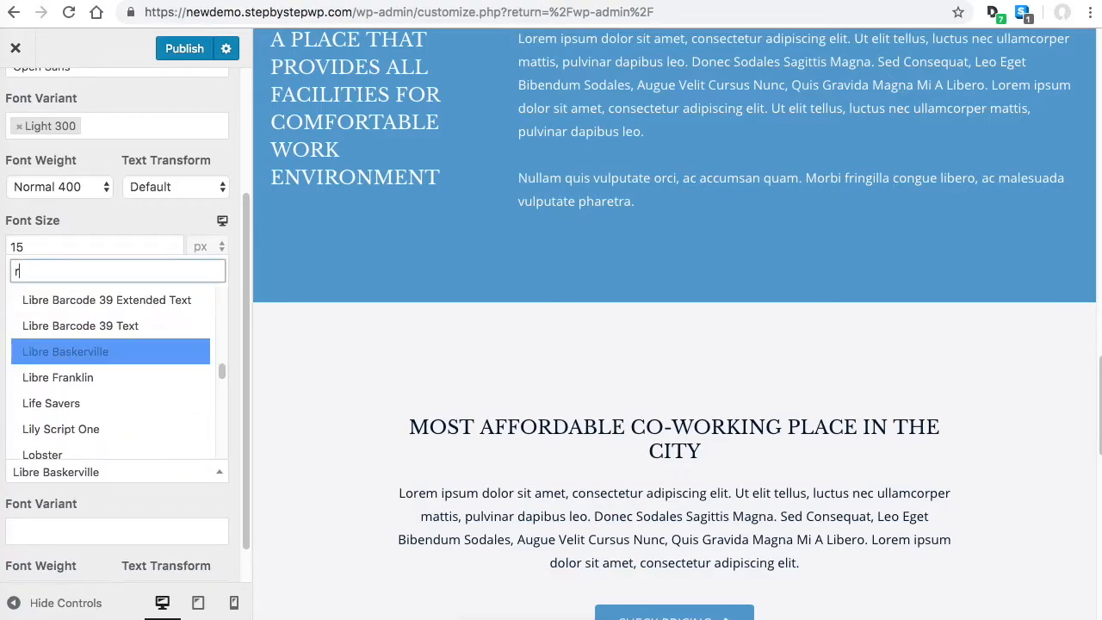
pyautogui.write('t')
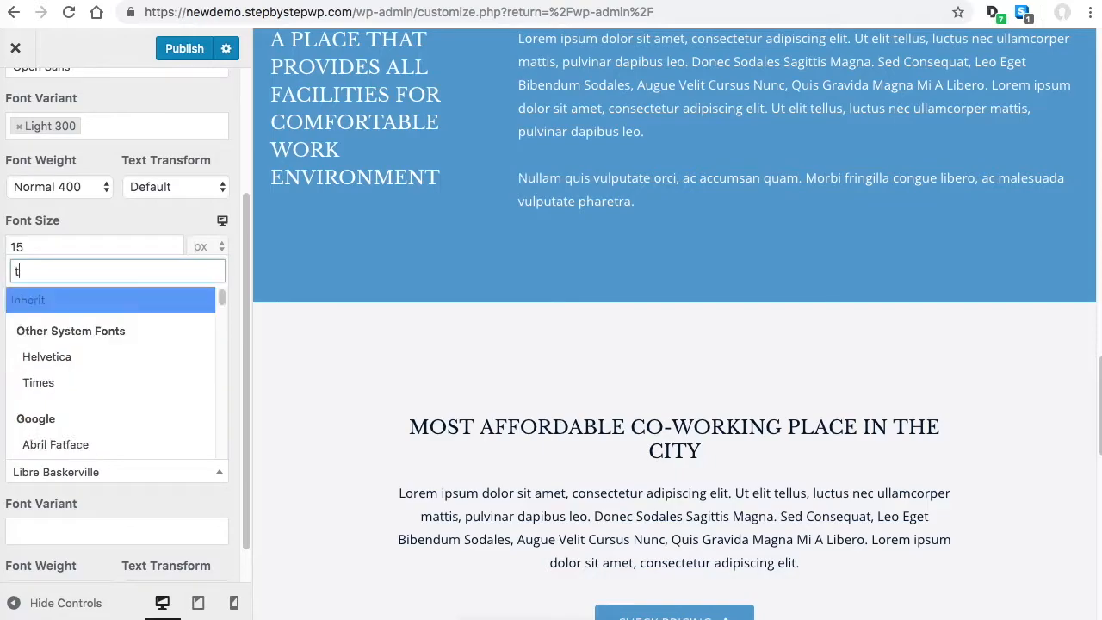
pyautogui.write('ime')
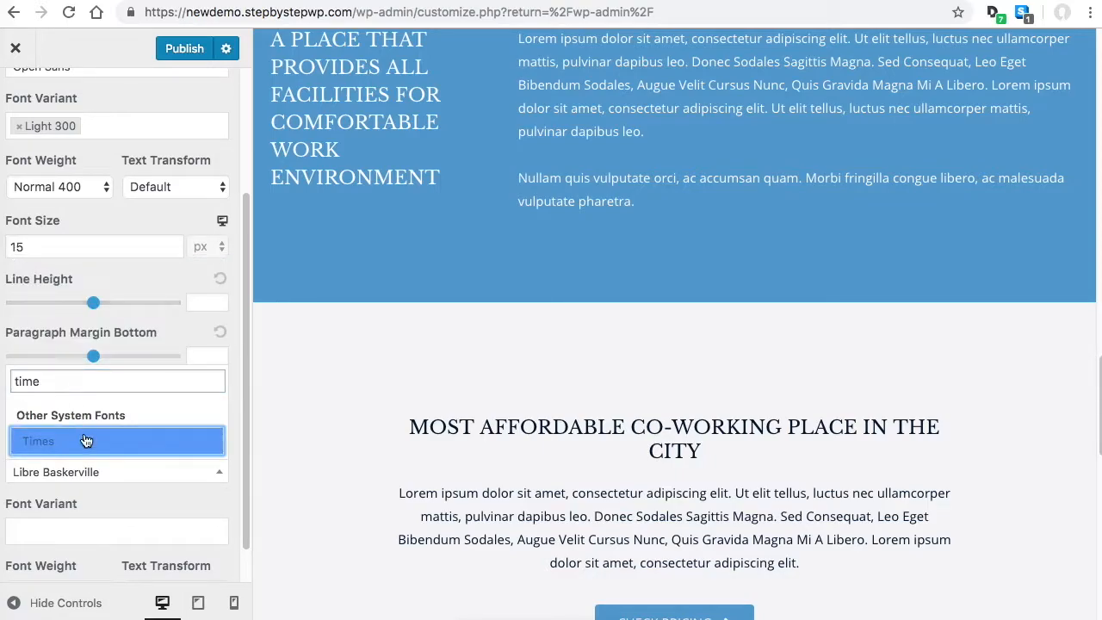
pyautogui.click(86, 441)
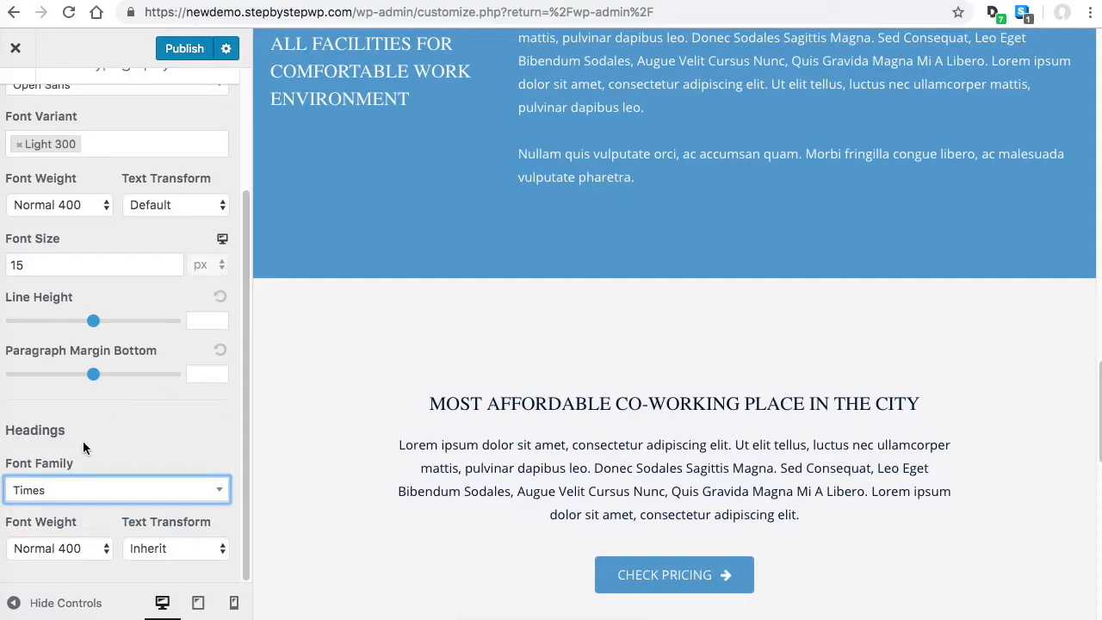
# Set the headings to Helvetica and start closing the customizer with changes unsaved.
pyautogui.click(117, 489)
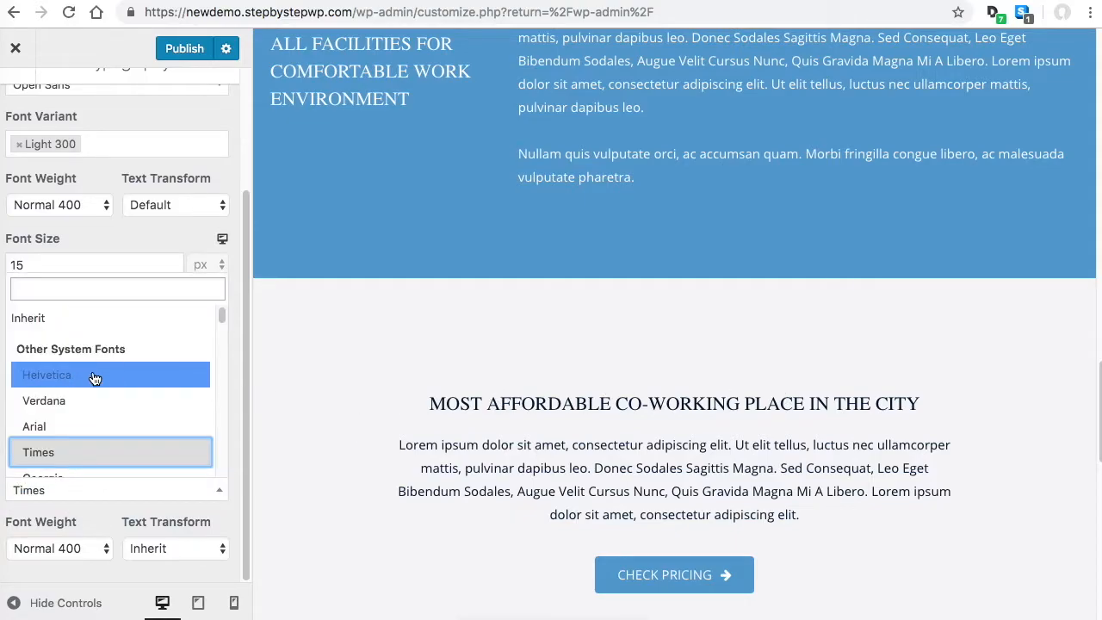
pyautogui.click(48, 375)
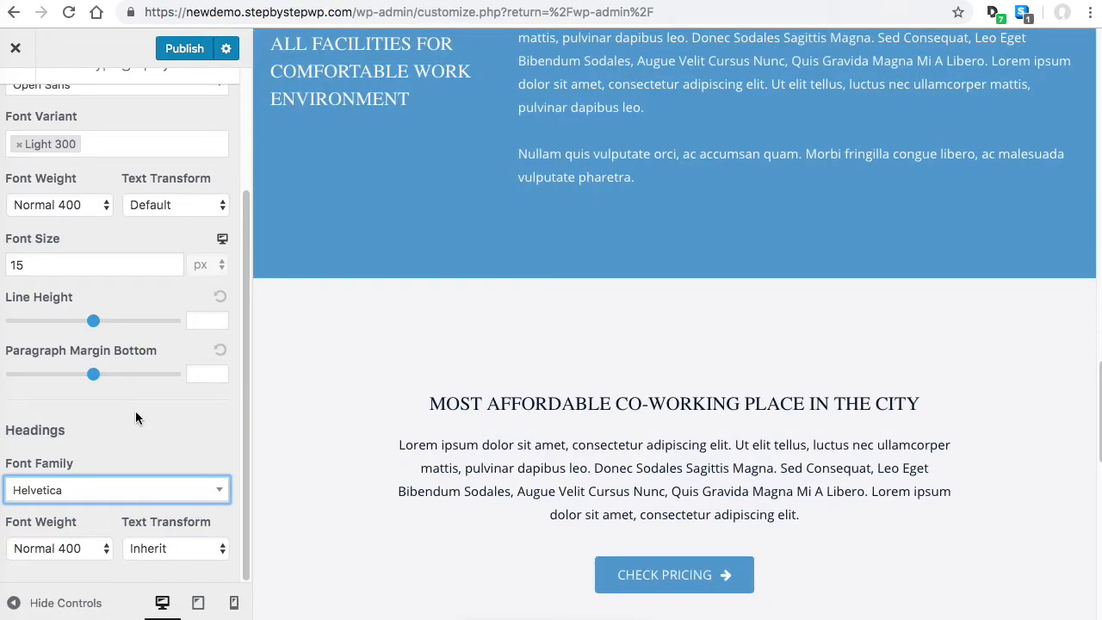
pyautogui.click(14, 48)
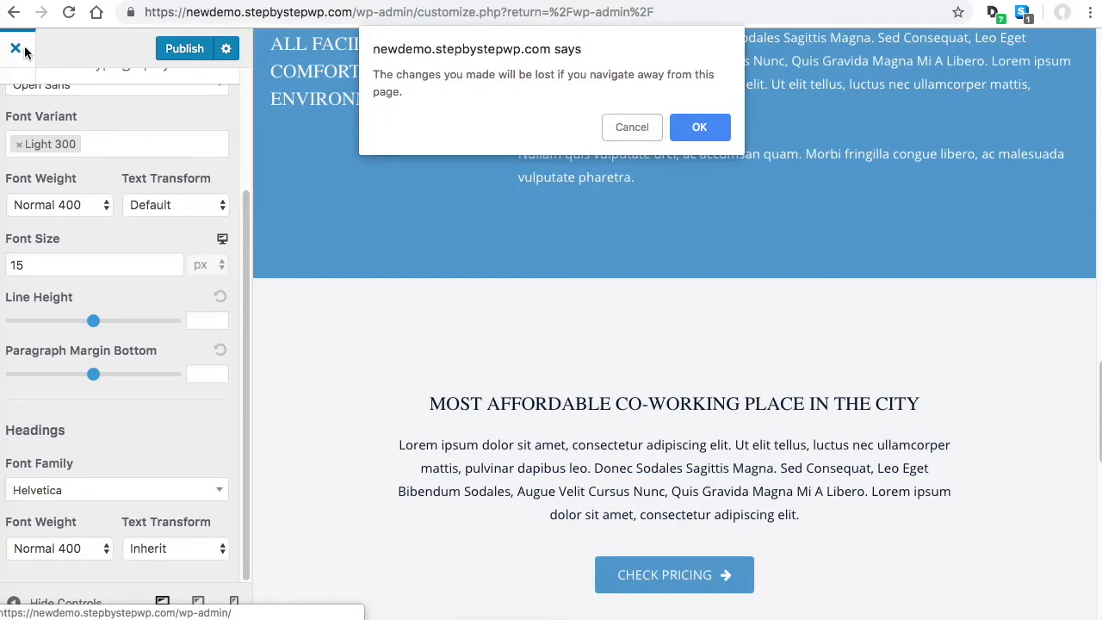
# Discard the font changes, reopen Customize and go to Colors & Background > Base Colors.
pyautogui.click(699, 127)
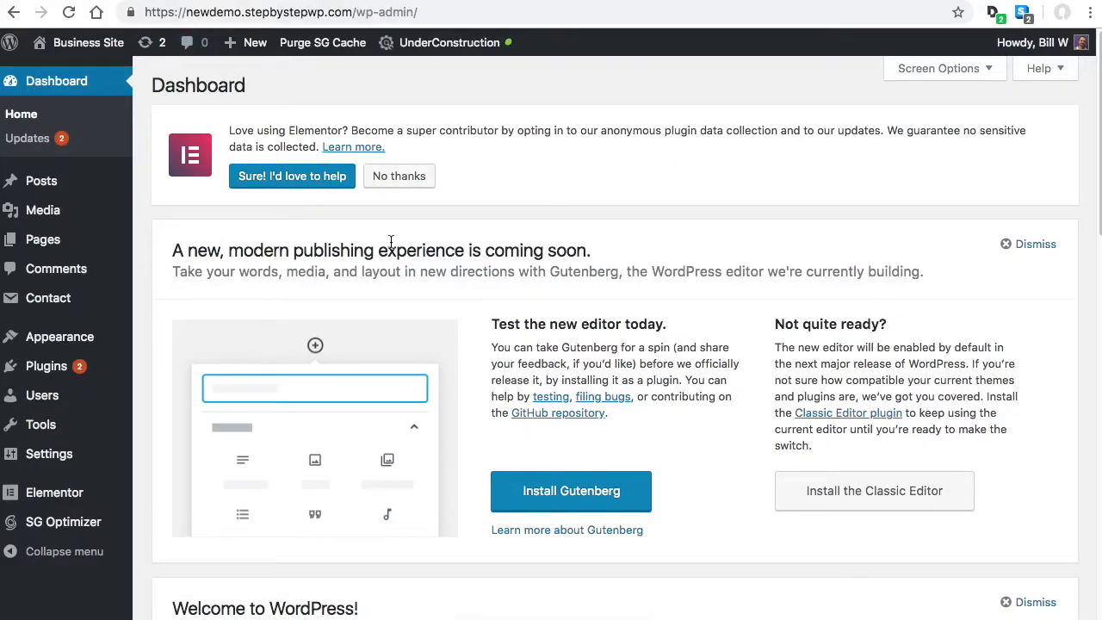
pyautogui.moveTo(430, 265)
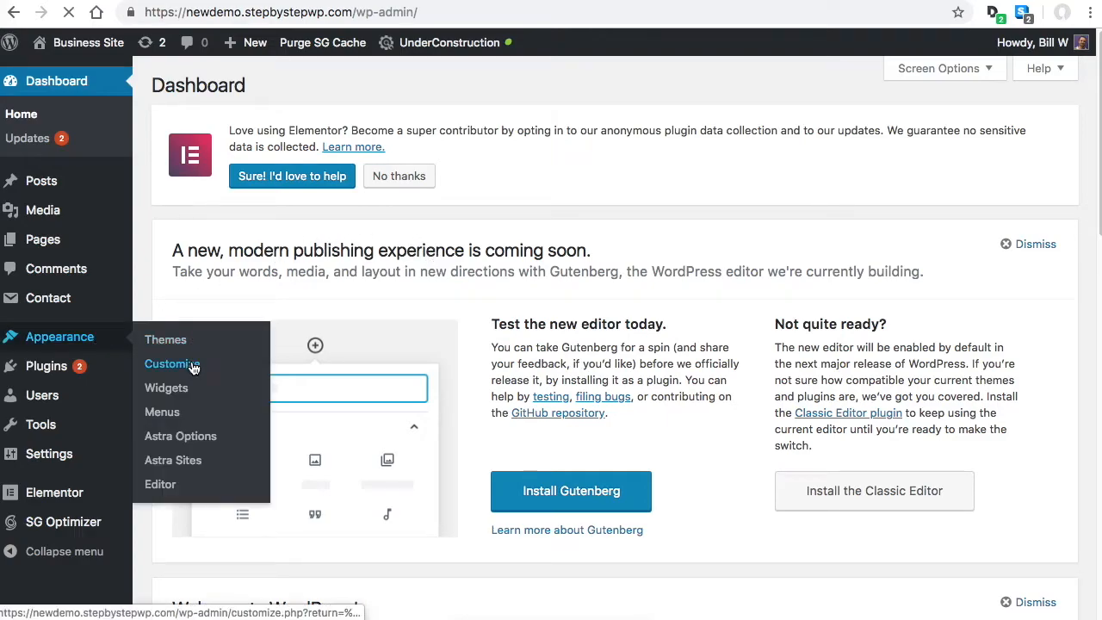
pyautogui.click(172, 363)
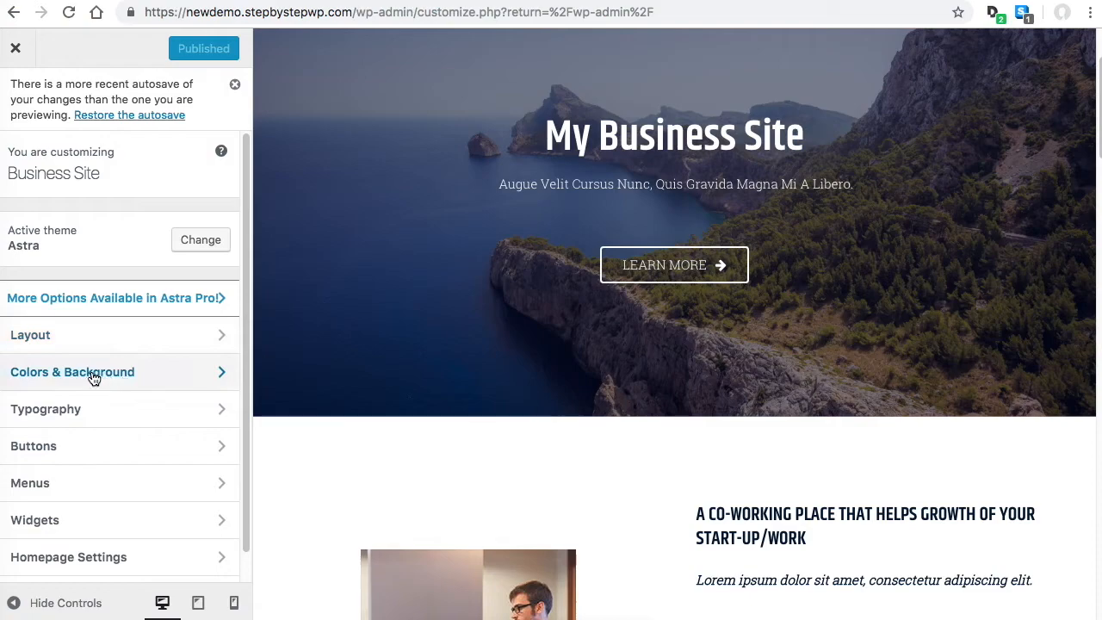
pyautogui.click(73, 372)
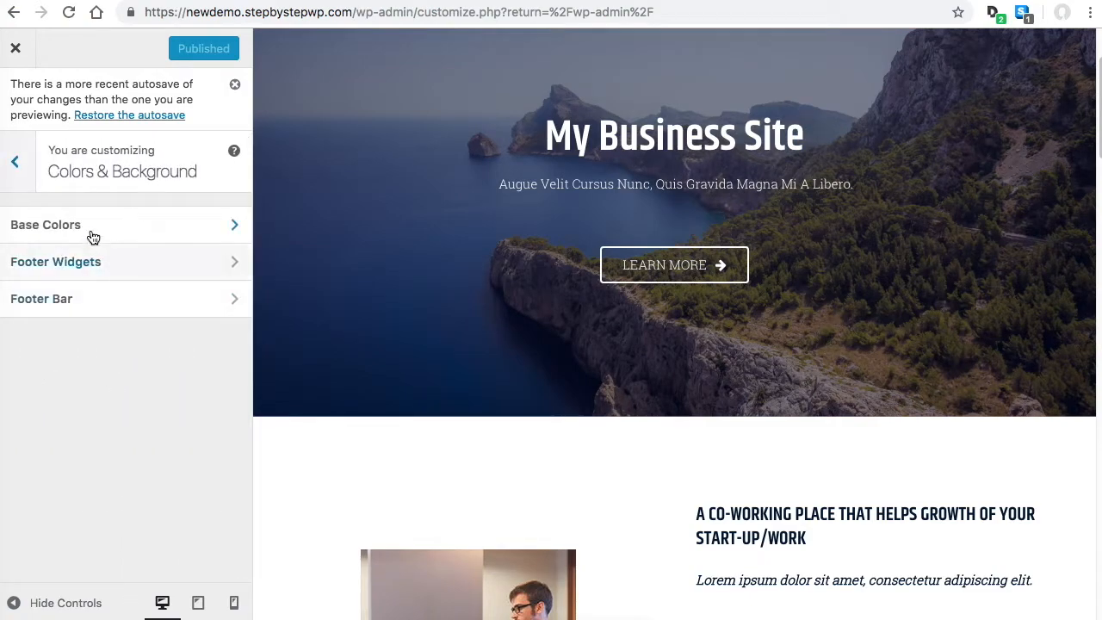
pyautogui.click(45, 224)
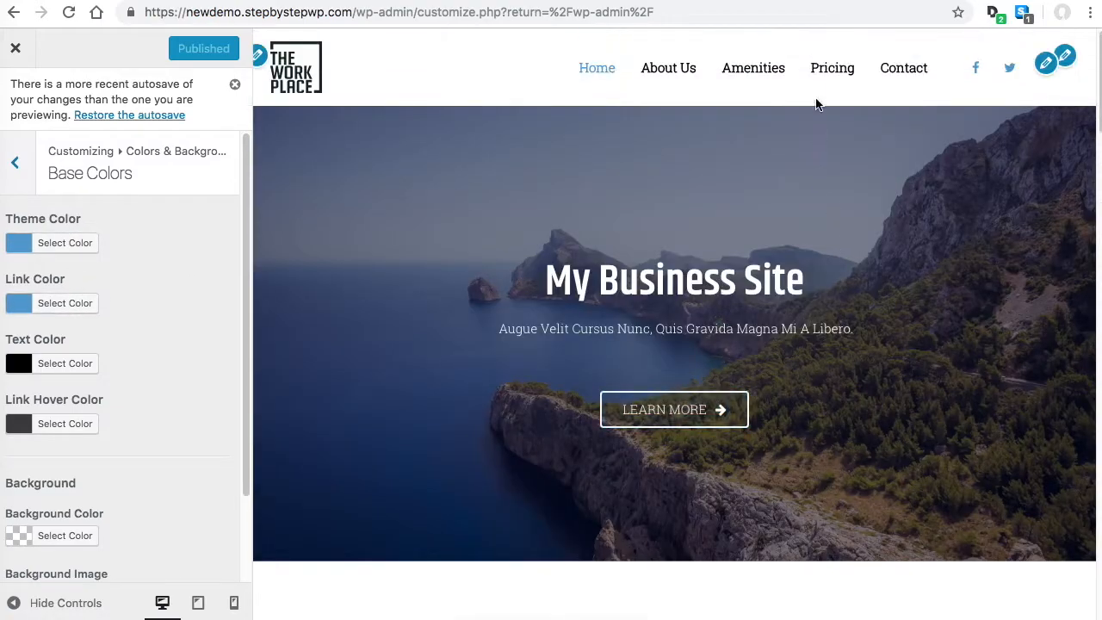
pyautogui.moveTo(596, 69)
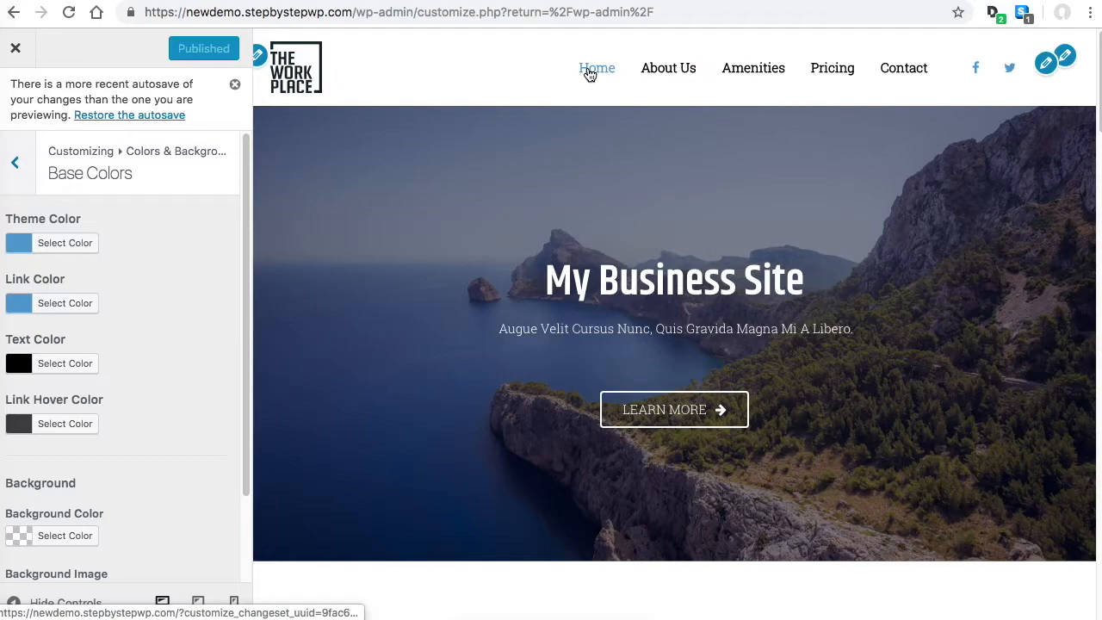
pyautogui.moveTo(166, 296)
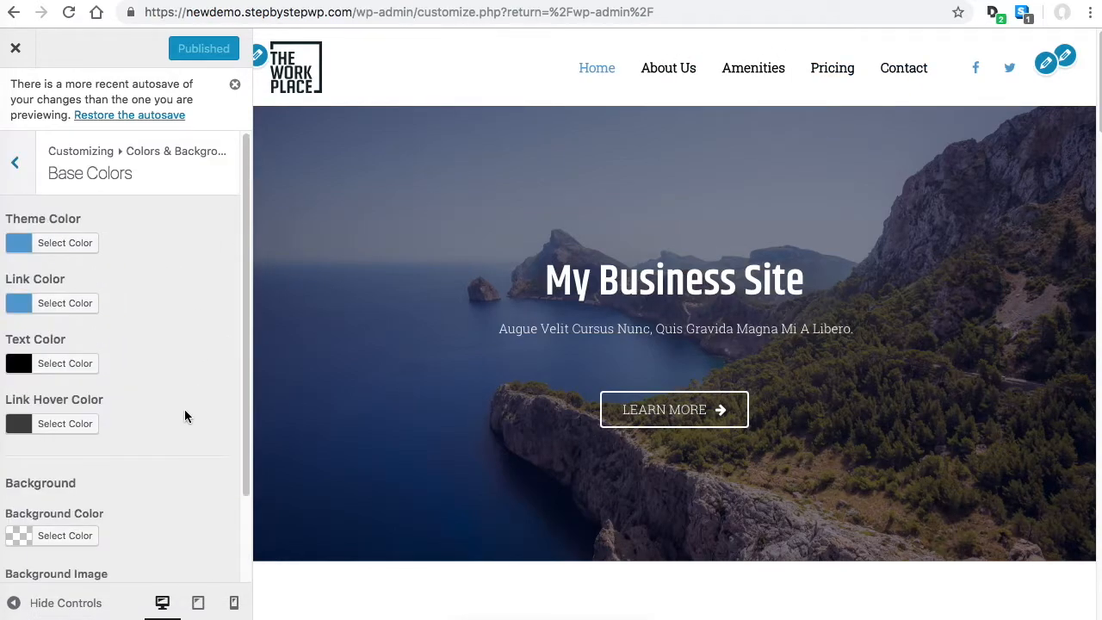
pyautogui.moveTo(446, 427)
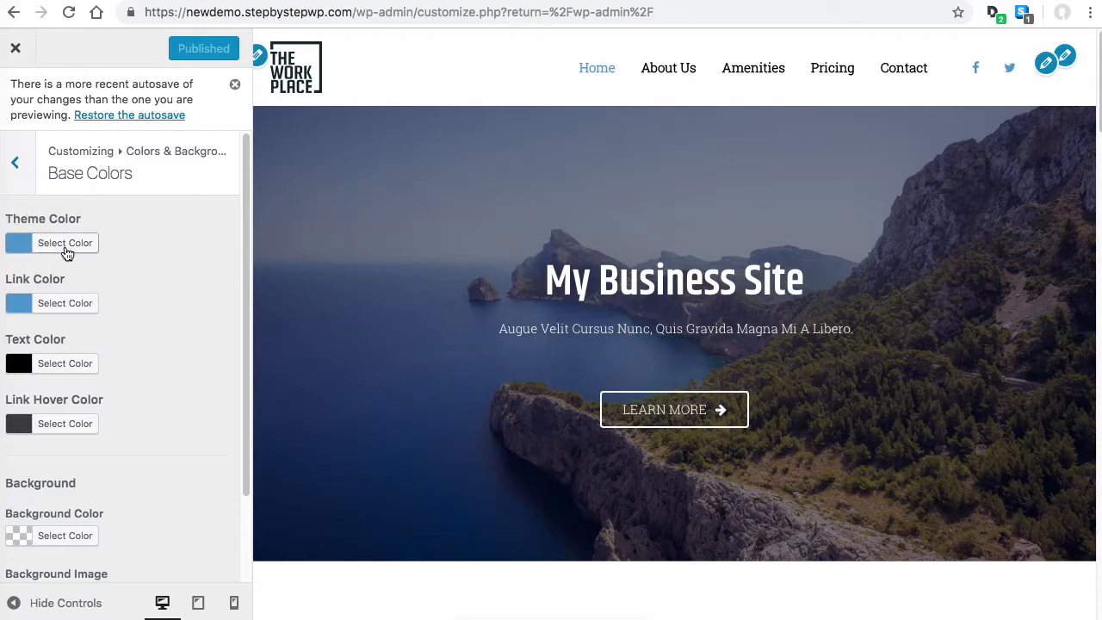
pyautogui.scroll(-3)
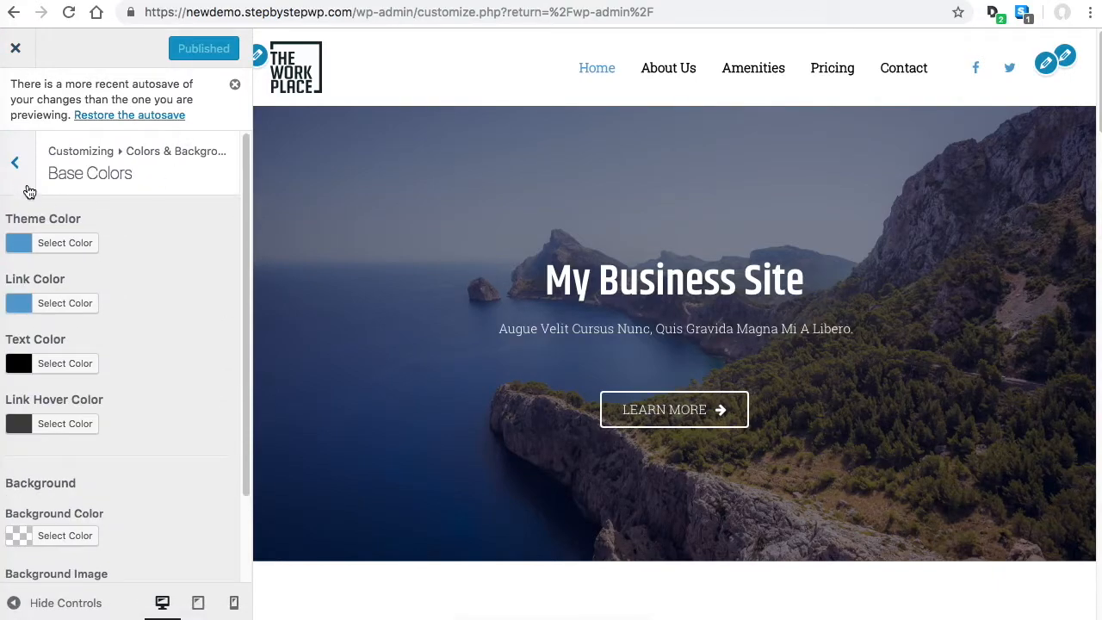
# Back out of the base colour settings to the main customizer section list.
pyautogui.click(14, 162)
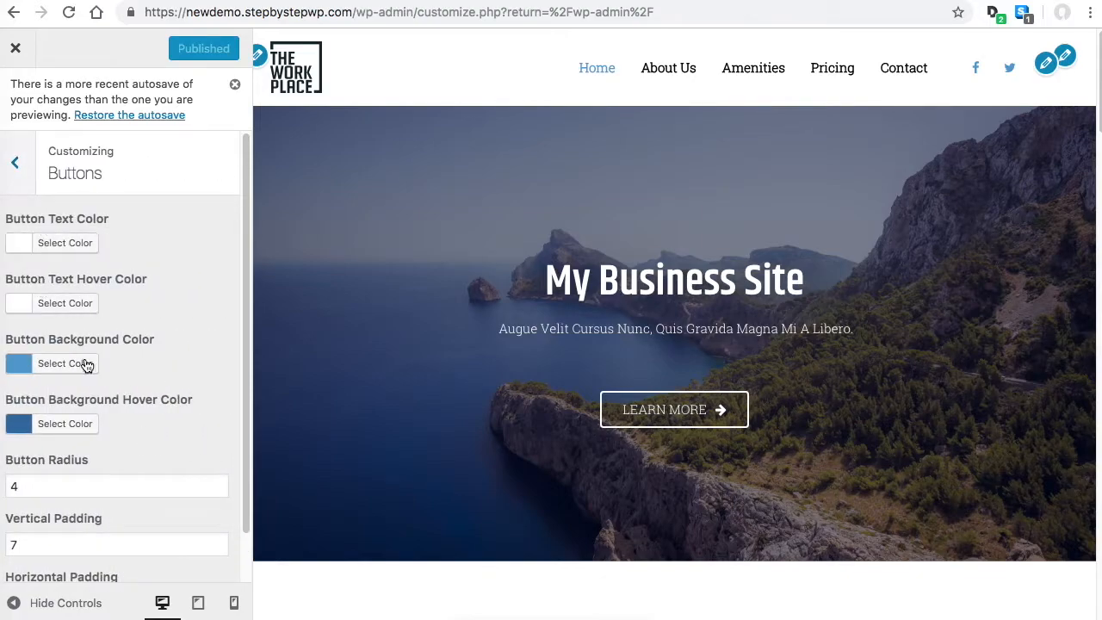
pyautogui.moveTo(90, 352)
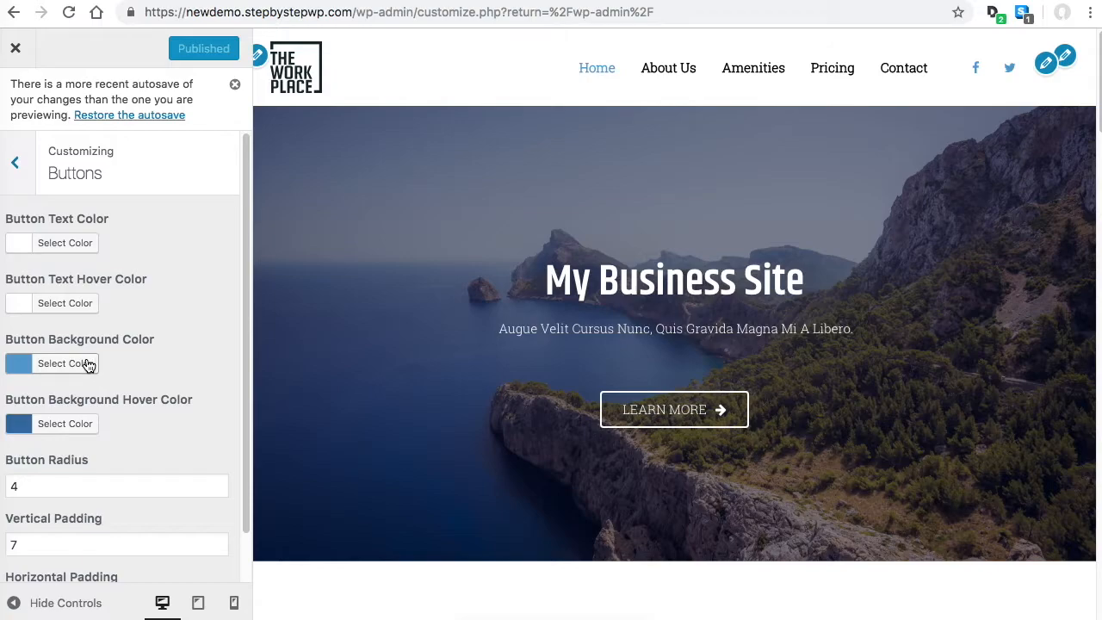
pyautogui.moveTo(95, 370)
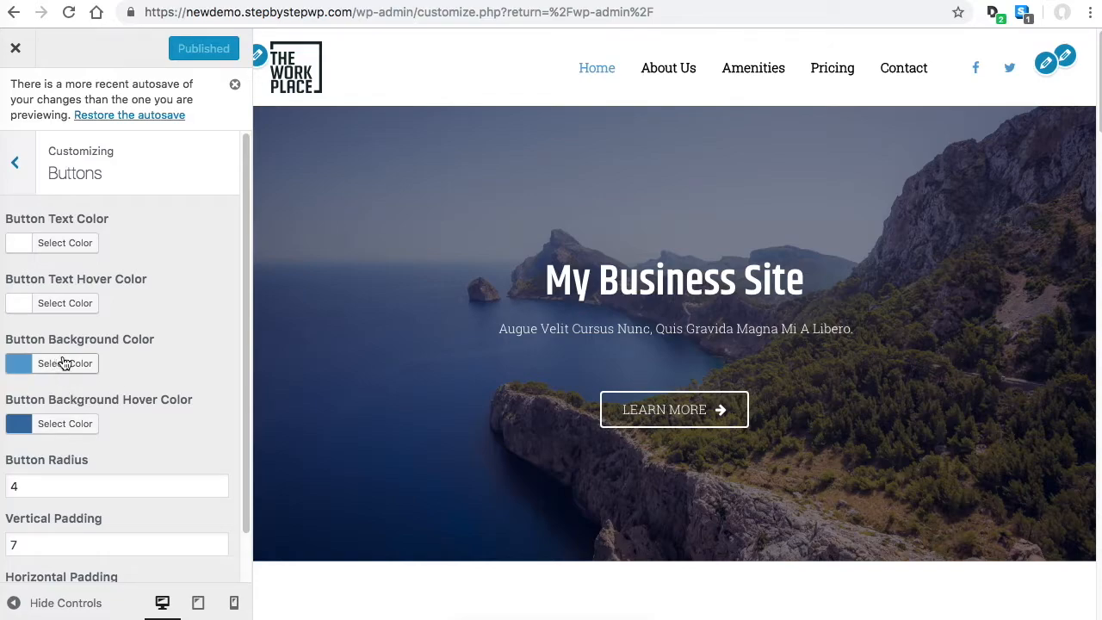
pyautogui.moveTo(93, 361)
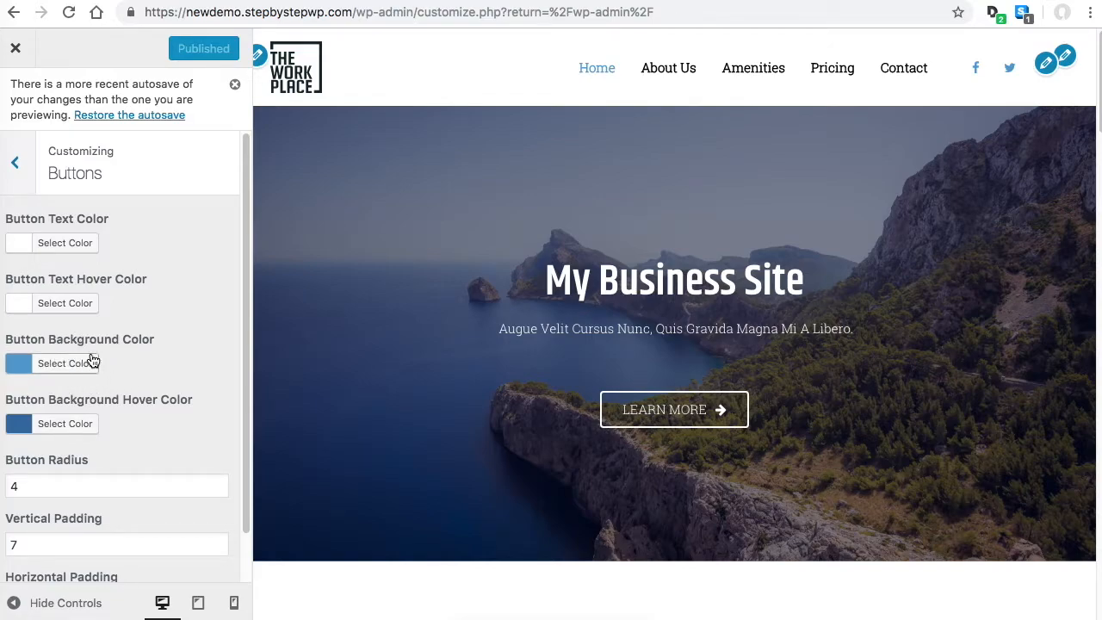
pyautogui.click(14, 162)
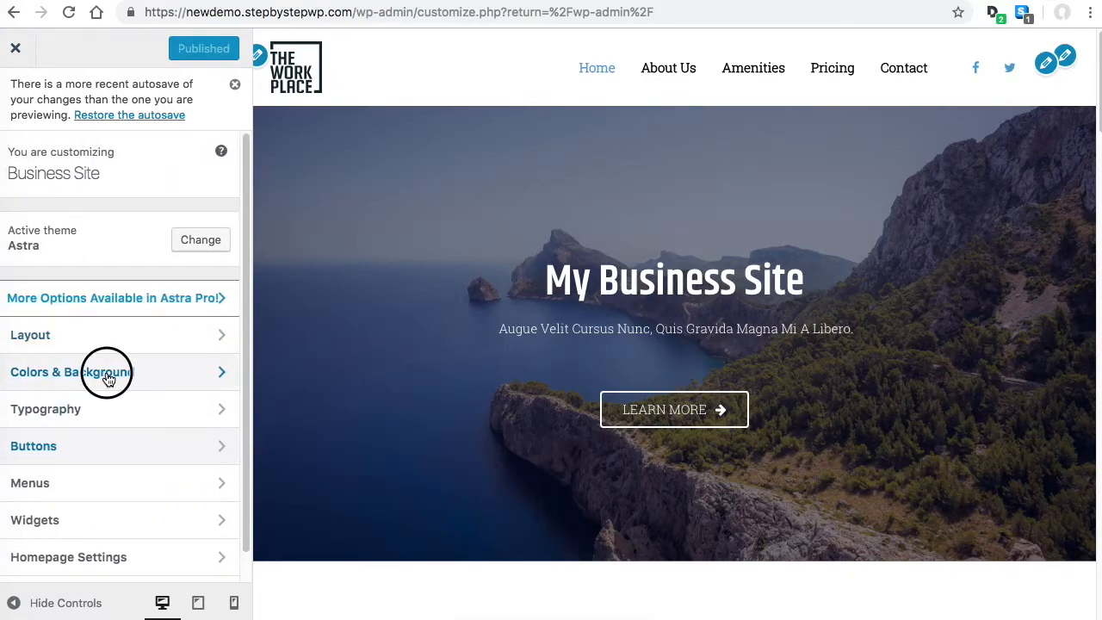
# Glance at the colour settings, then close the customizer back to the dashboard.
pyautogui.click(107, 371)
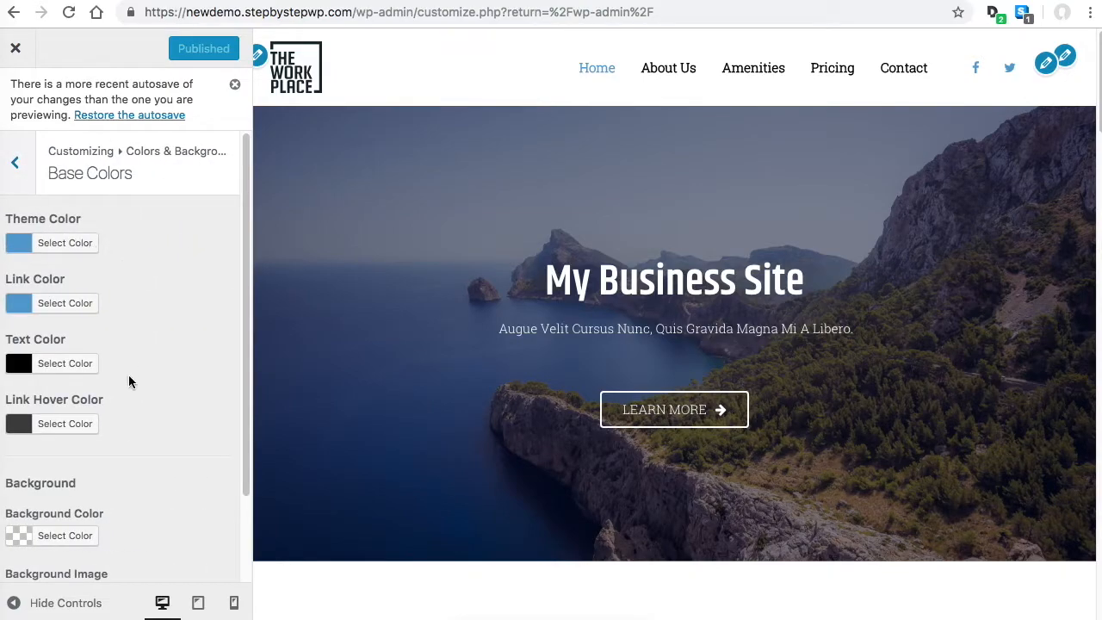
pyautogui.moveTo(146, 413)
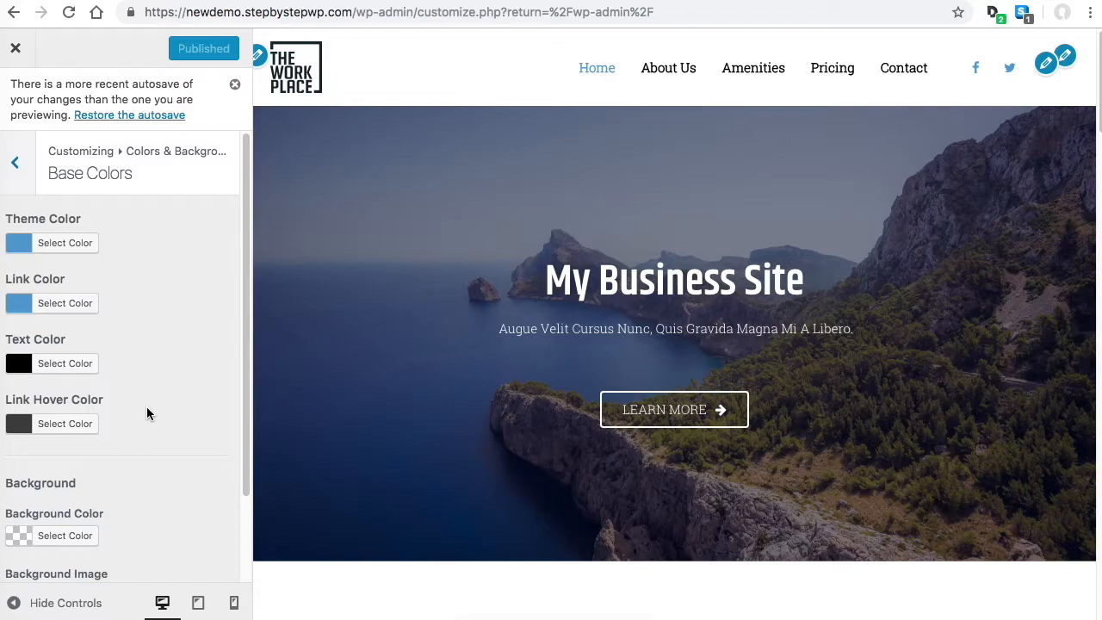
pyautogui.click(14, 48)
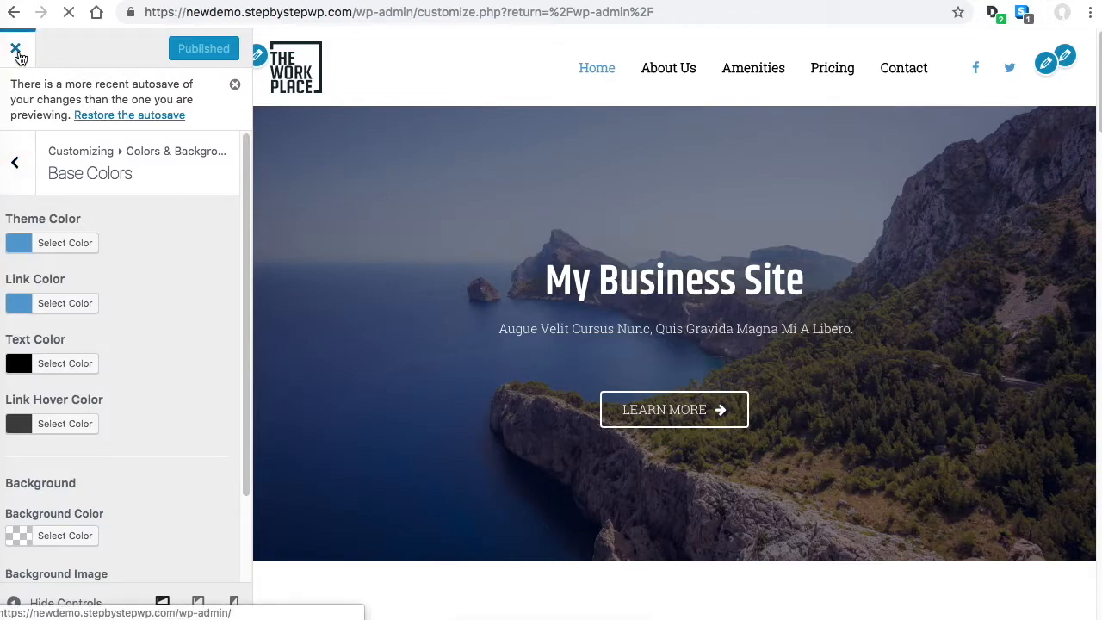
pyautogui.click(14, 48)
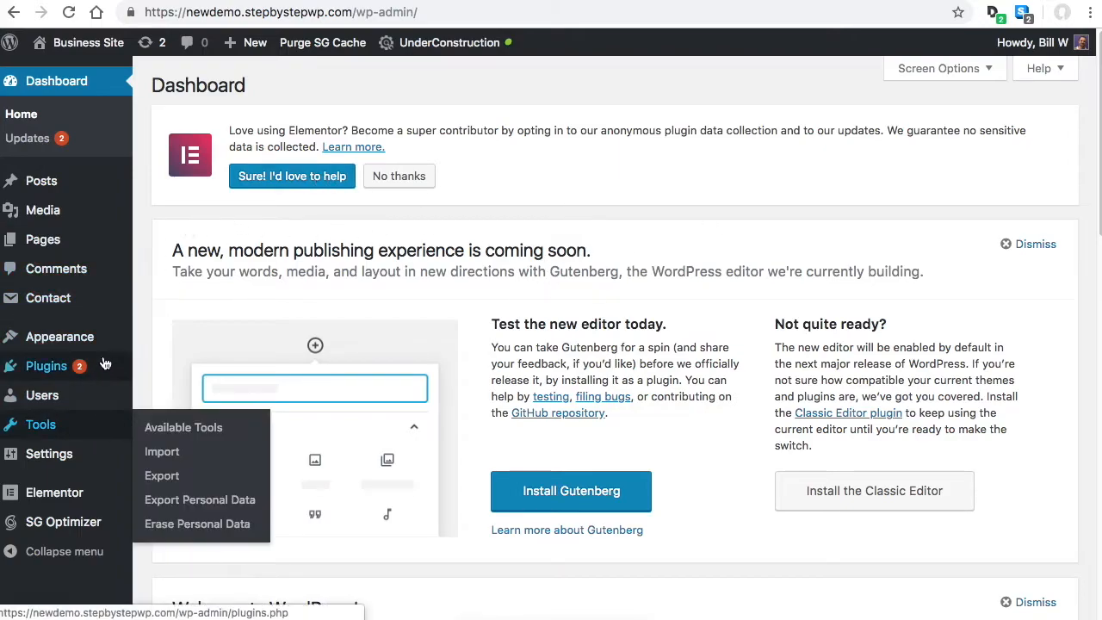
# From Pages > All Pages, launch the Home page in Elementor.
pyautogui.click(43, 239)
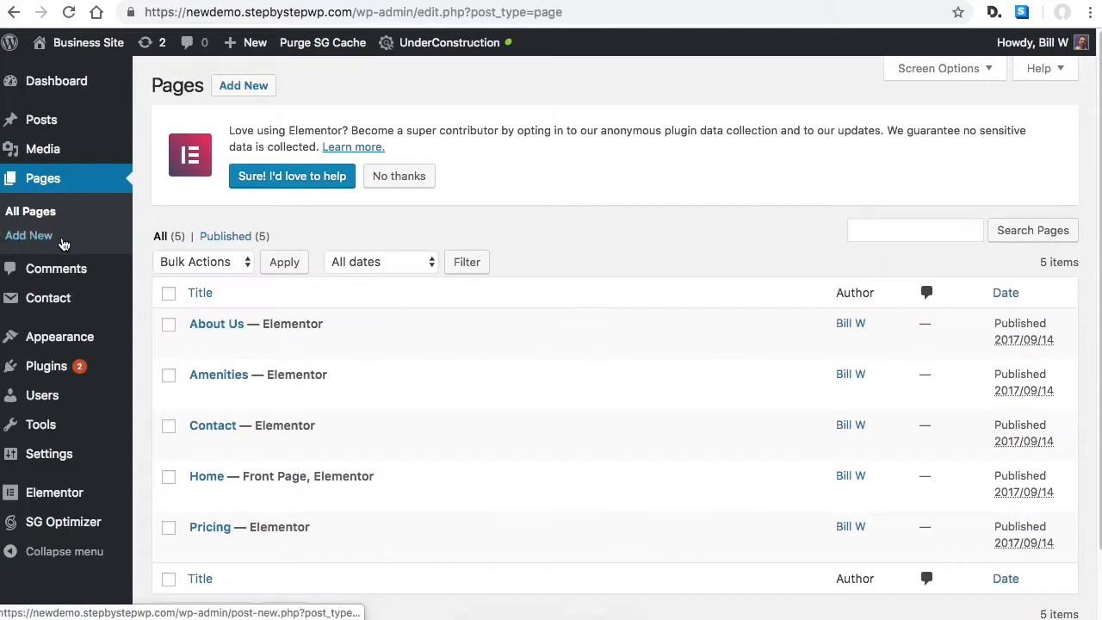
pyautogui.scroll(-3)
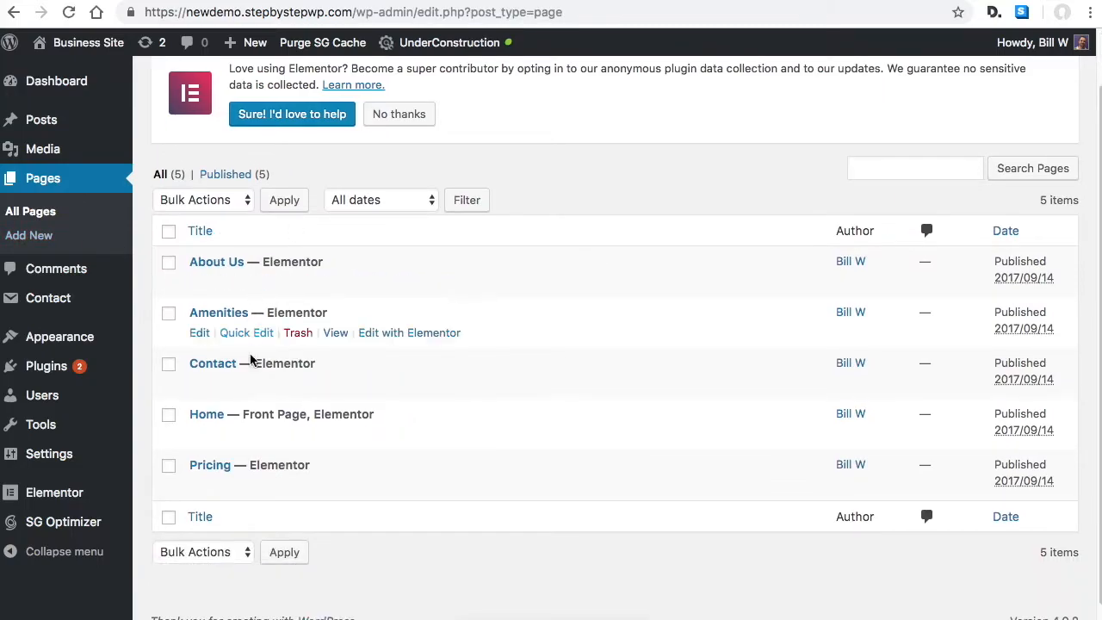
pyautogui.click(410, 434)
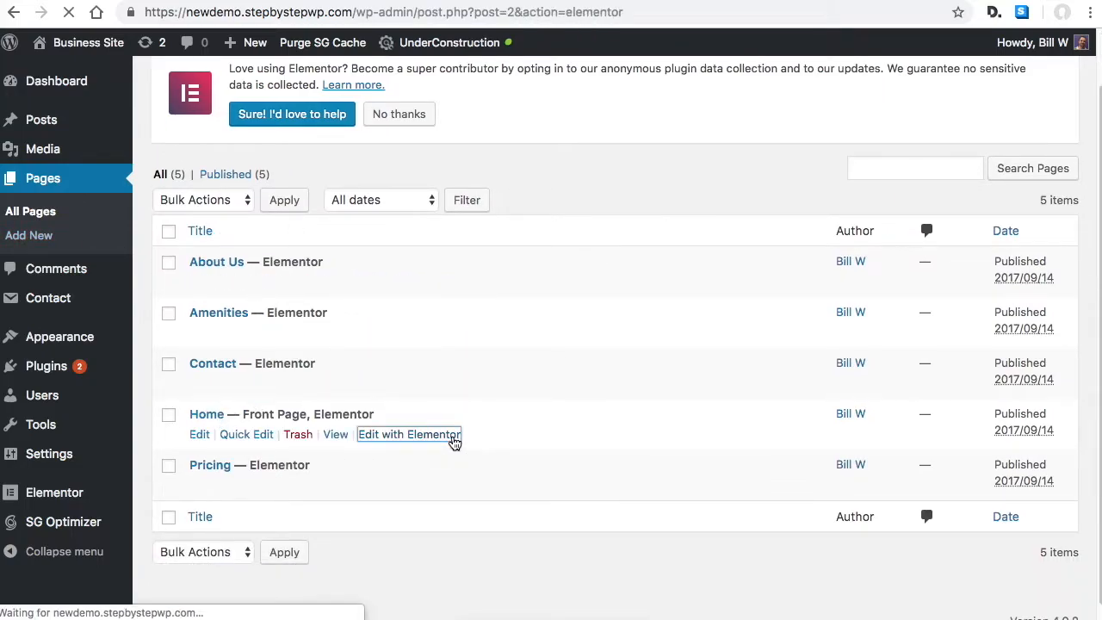
pyautogui.click(410, 433)
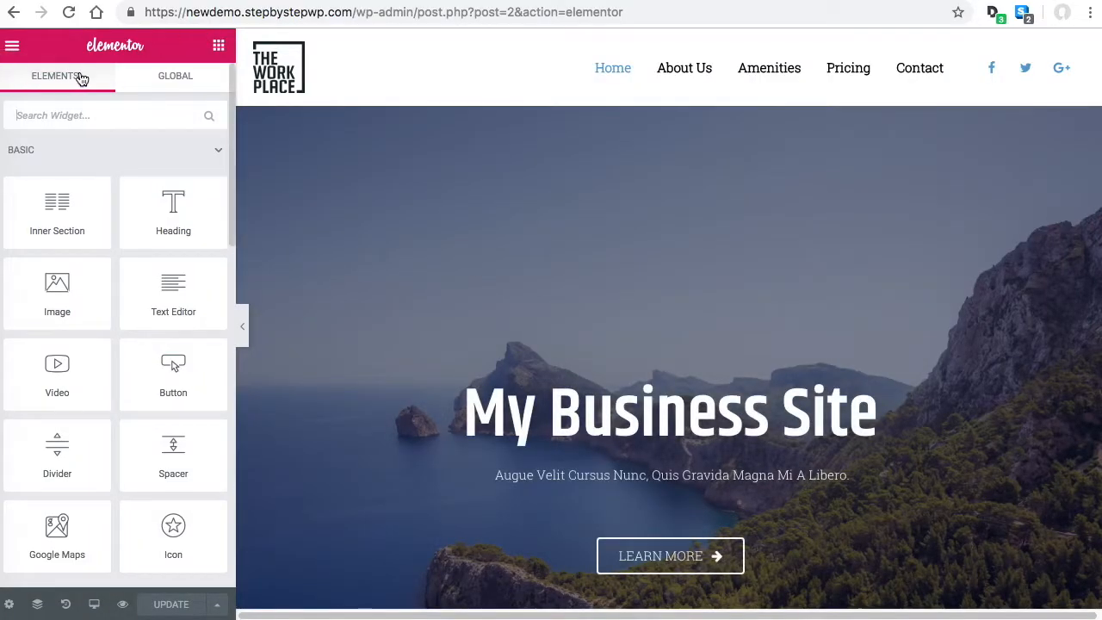
# In Elementor's Color Picker settings, change the last green swatch to a more muted green.
pyautogui.click(12, 44)
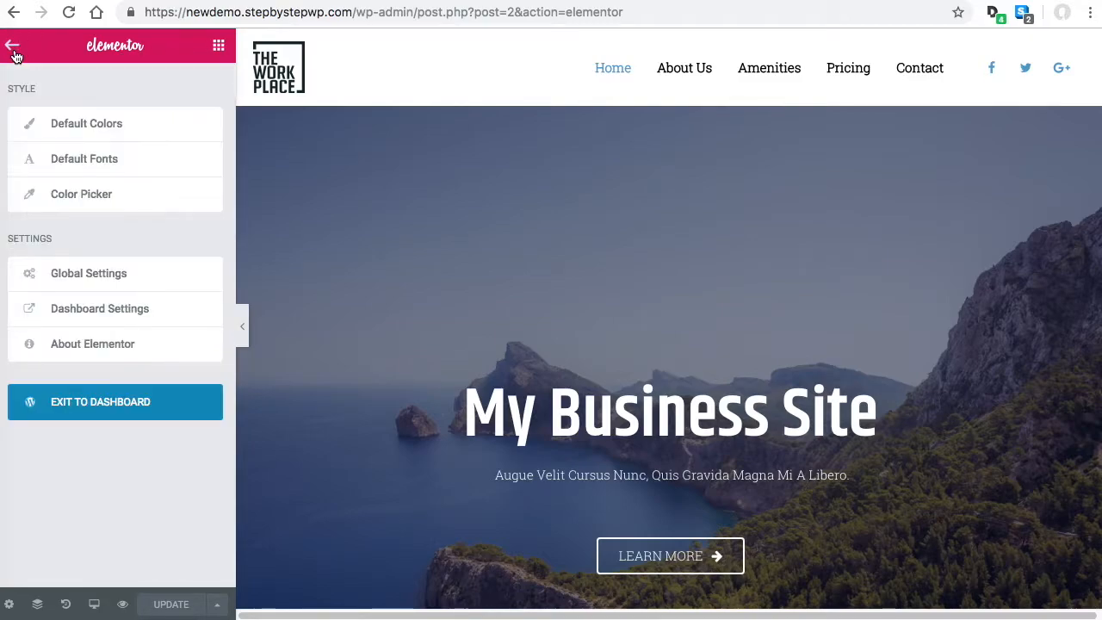
pyautogui.moveTo(93, 186)
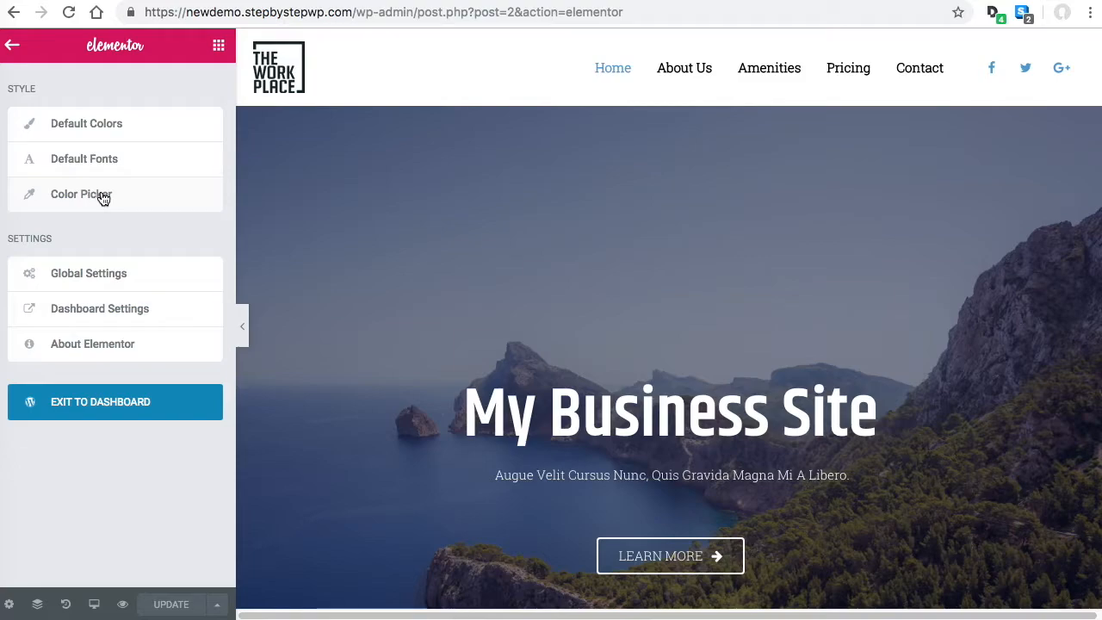
pyautogui.click(80, 193)
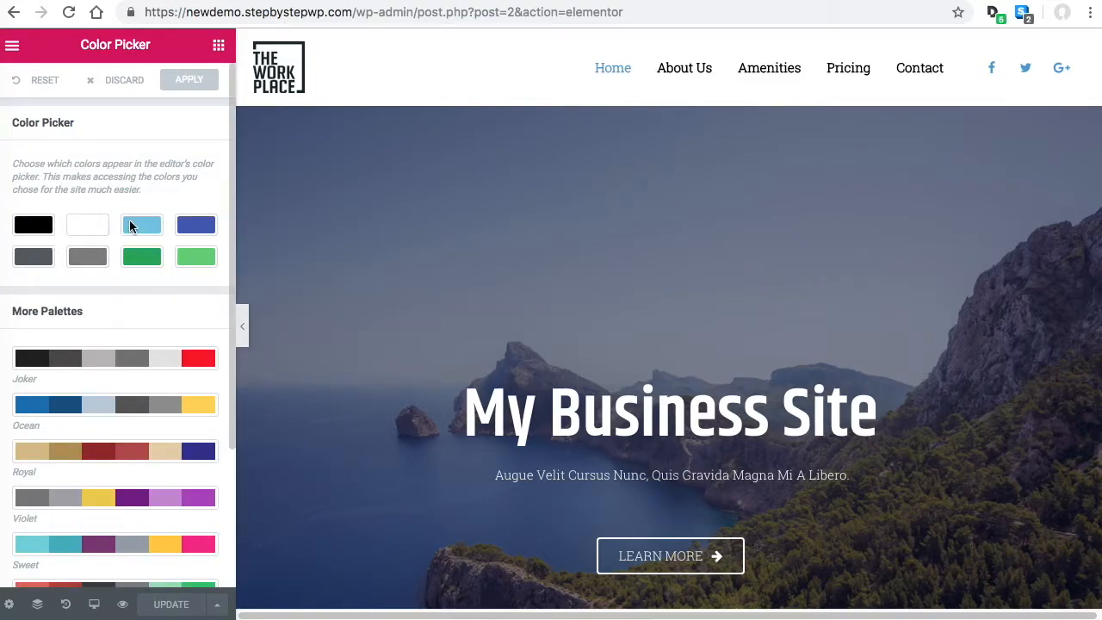
pyautogui.moveTo(117, 234)
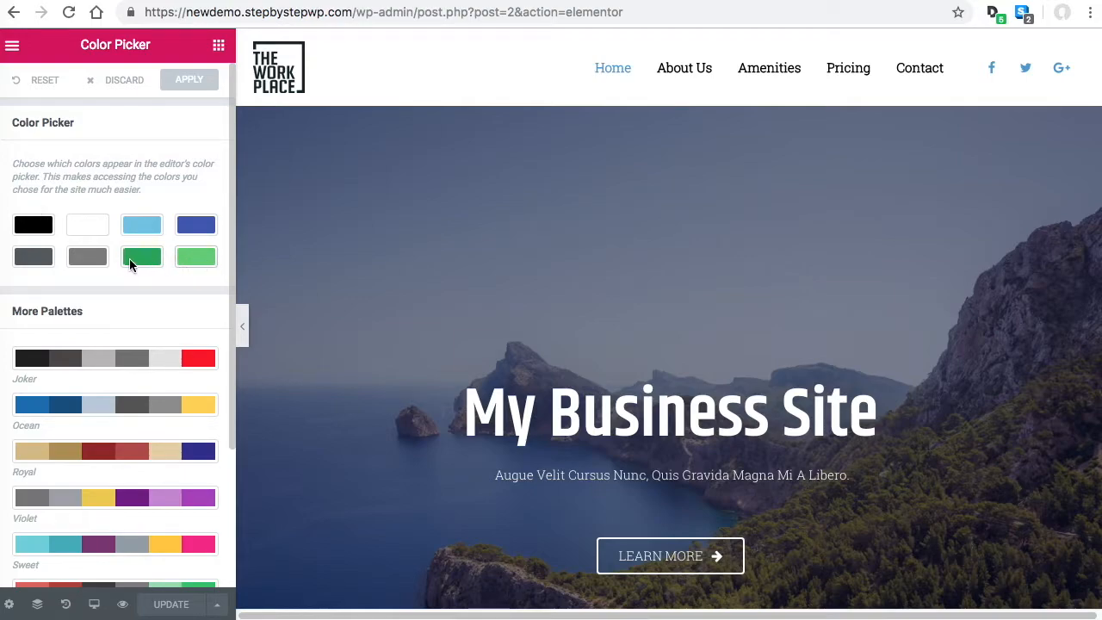
pyautogui.click(141, 255)
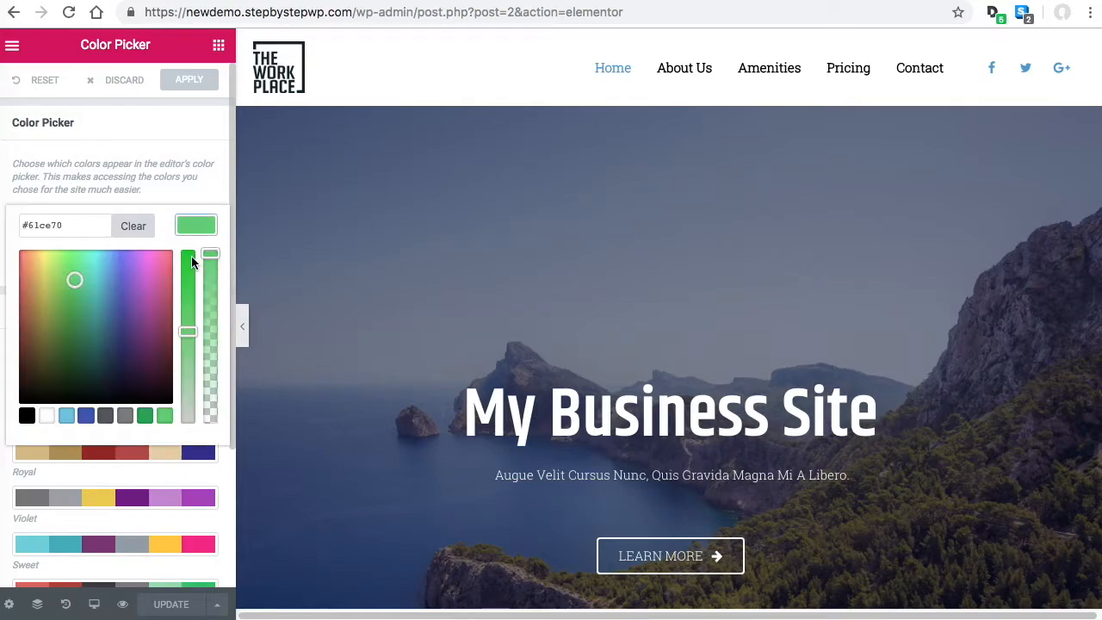
pyautogui.click(58, 272)
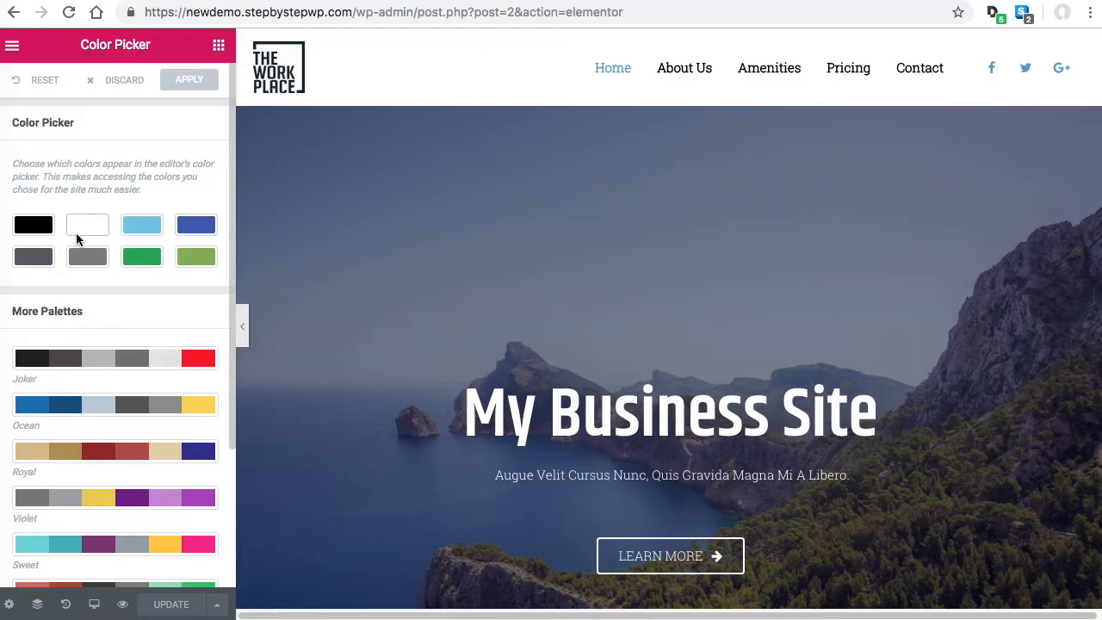
pyautogui.moveTo(206, 303)
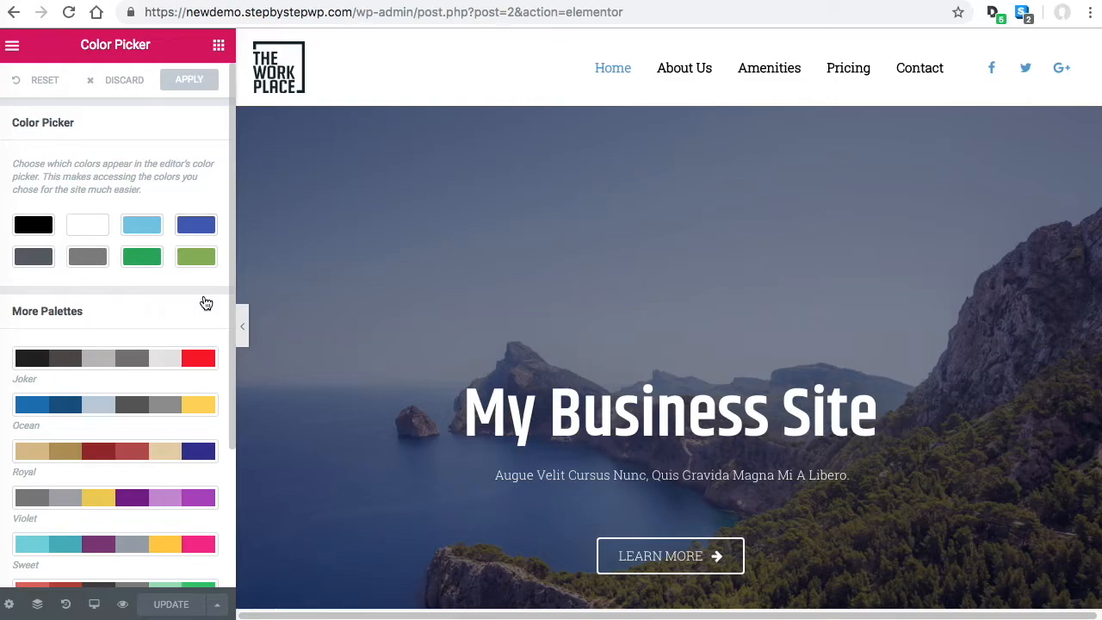
pyautogui.scroll(-3)
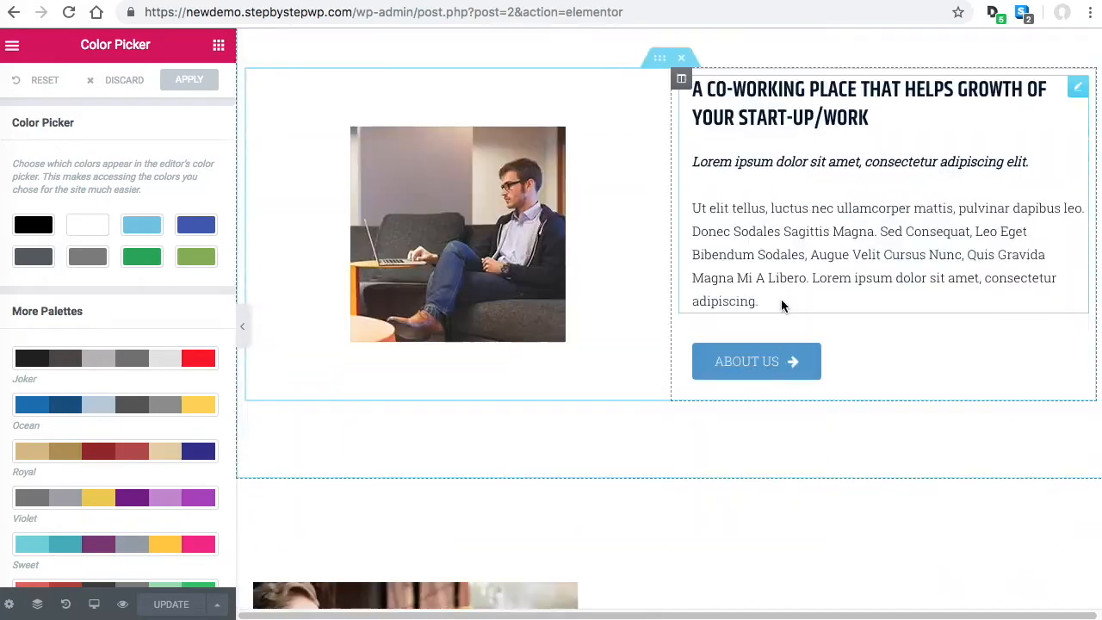
# Edit the blue section, view its Style background colour value, and return to the main settings menu.
pyautogui.scroll(-3)
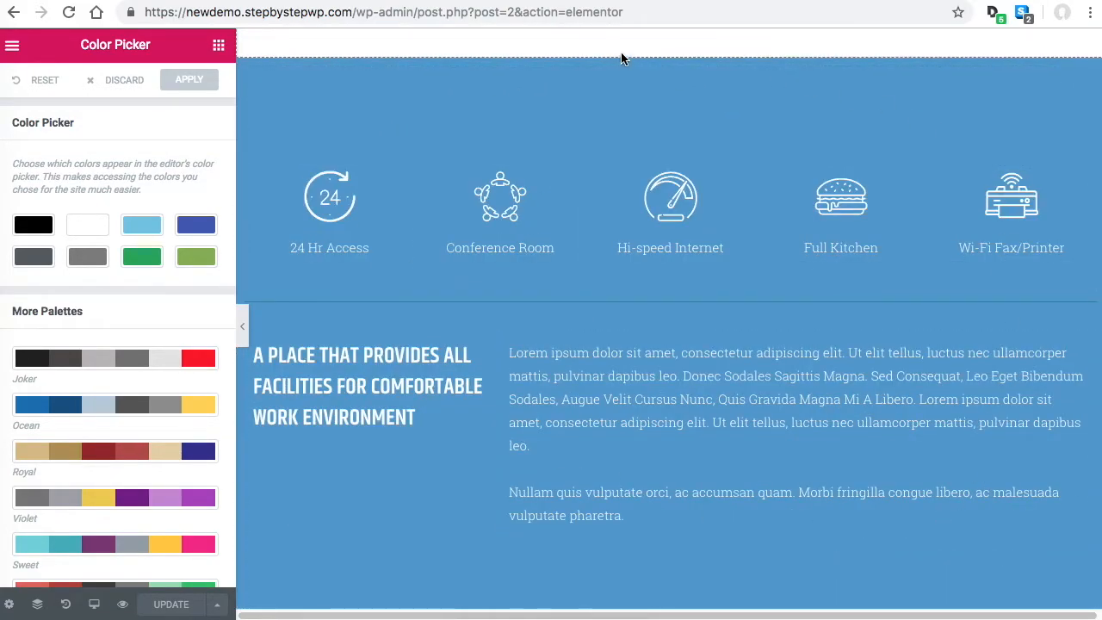
pyautogui.click(671, 49)
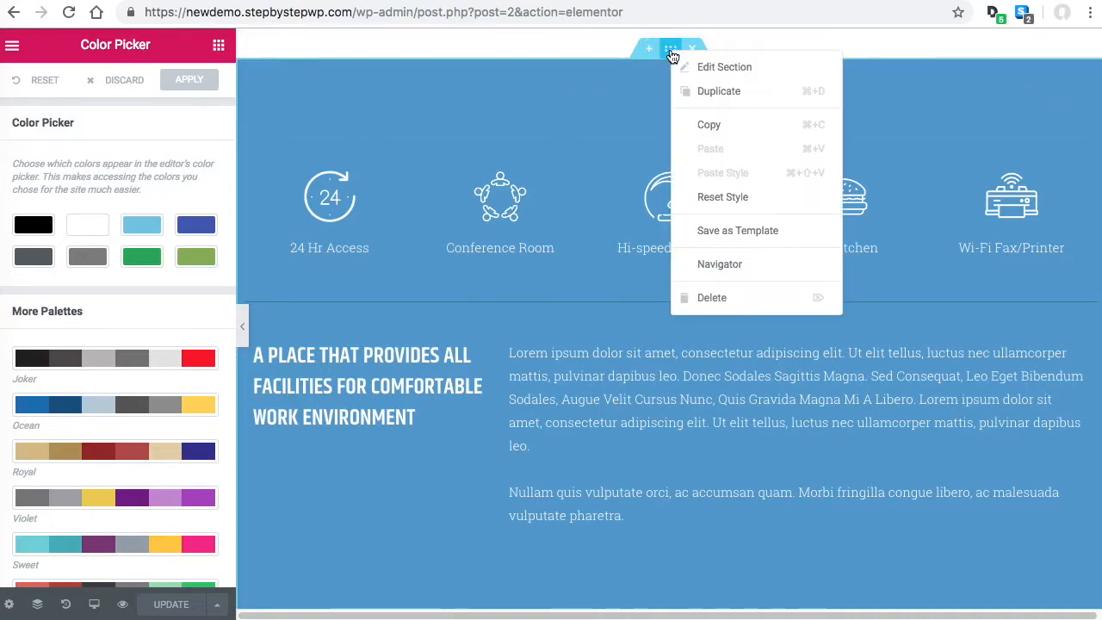
pyautogui.click(723, 66)
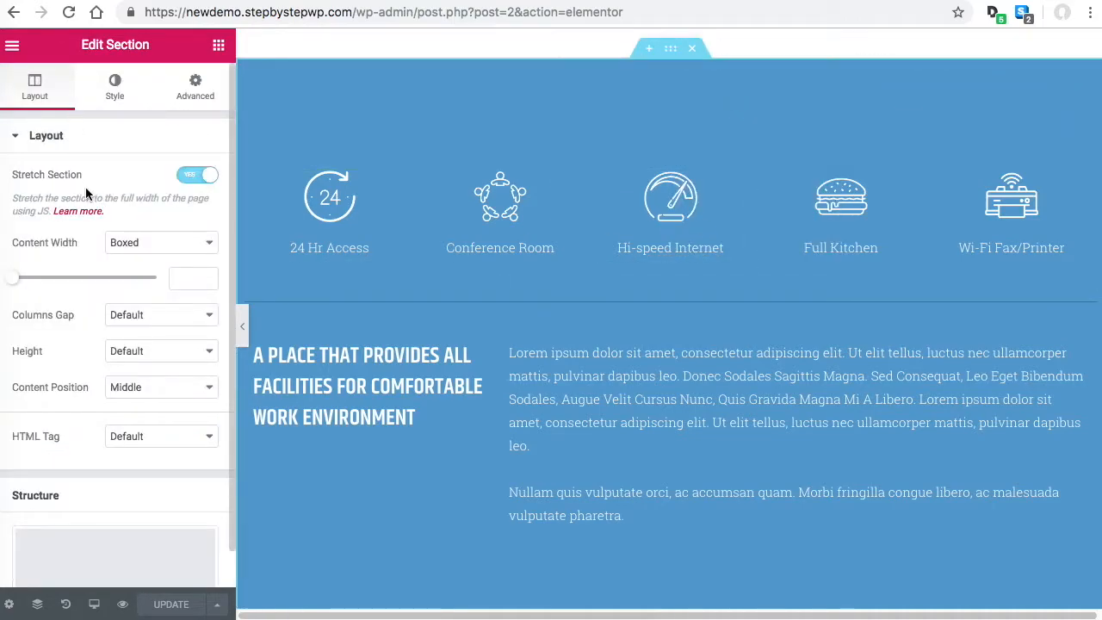
pyautogui.click(113, 86)
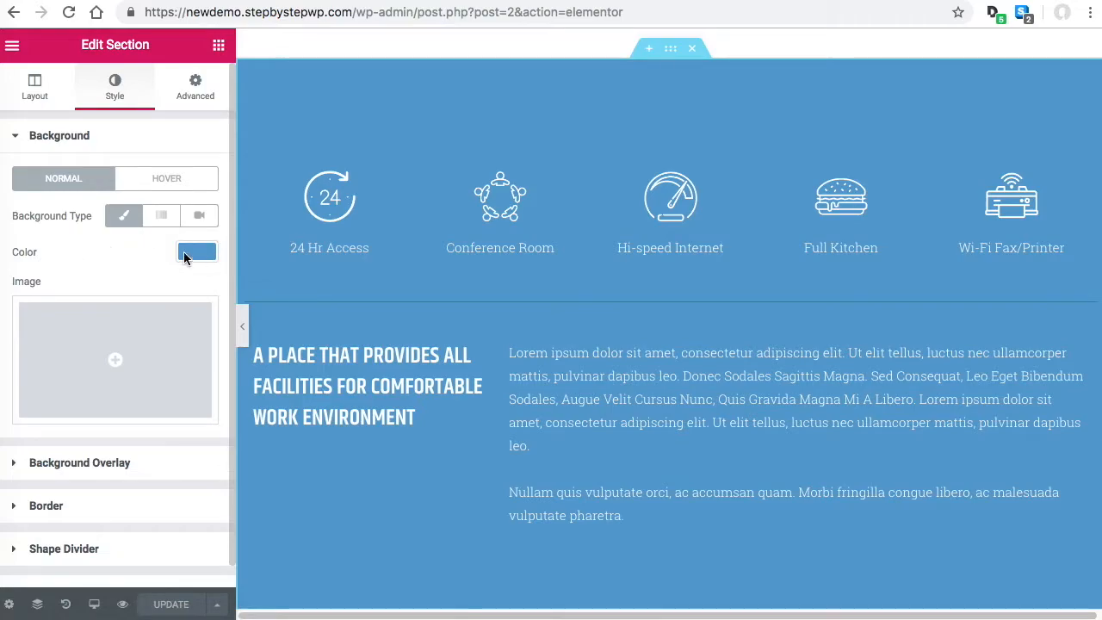
pyautogui.click(197, 251)
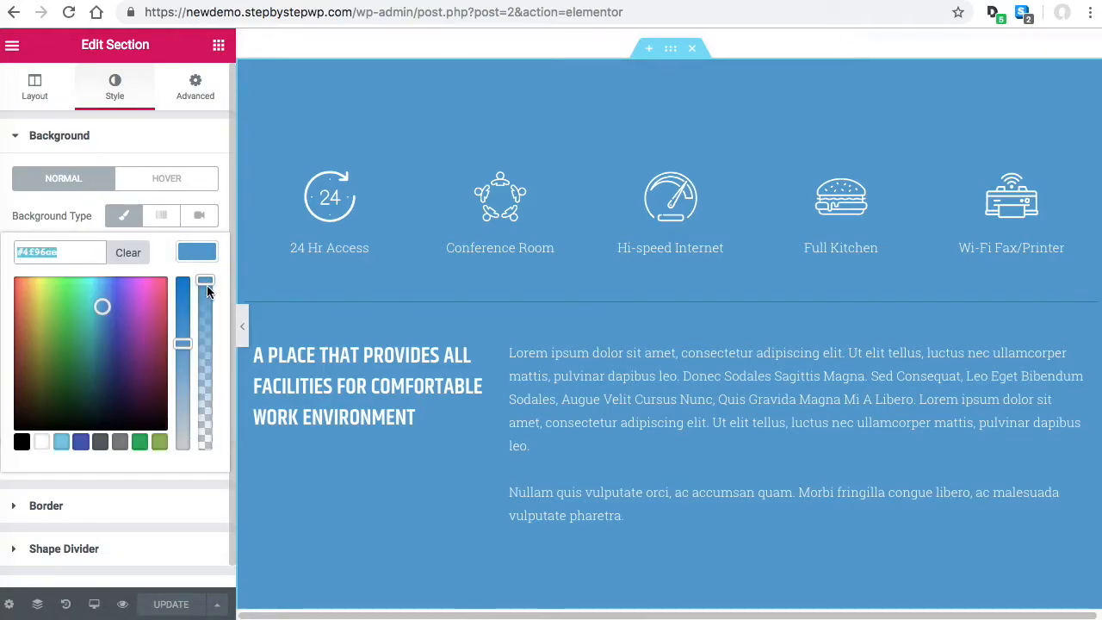
pyautogui.click(12, 45)
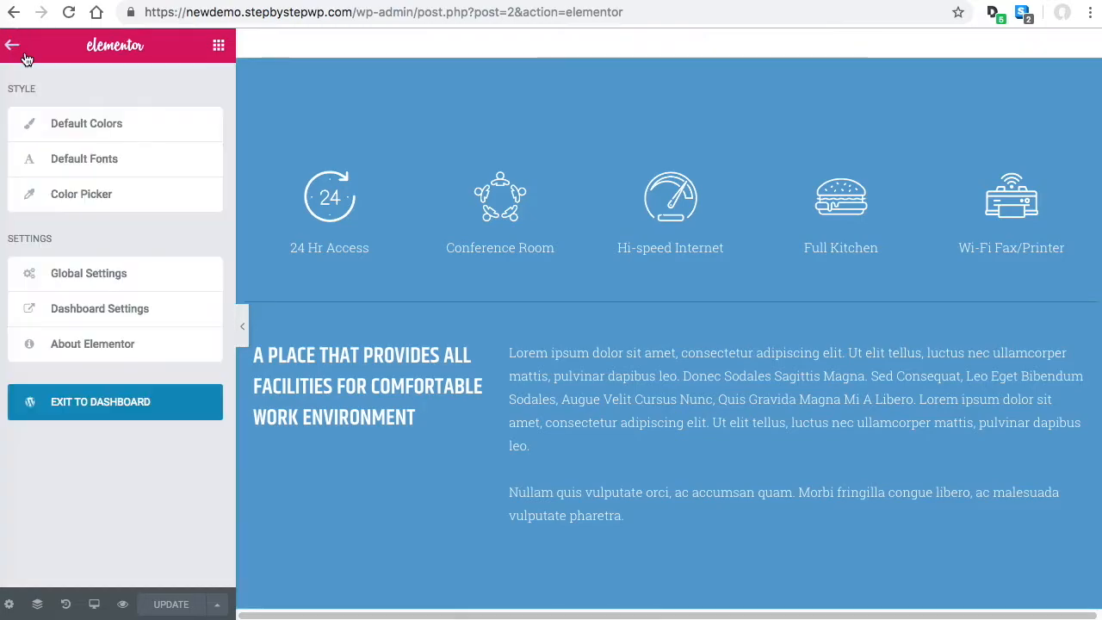
# Paste the copied section blue into the fourth Color Picker swatch and apply the palette.
pyautogui.click(81, 193)
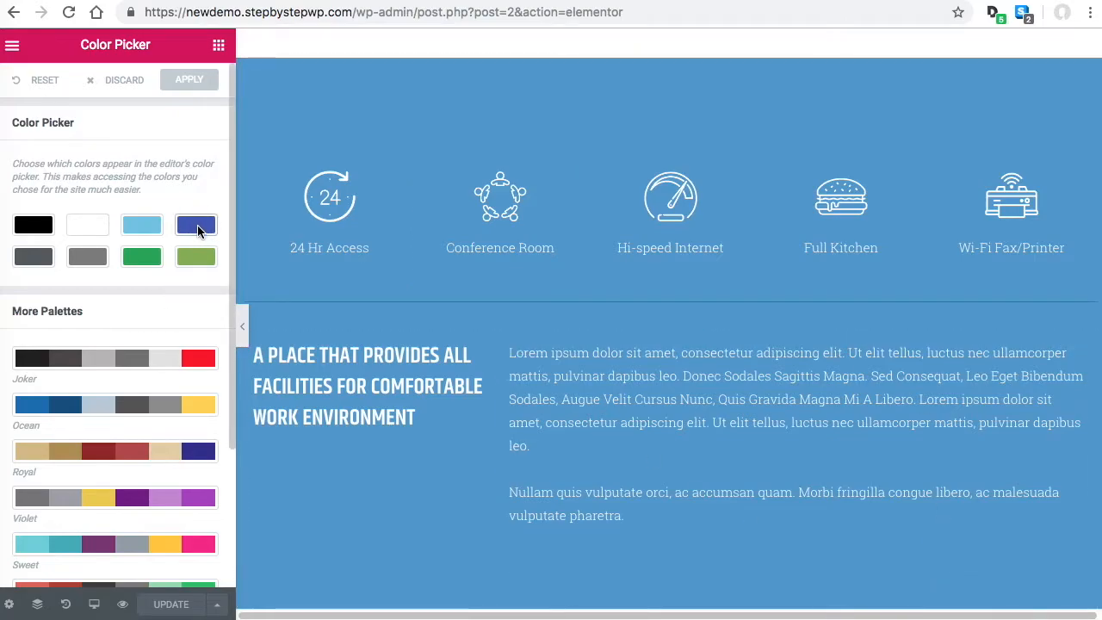
pyautogui.click(196, 223)
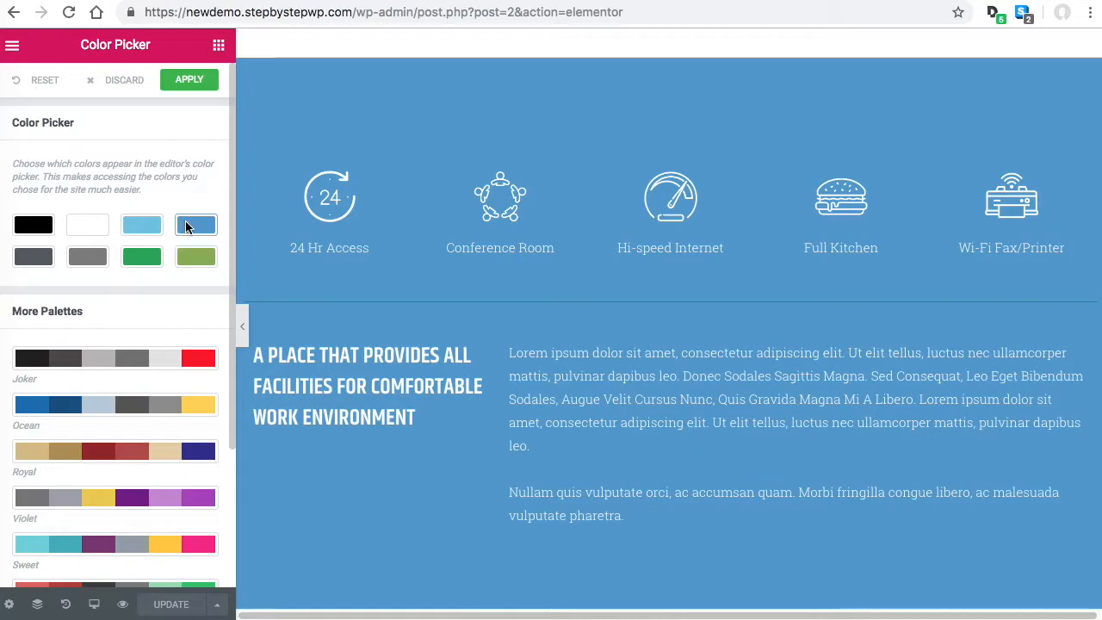
pyautogui.click(197, 224)
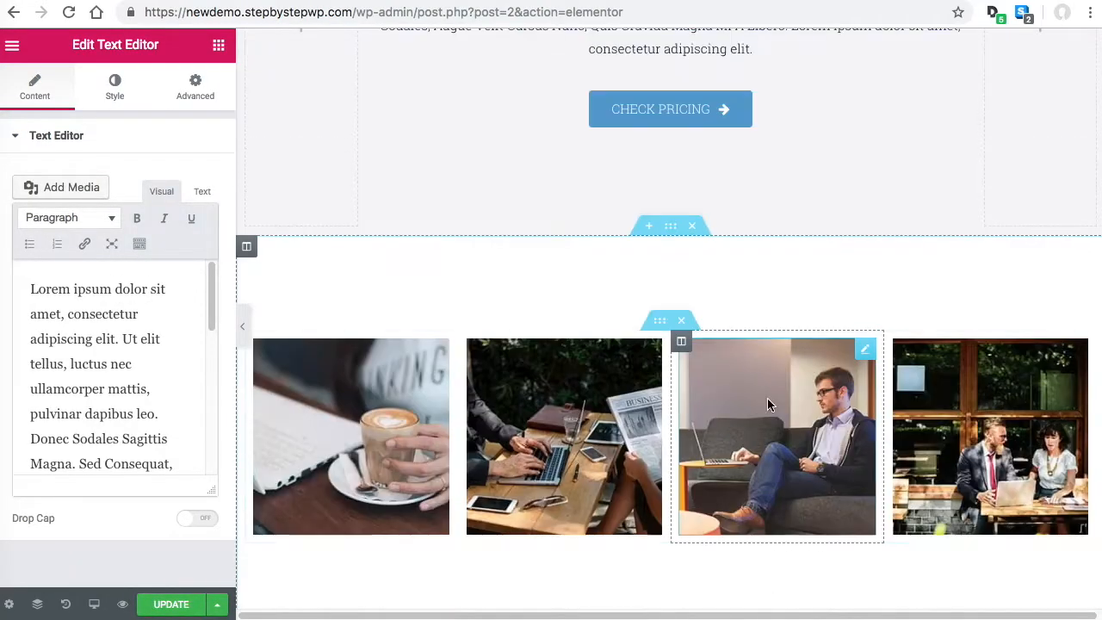
# Give the image row's inner section a Classic background in palette blue #4f96ce.
pyautogui.rightClick(767, 404)
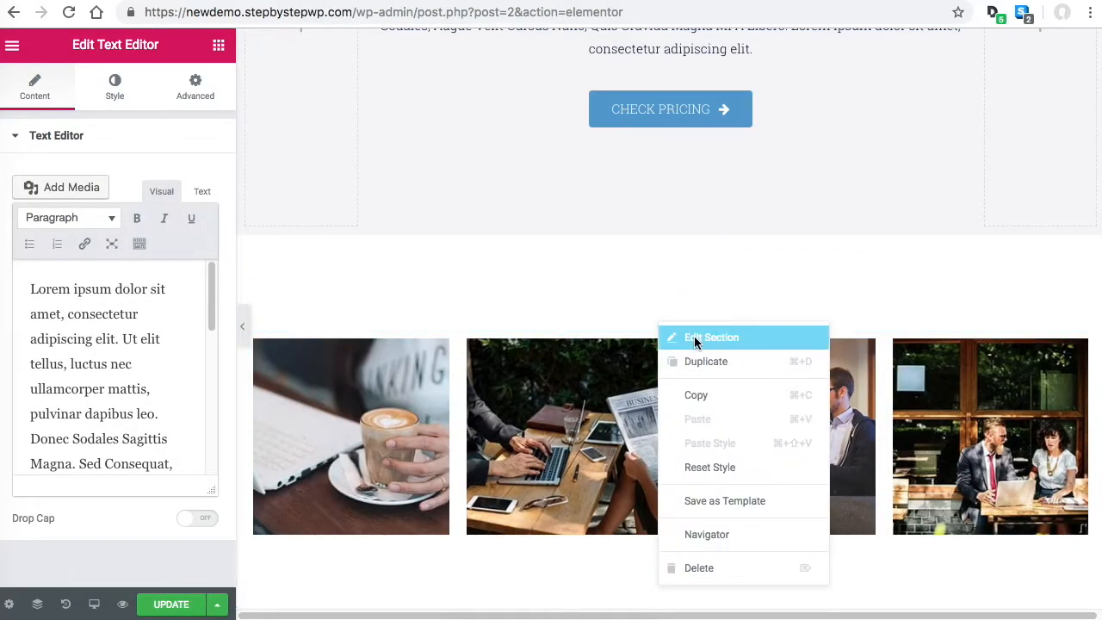
pyautogui.click(711, 335)
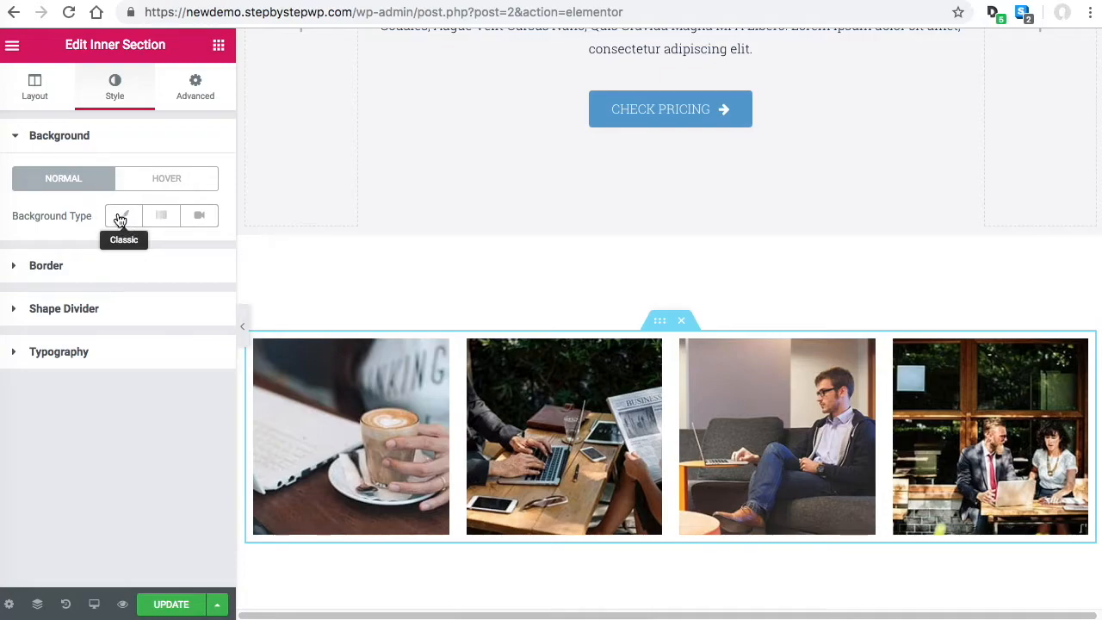
pyautogui.click(124, 215)
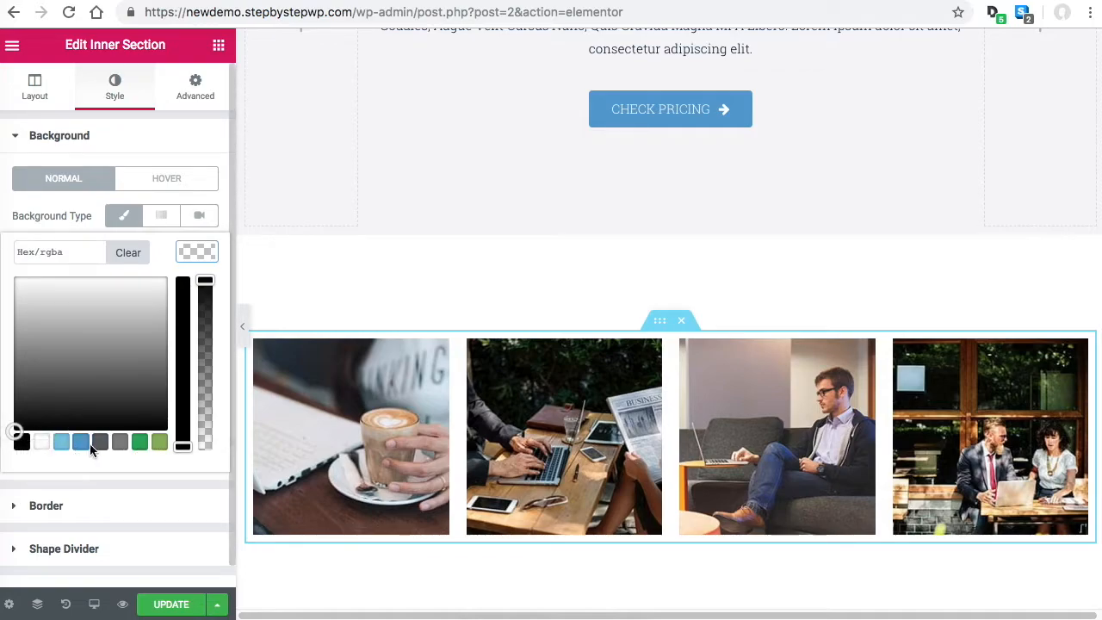
pyautogui.click(62, 440)
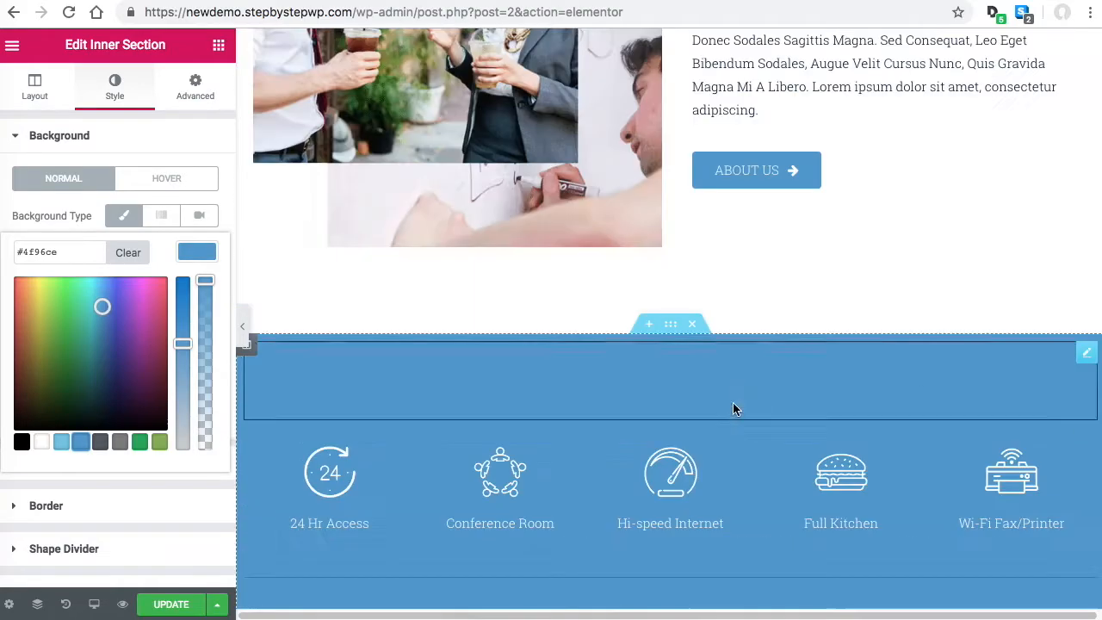
pyautogui.scroll(3)
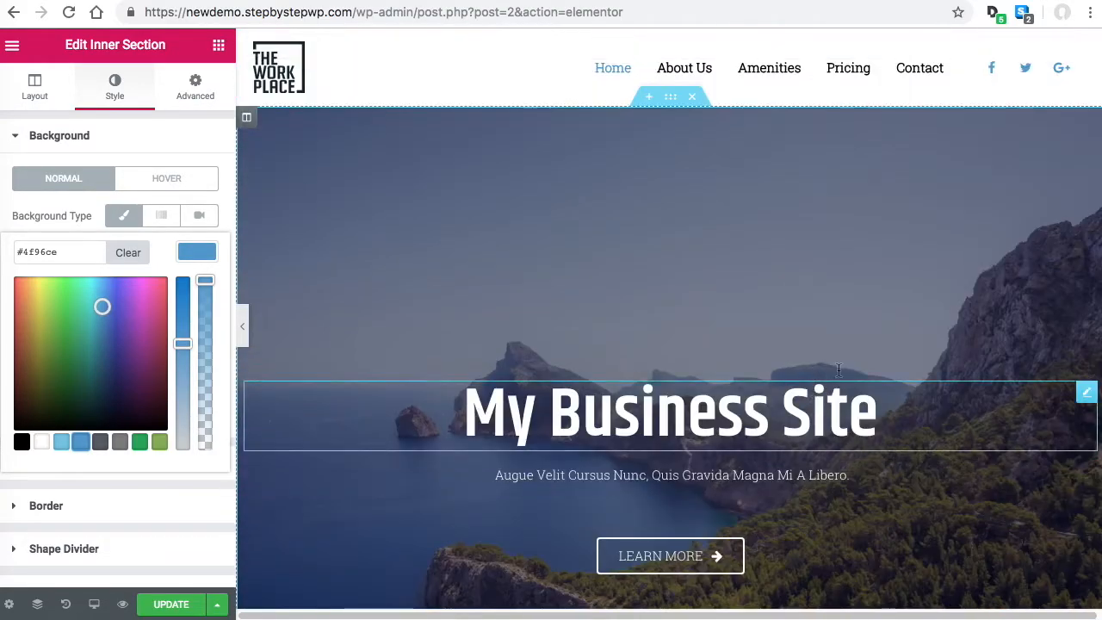
pyautogui.scroll(-3)
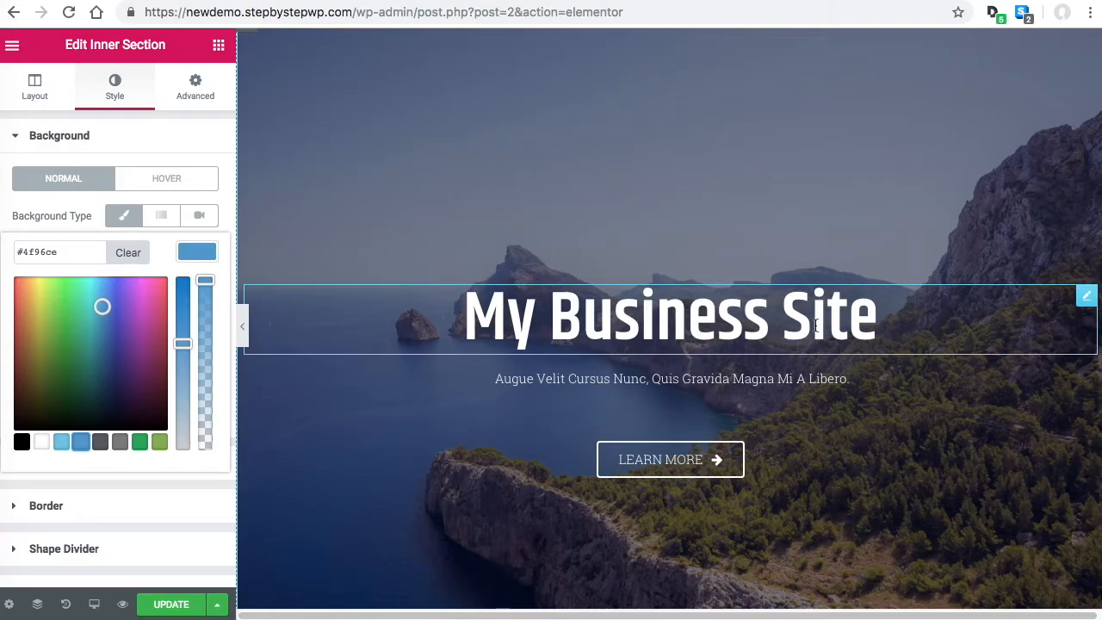
# Try the 'My Business Site' heading text colour in the new palette blue.
pyautogui.click(670, 313)
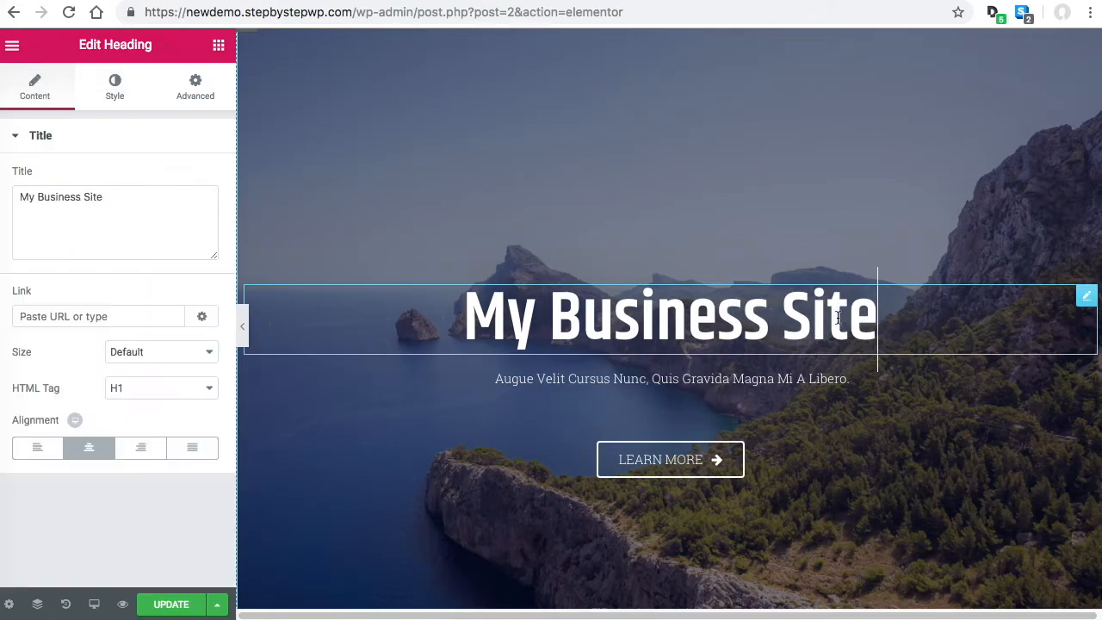
pyautogui.click(114, 86)
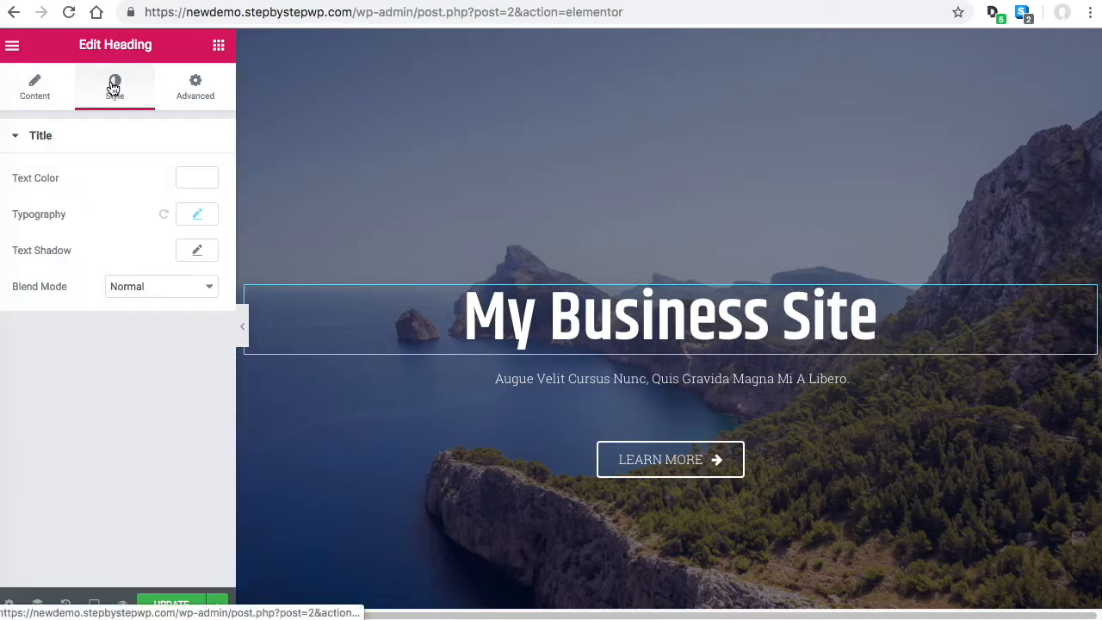
pyautogui.click(197, 177)
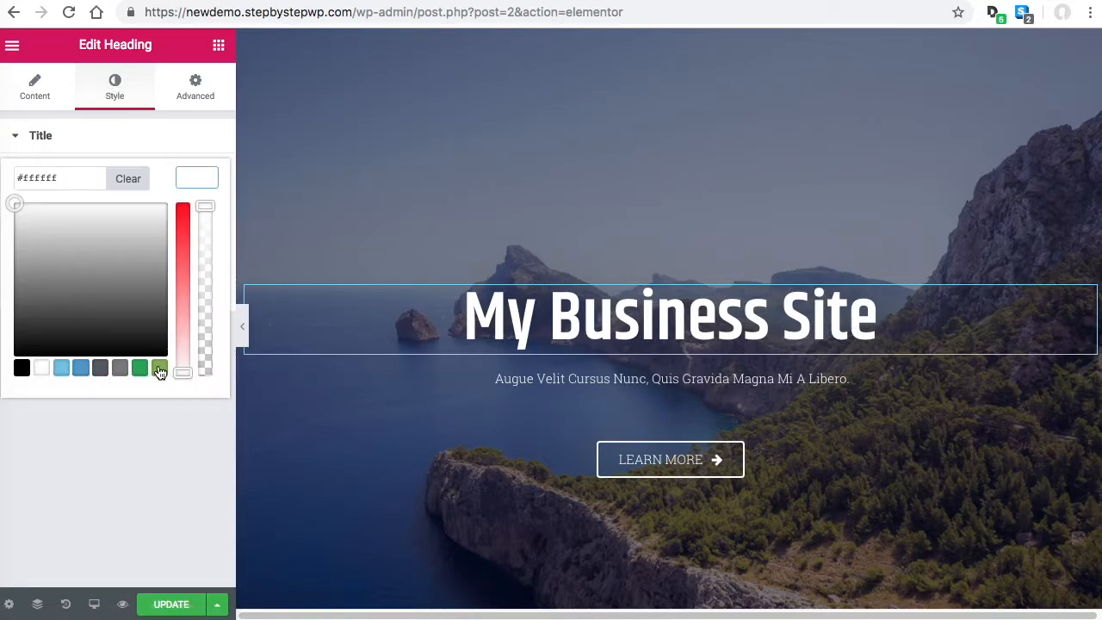
pyautogui.click(81, 368)
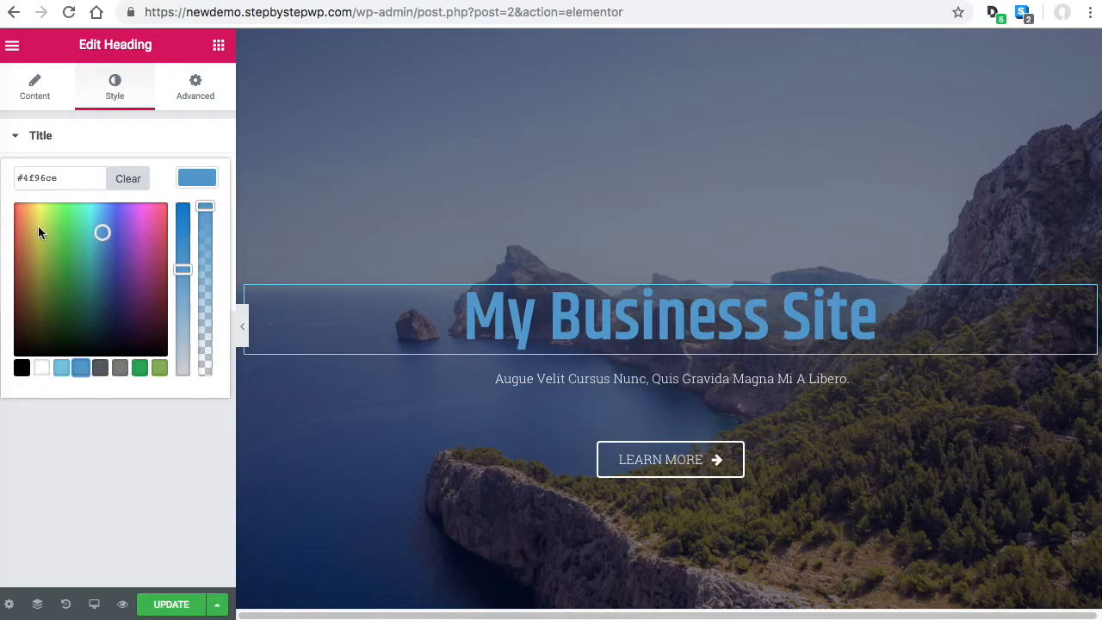
# Clear the blue and set the heading text colour back to white (#fff).
pyautogui.click(128, 177)
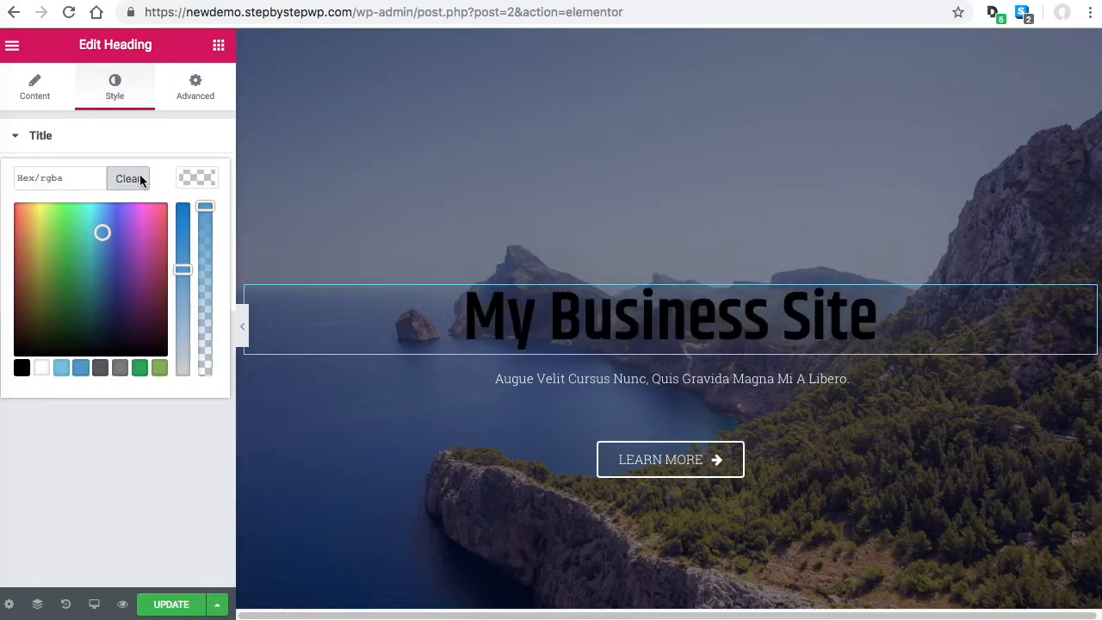
pyautogui.click(58, 177)
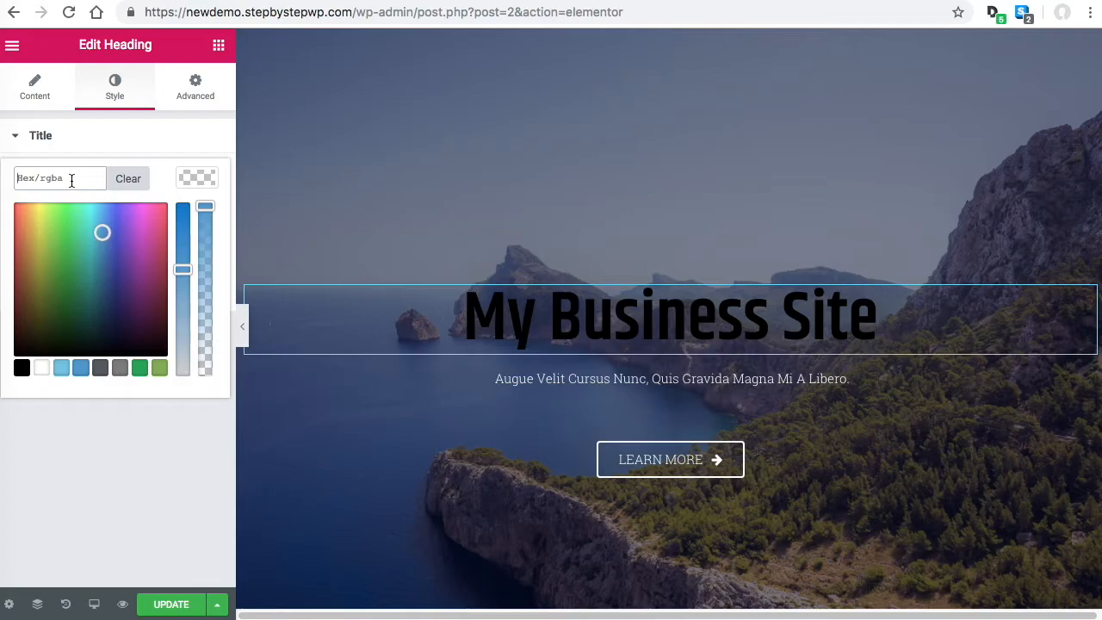
pyautogui.write('fff')
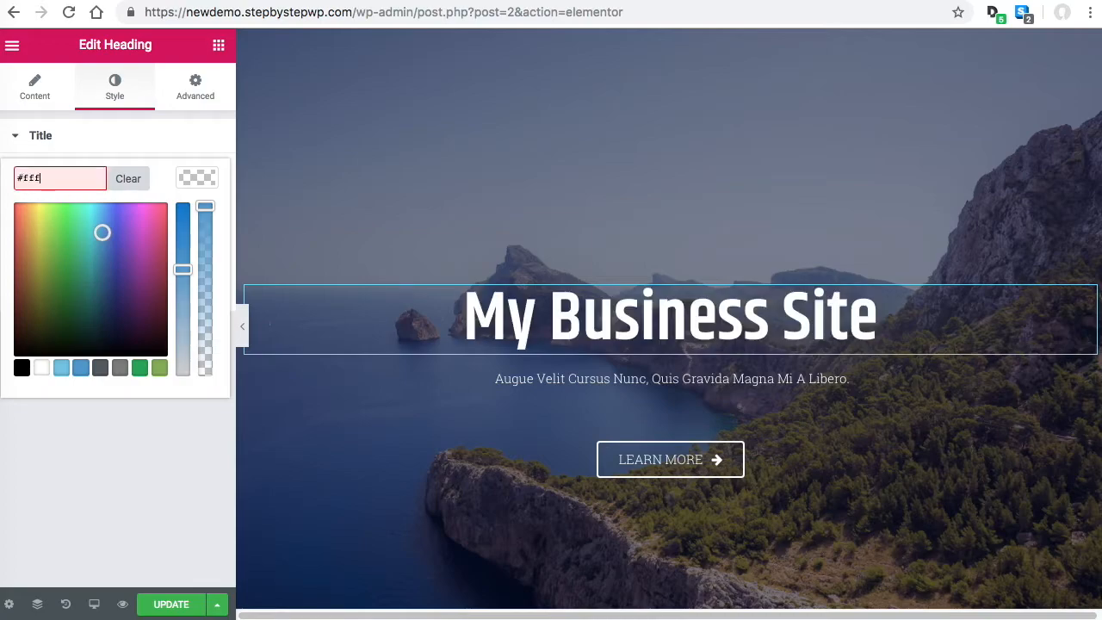
pyautogui.click(197, 178)
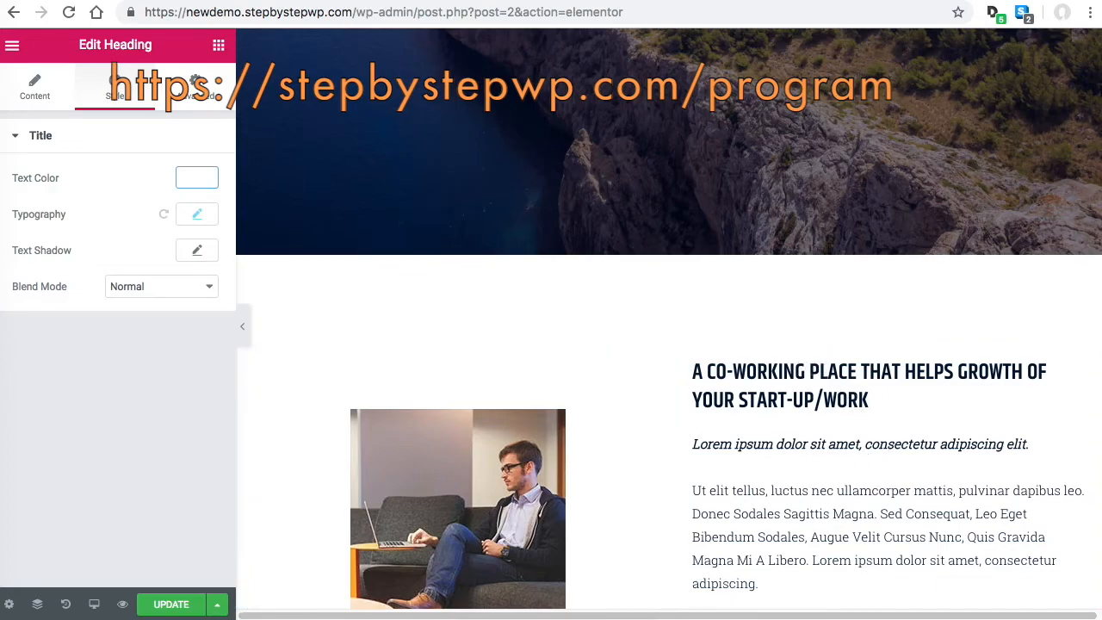
pyautogui.moveTo(222, 359)
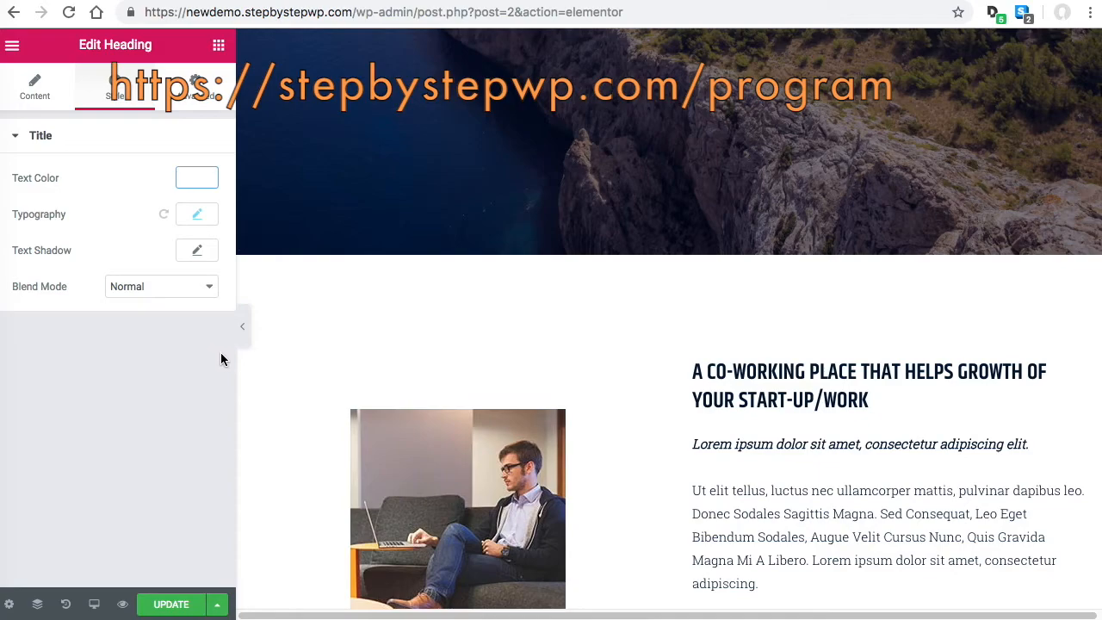
pyautogui.moveTo(224, 363)
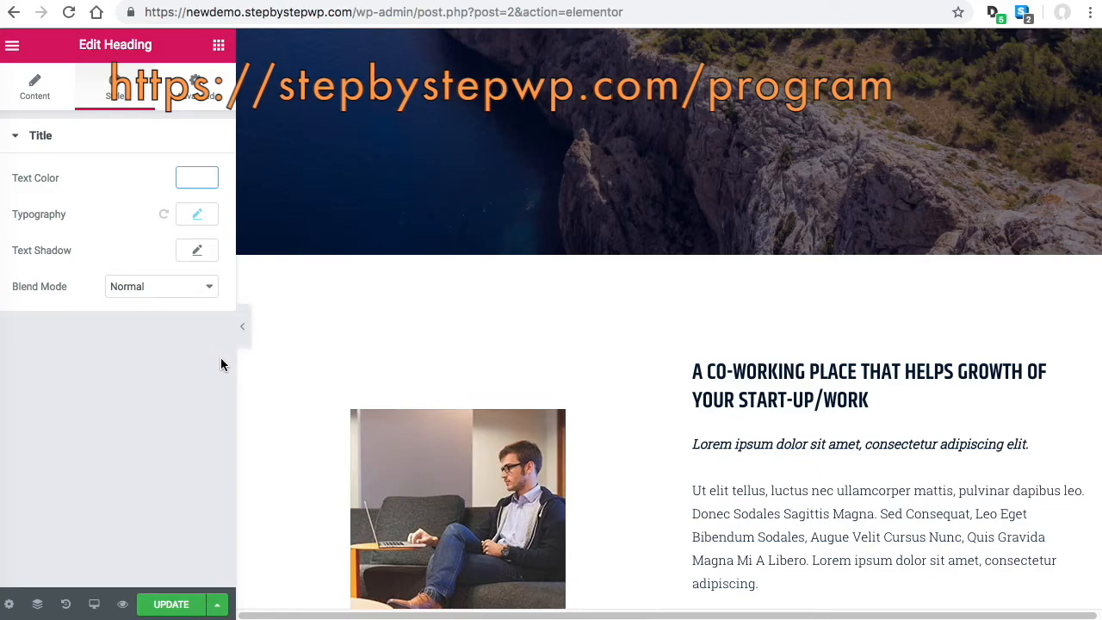